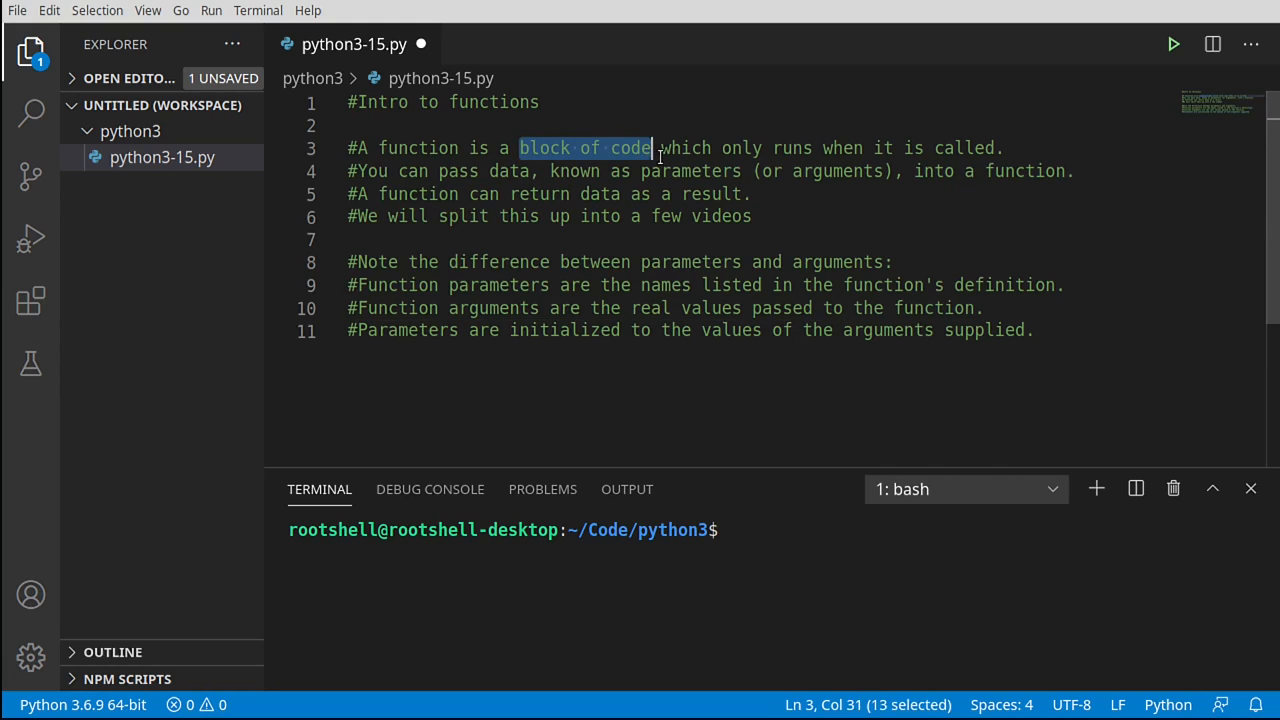
- Review the notes by highlighting the block-of-code phrase, 'arguments' and the return-data comment words
{"action": "left_click_drag", "start_coordinate": [652, 148], "coordinate": [996, 148]}
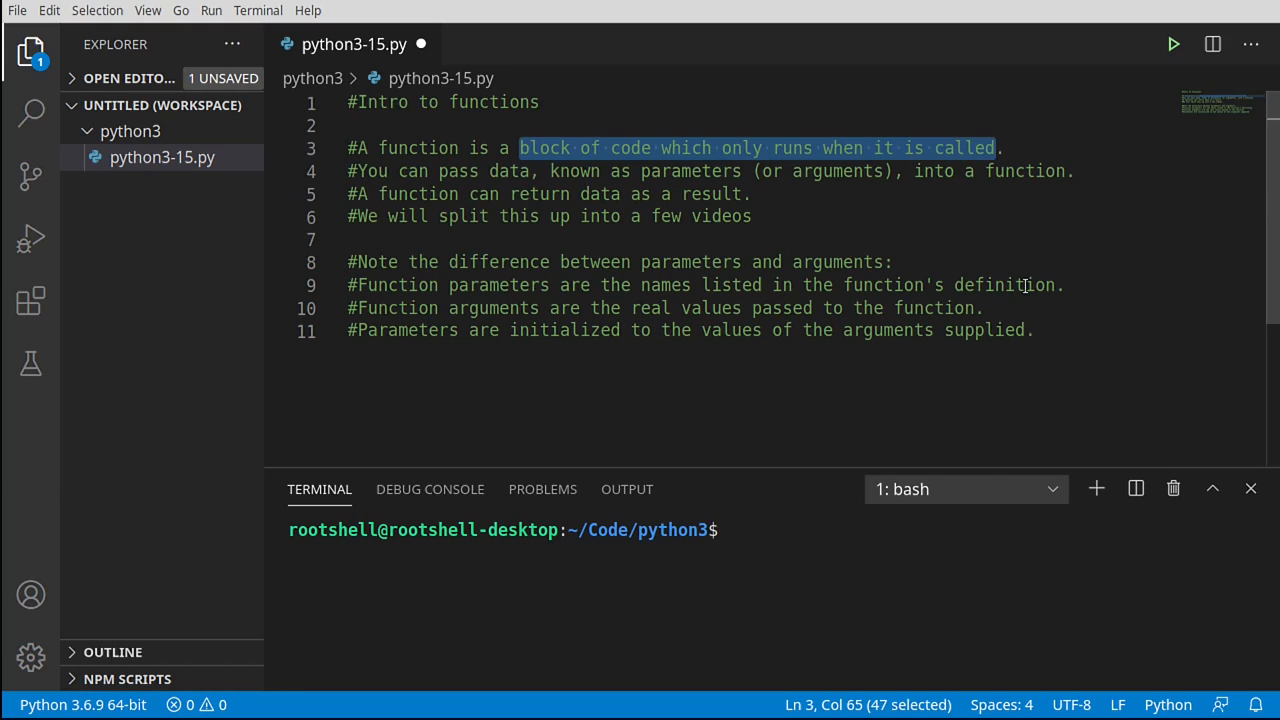
{"action": "mouse_move", "coordinate": [1012, 452]}
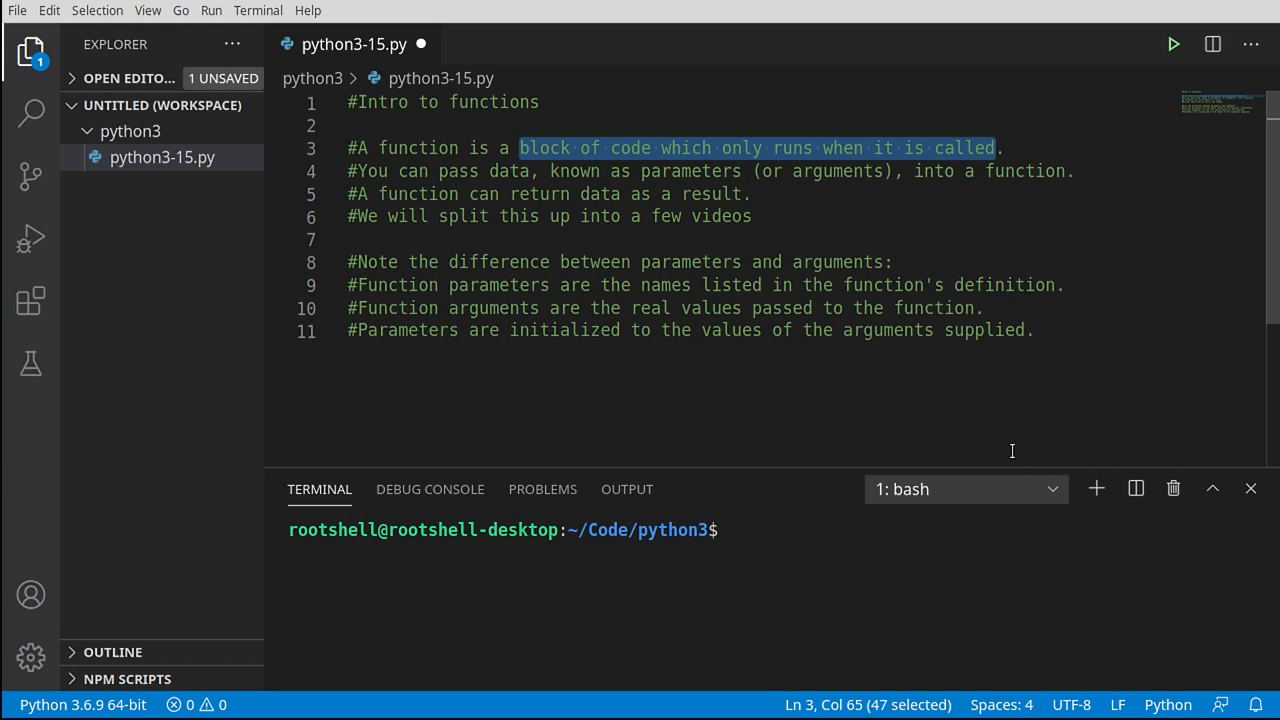
{"action": "mouse_move", "coordinate": [586, 238]}
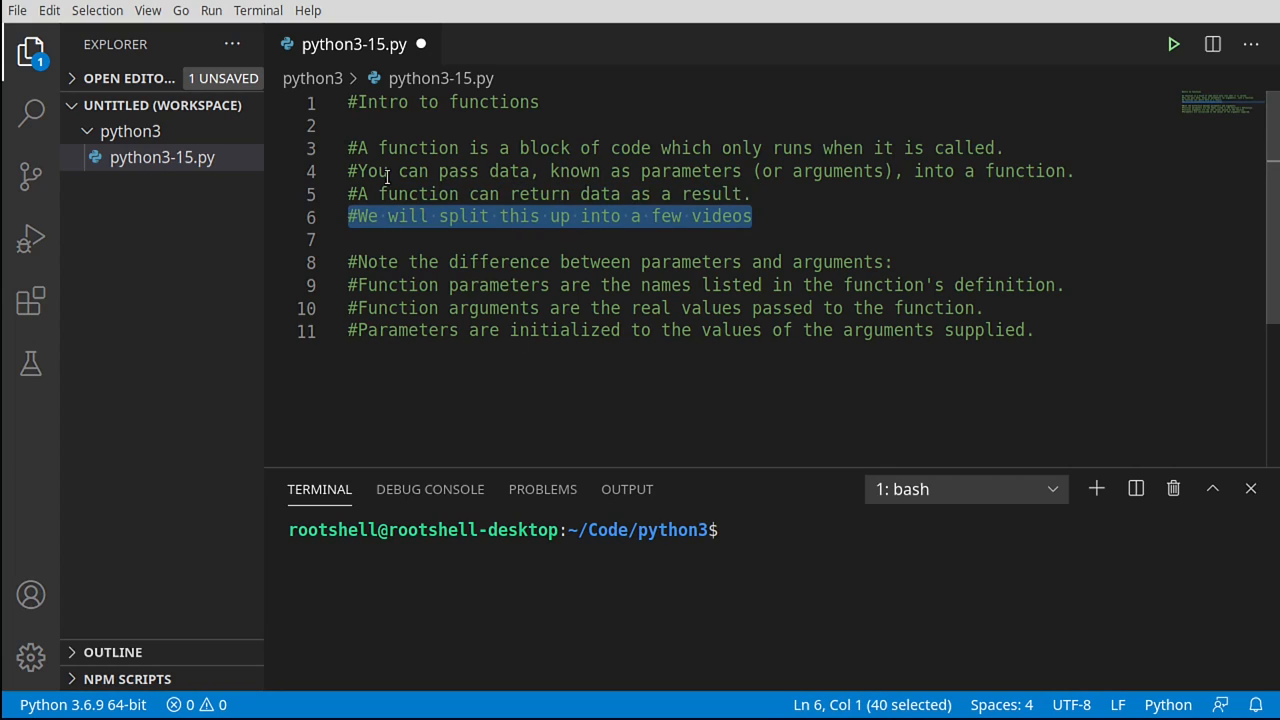
{"action": "left_click", "coordinate": [364, 170]}
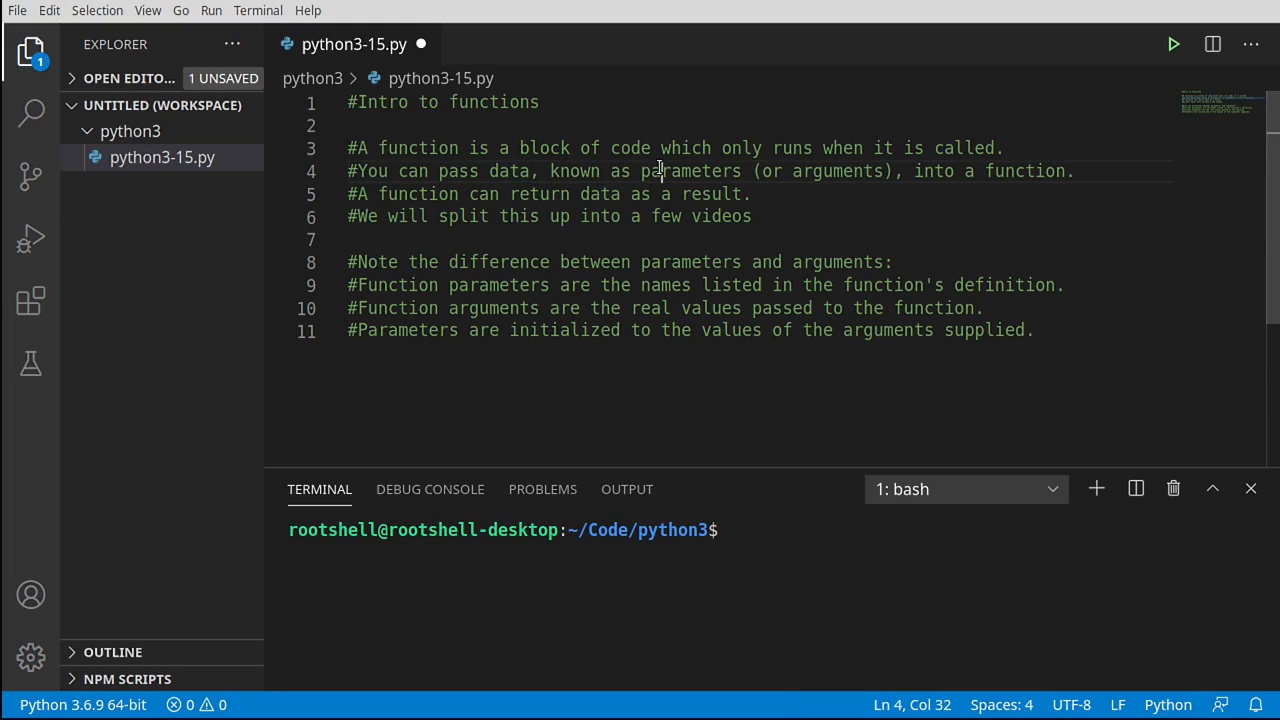
{"action": "double_click", "coordinate": [838, 170]}
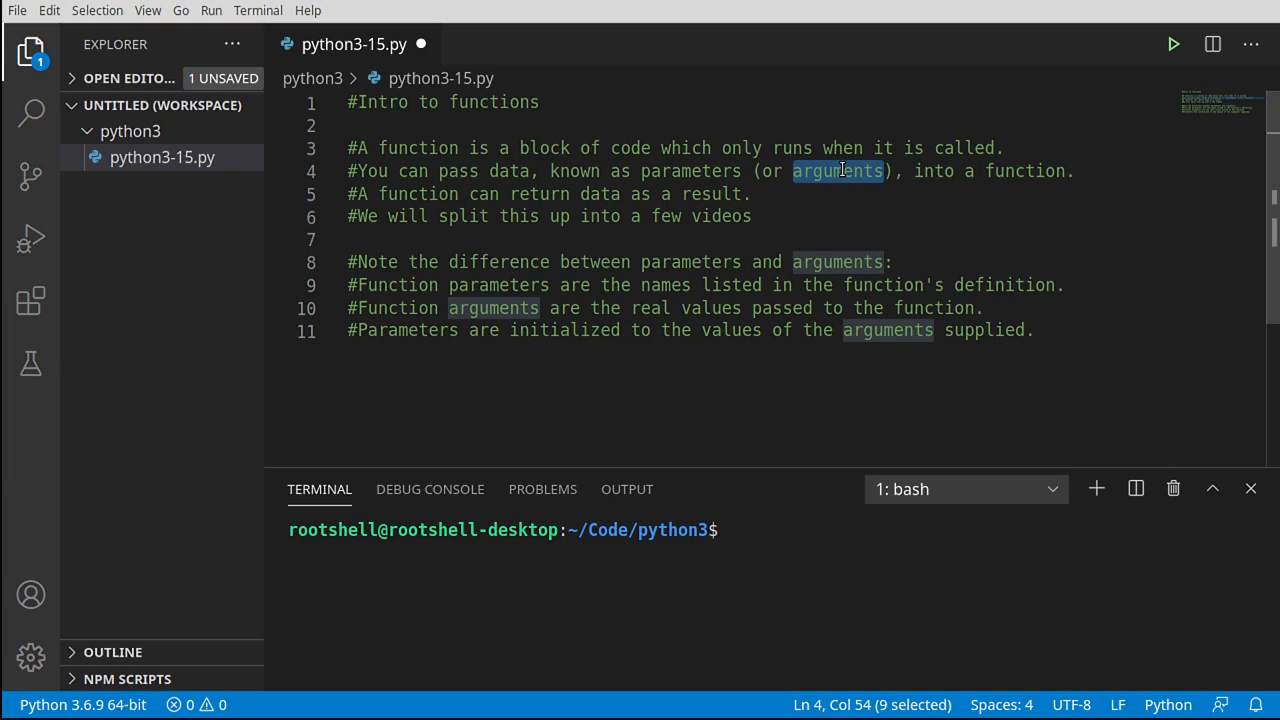
{"action": "mouse_move", "coordinate": [360, 262]}
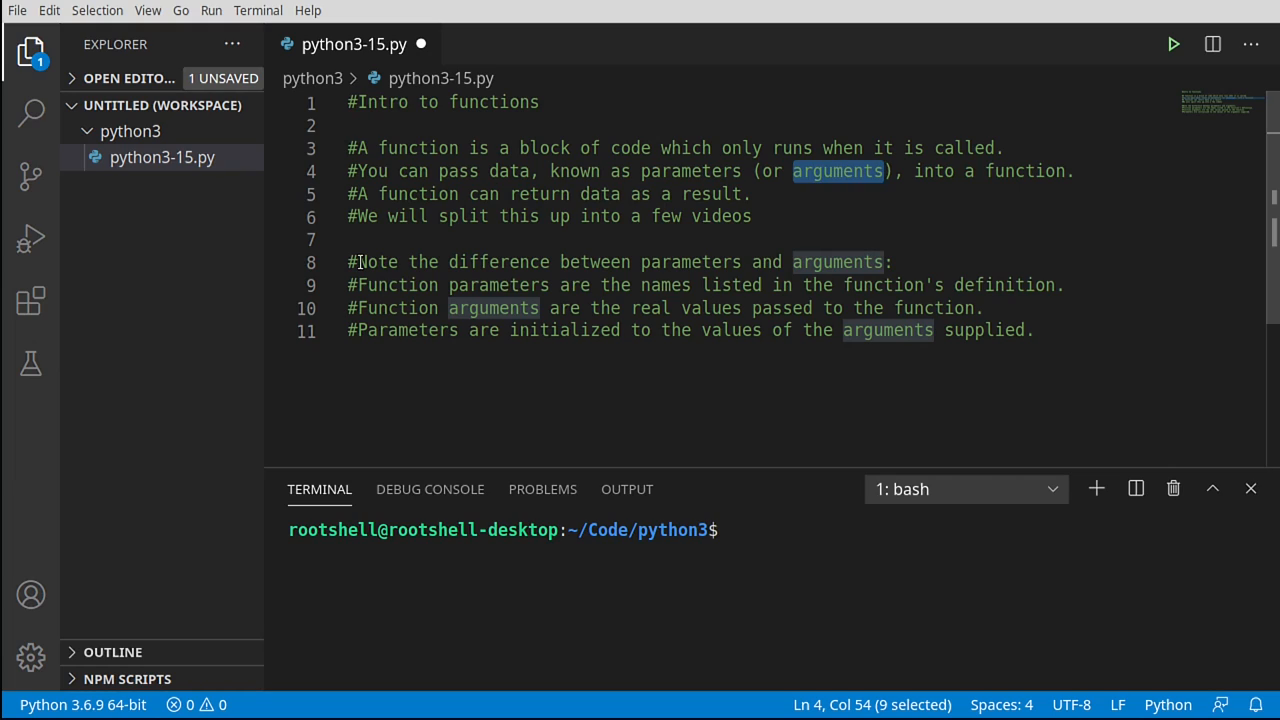
{"action": "mouse_move", "coordinate": [812, 262]}
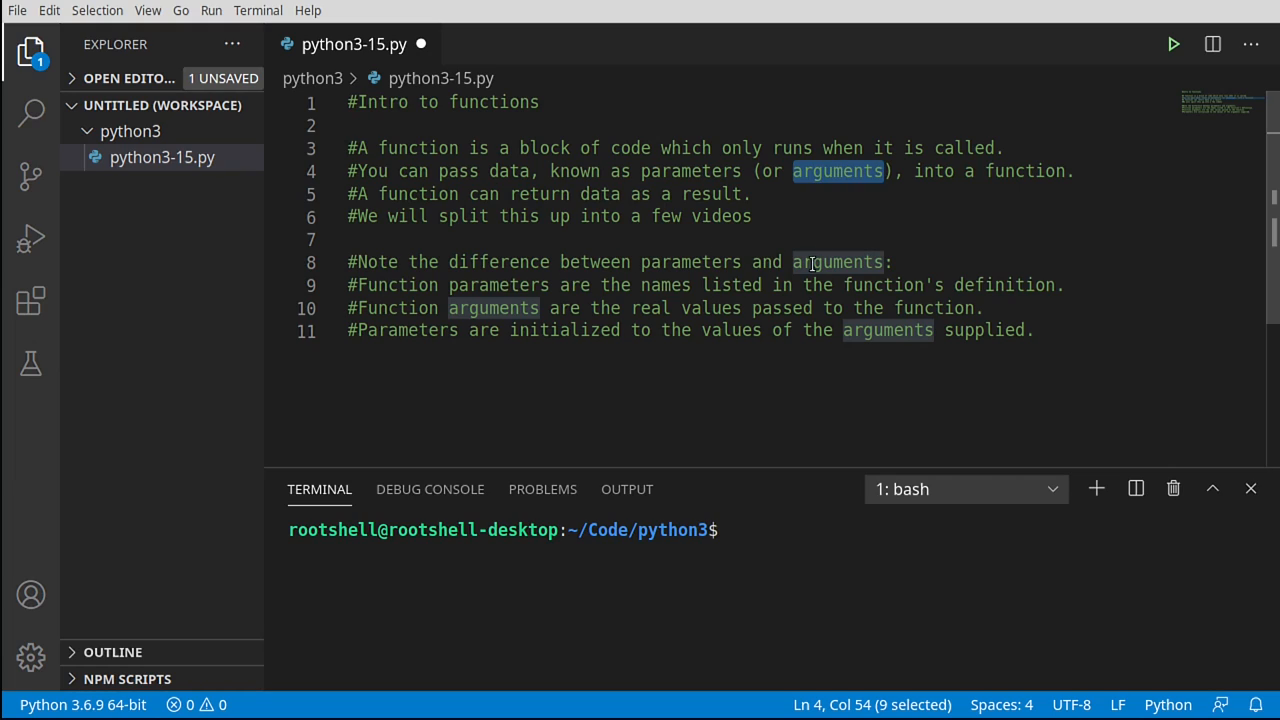
{"action": "left_click", "coordinate": [508, 284]}
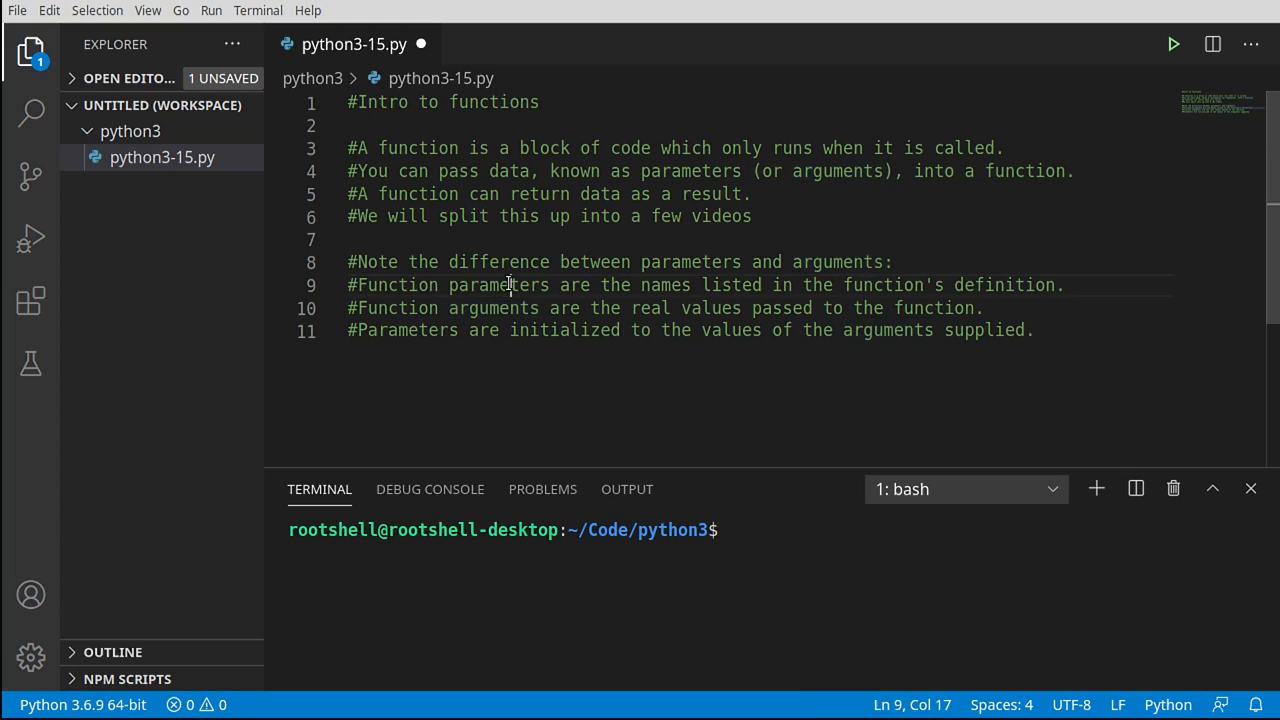
{"action": "double_click", "coordinate": [498, 284]}
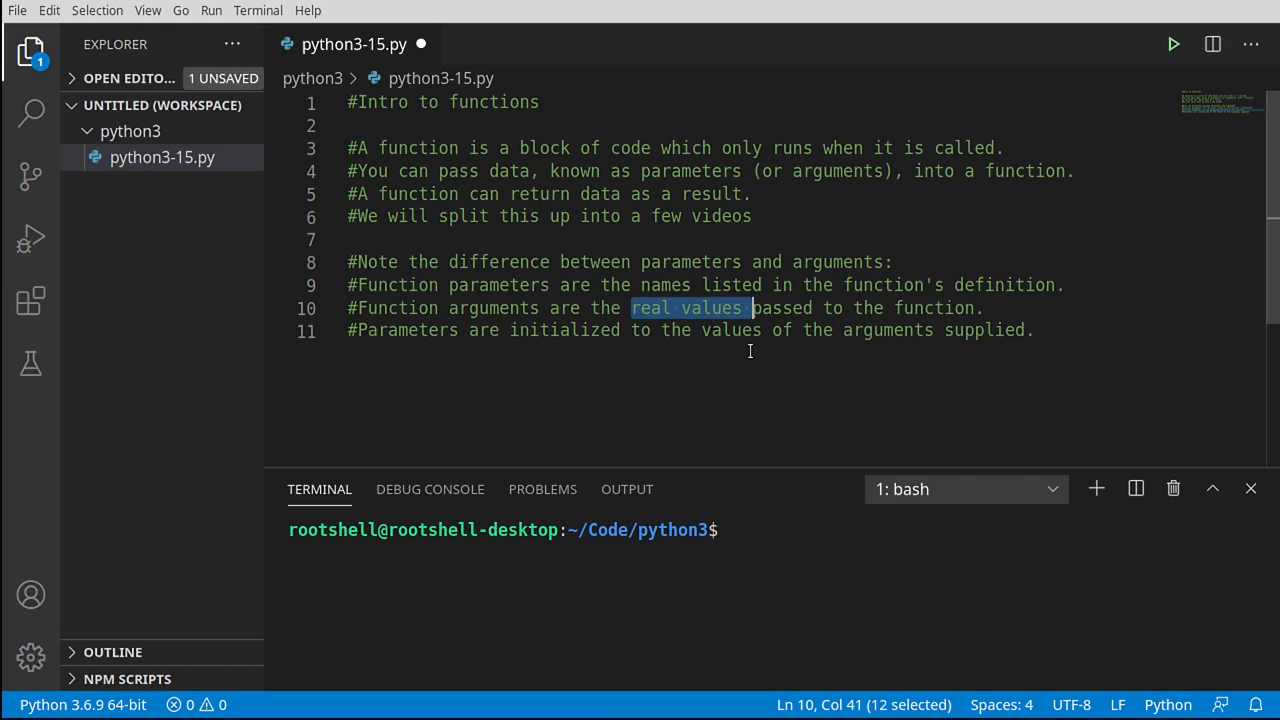
{"action": "mouse_move", "coordinate": [648, 360]}
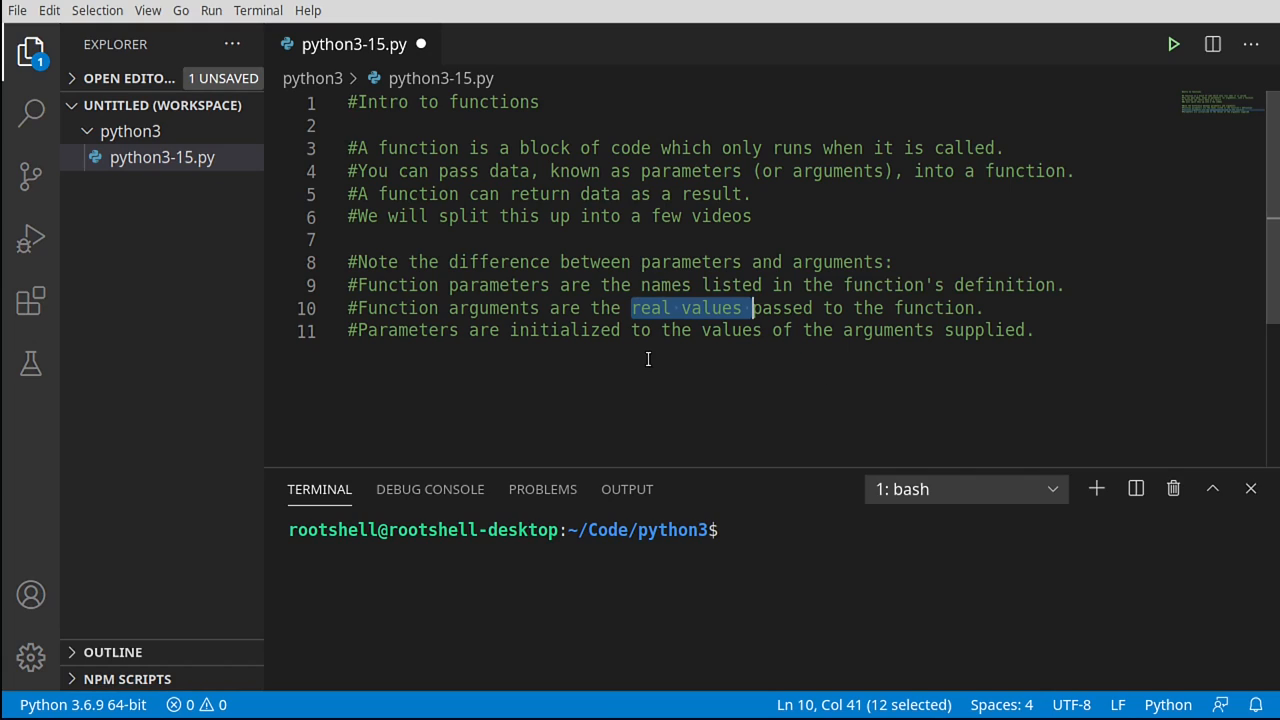
{"action": "mouse_move", "coordinate": [948, 374]}
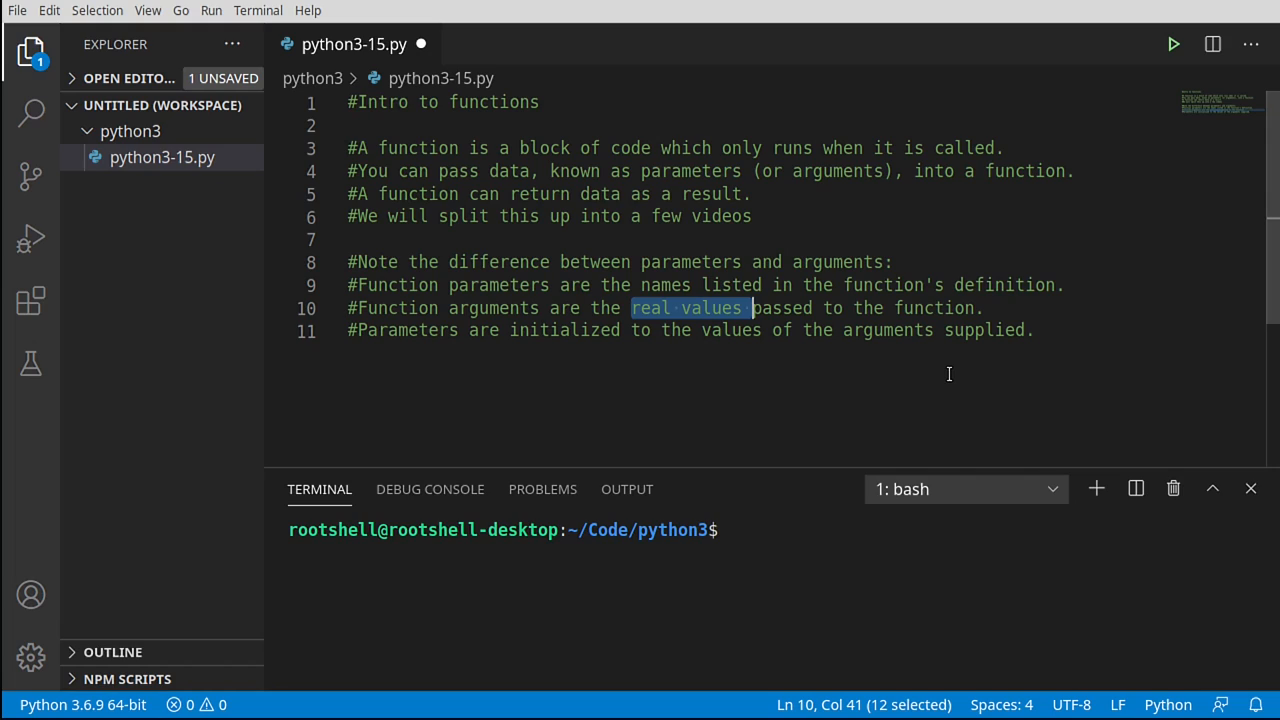
{"action": "mouse_move", "coordinate": [808, 332]}
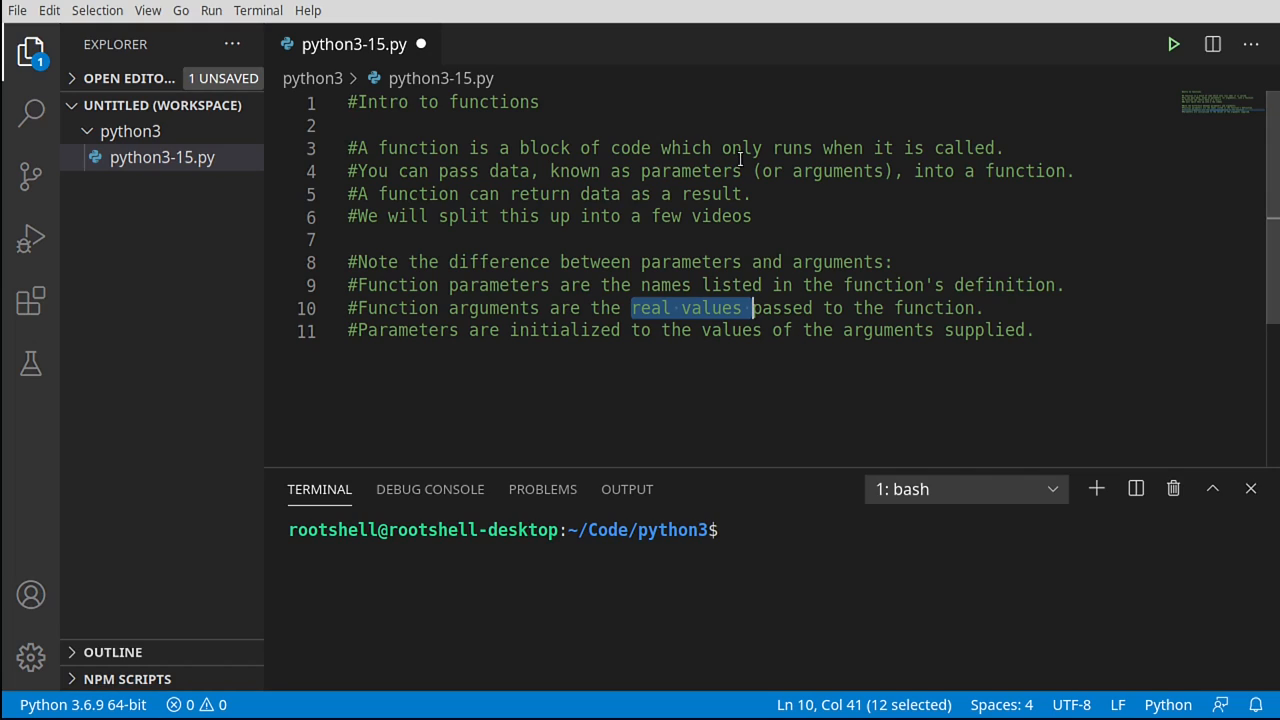
{"action": "double_click", "coordinate": [836, 172]}
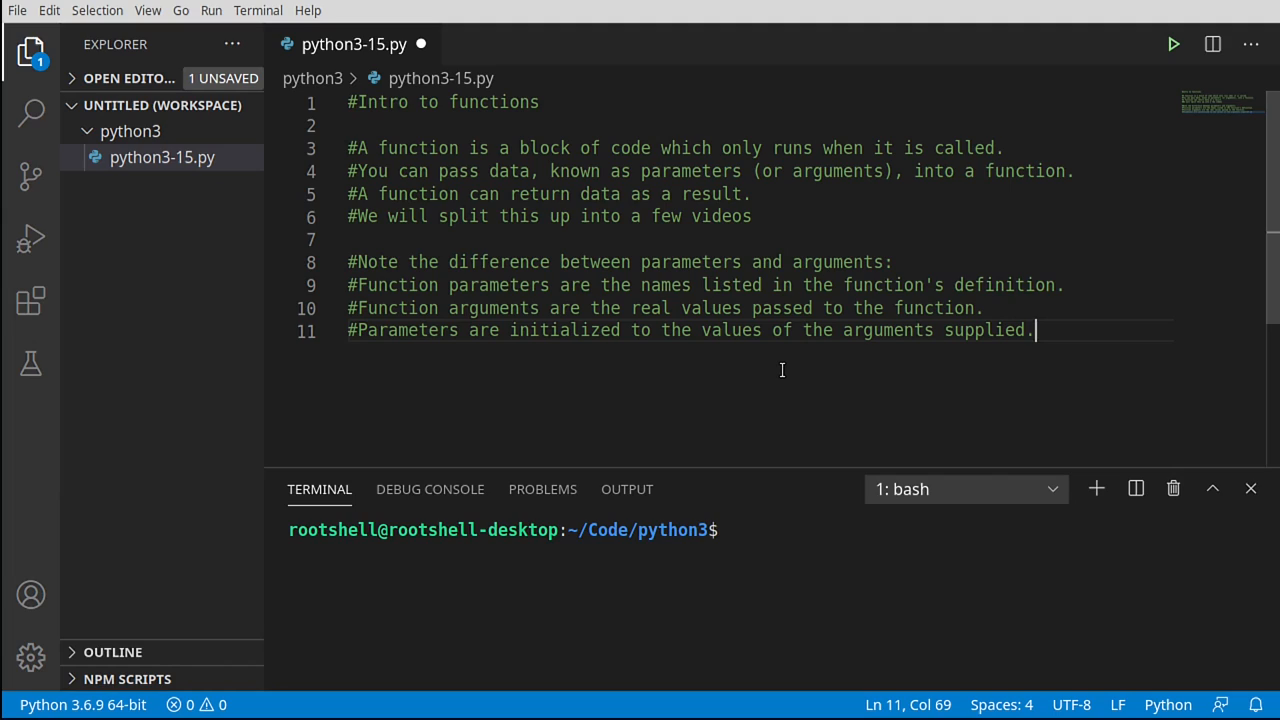
{"action": "mouse_move", "coordinate": [366, 204]}
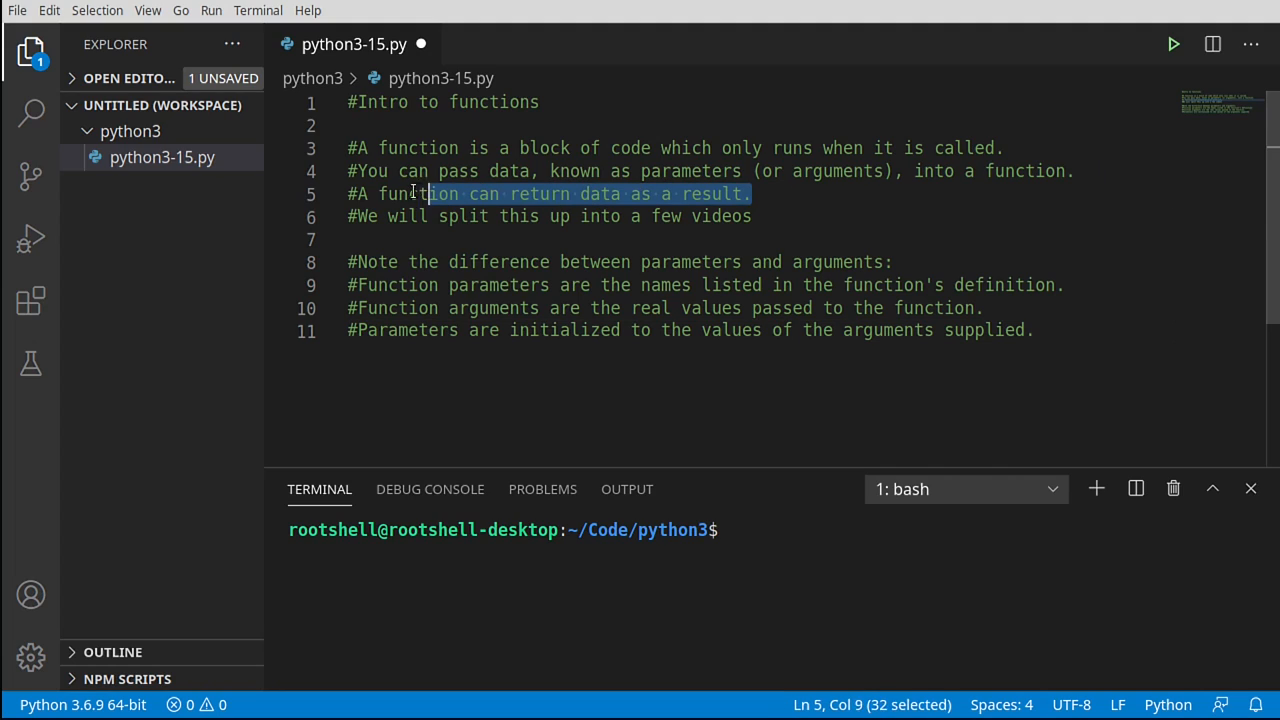
{"action": "double_click", "coordinate": [540, 194]}
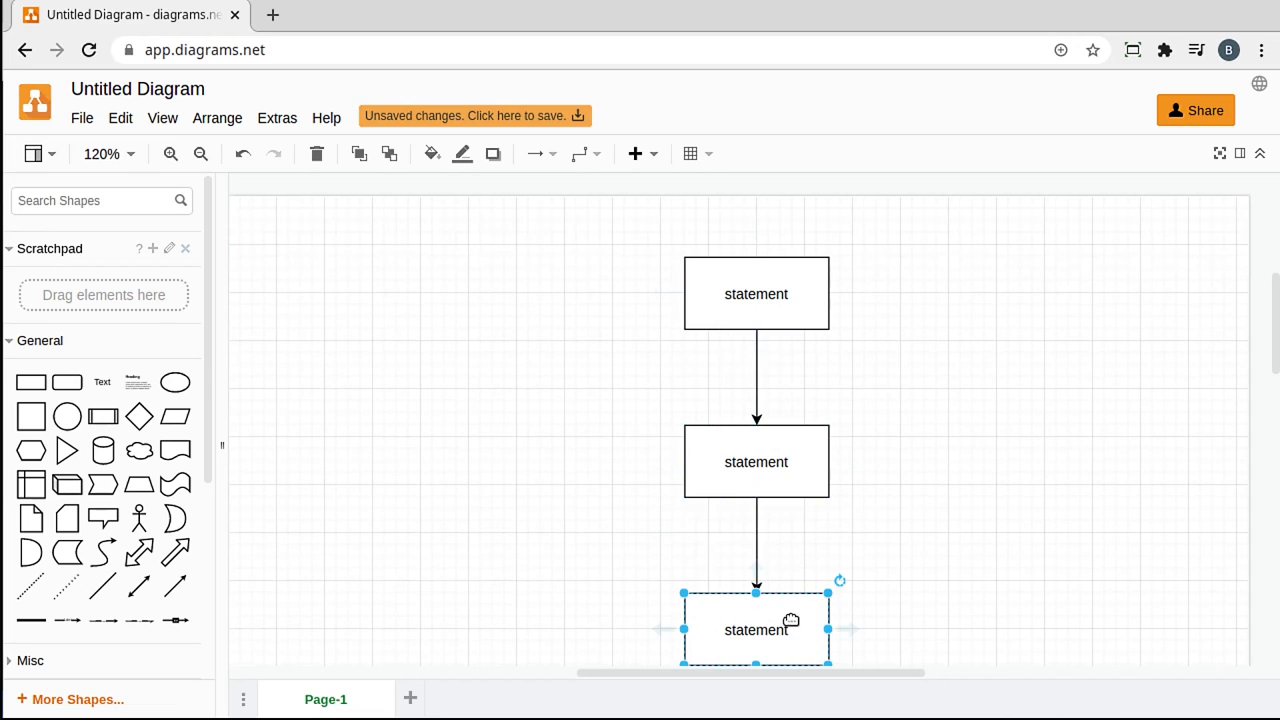
{"action": "mouse_move", "coordinate": [756, 292]}
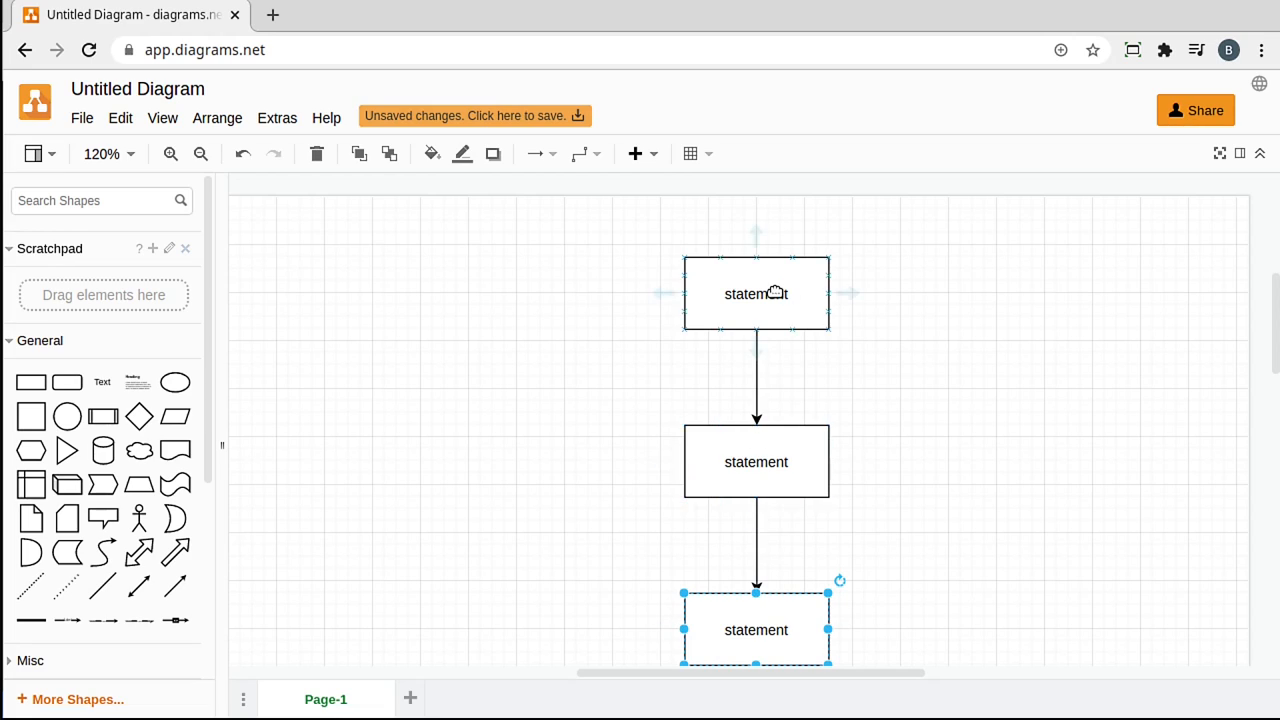
- Relabel the flowchart boxes so they read print, while and if, then deselect on the canvas
{"action": "double_click", "coordinate": [756, 292]}
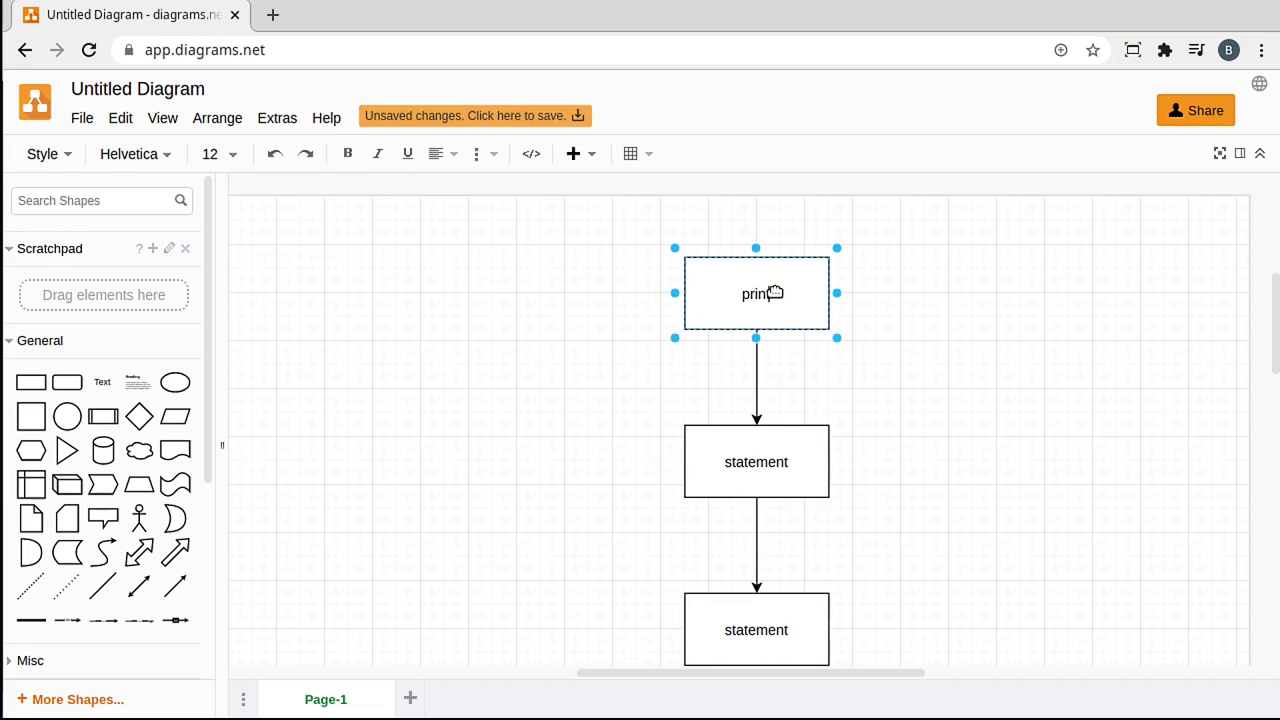
{"action": "double_click", "coordinate": [756, 462]}
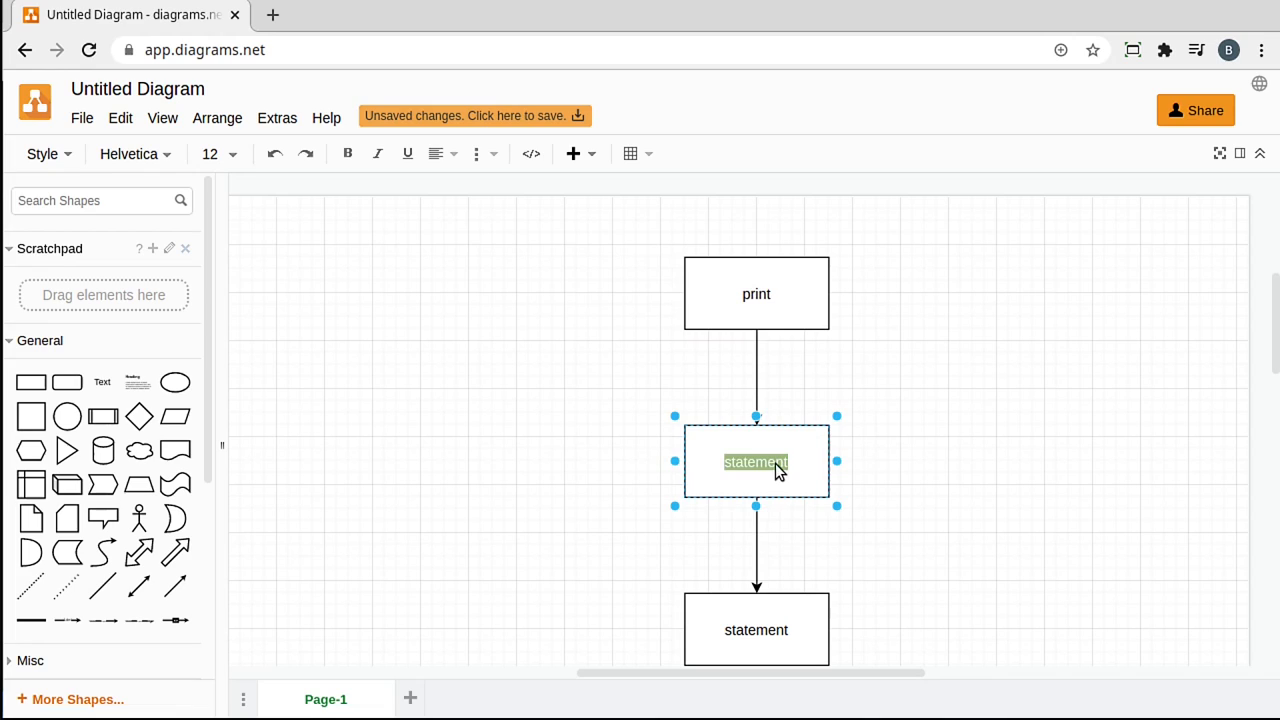
{"action": "type", "text": "while"}
{"action": "left_click", "coordinate": [756, 628]}
{"action": "type", "text": "if"}
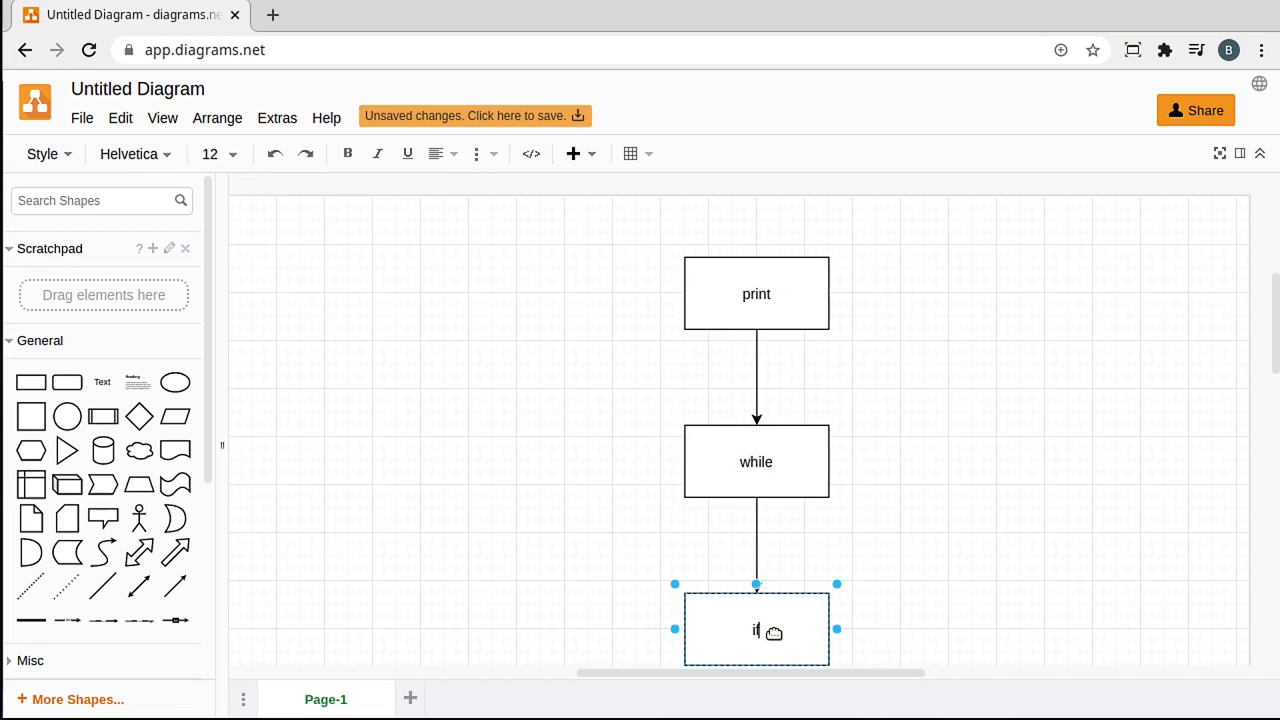
{"action": "left_click", "coordinate": [1012, 388]}
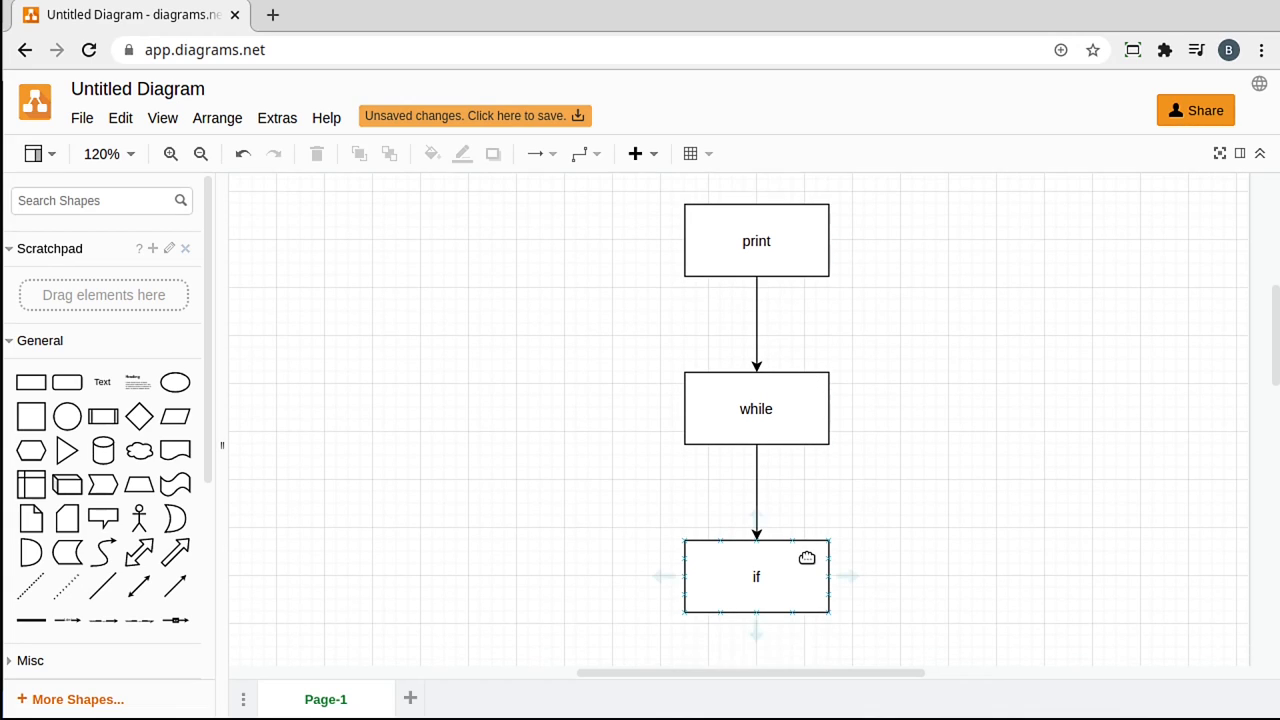
{"action": "left_click", "coordinate": [788, 368]}
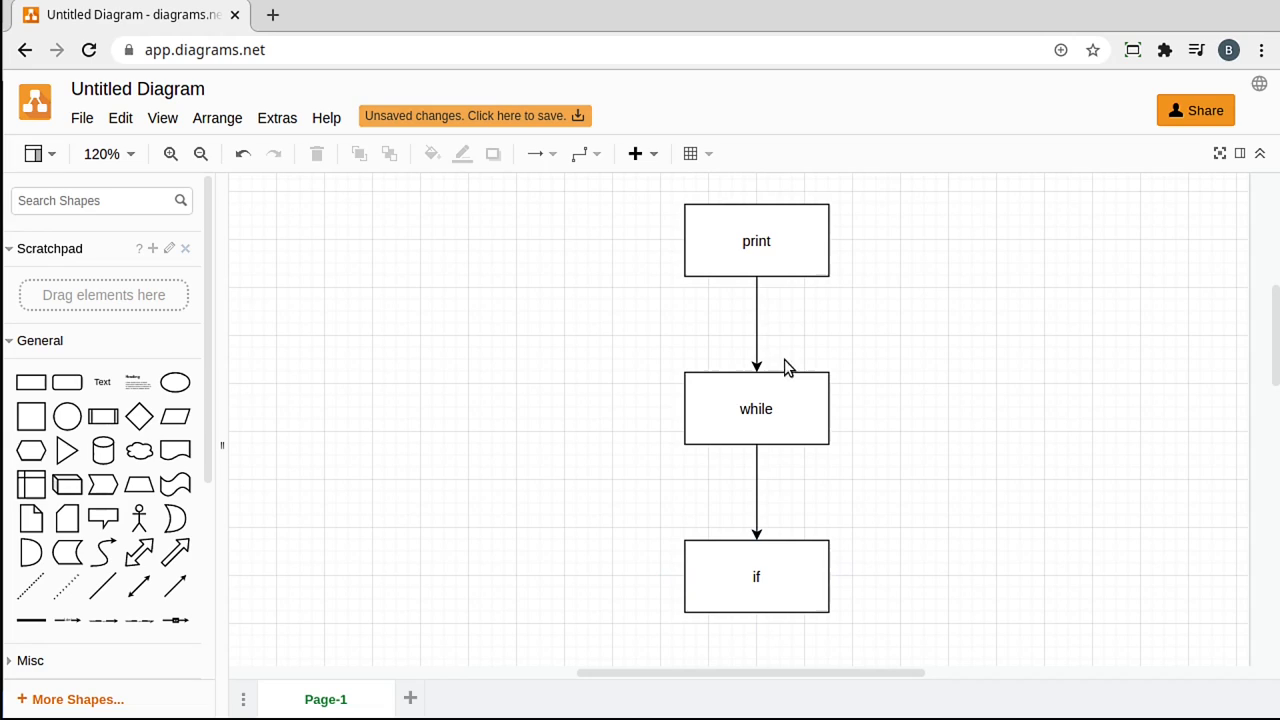
- Add a connected box left of while and label it 'function'
{"action": "left_click_drag", "start_coordinate": [756, 408], "coordinate": [516, 408]}
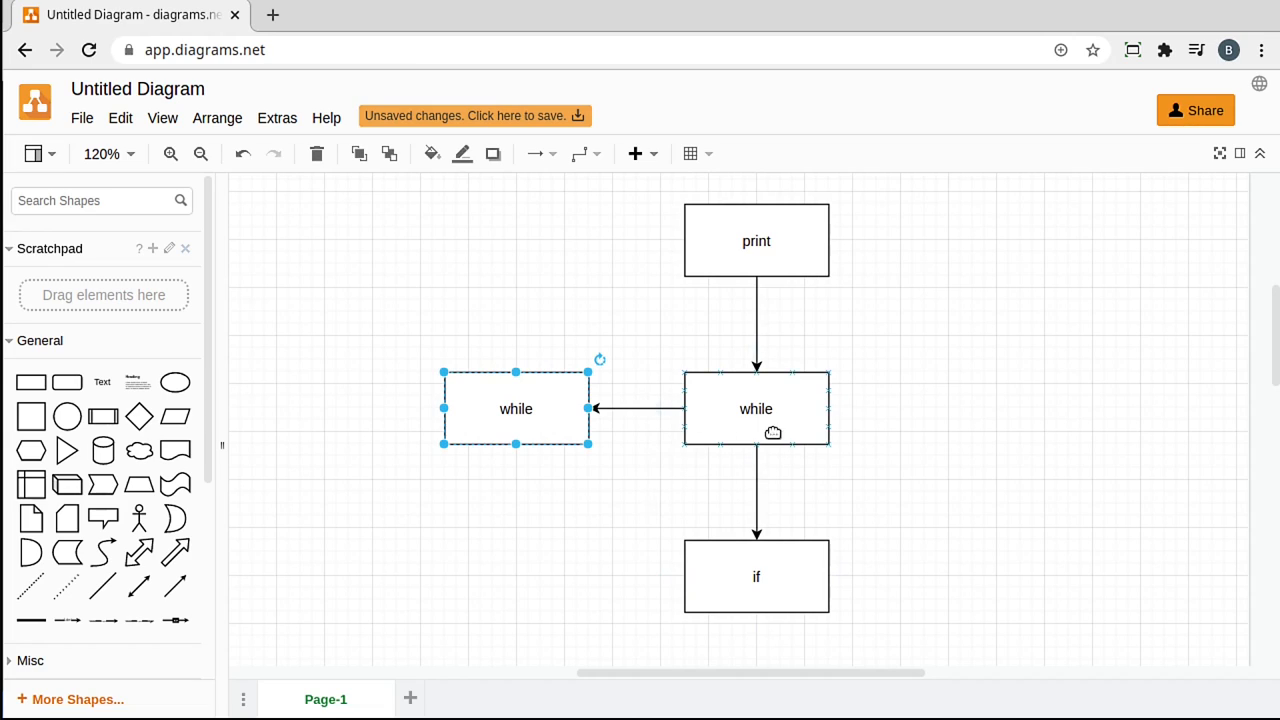
{"action": "double_click", "coordinate": [516, 408]}
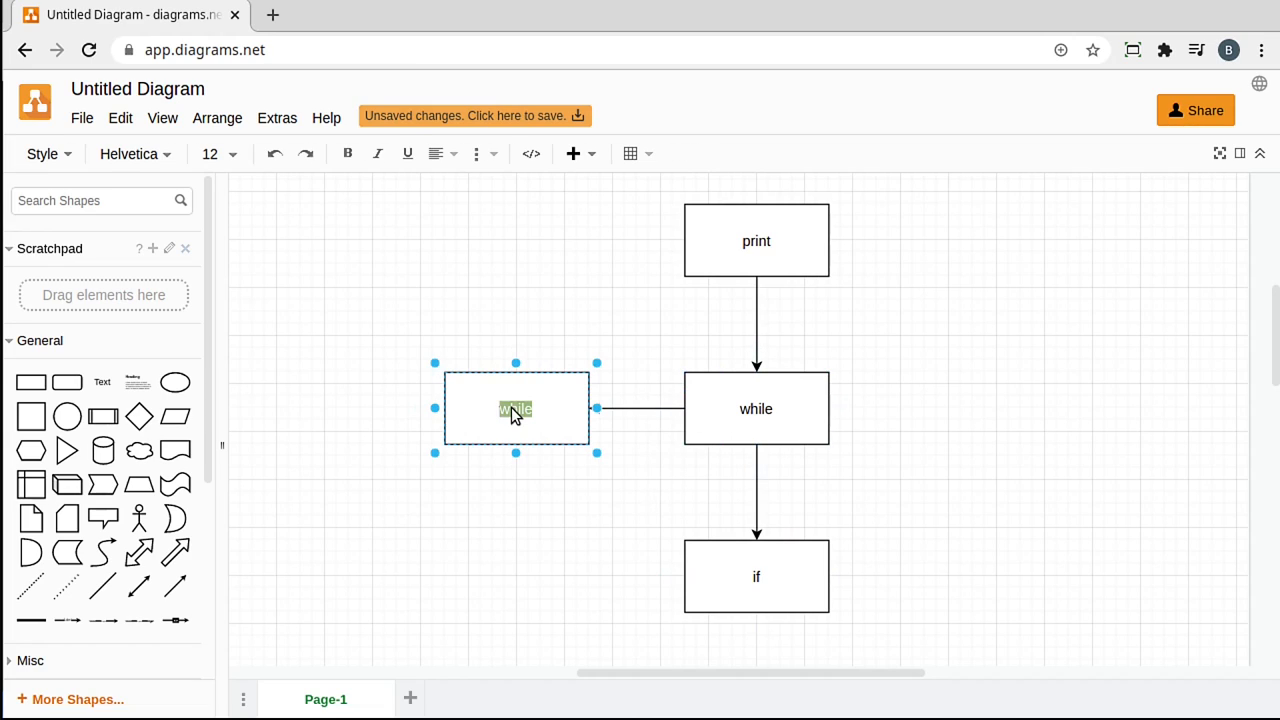
{"action": "type", "text": "function"}
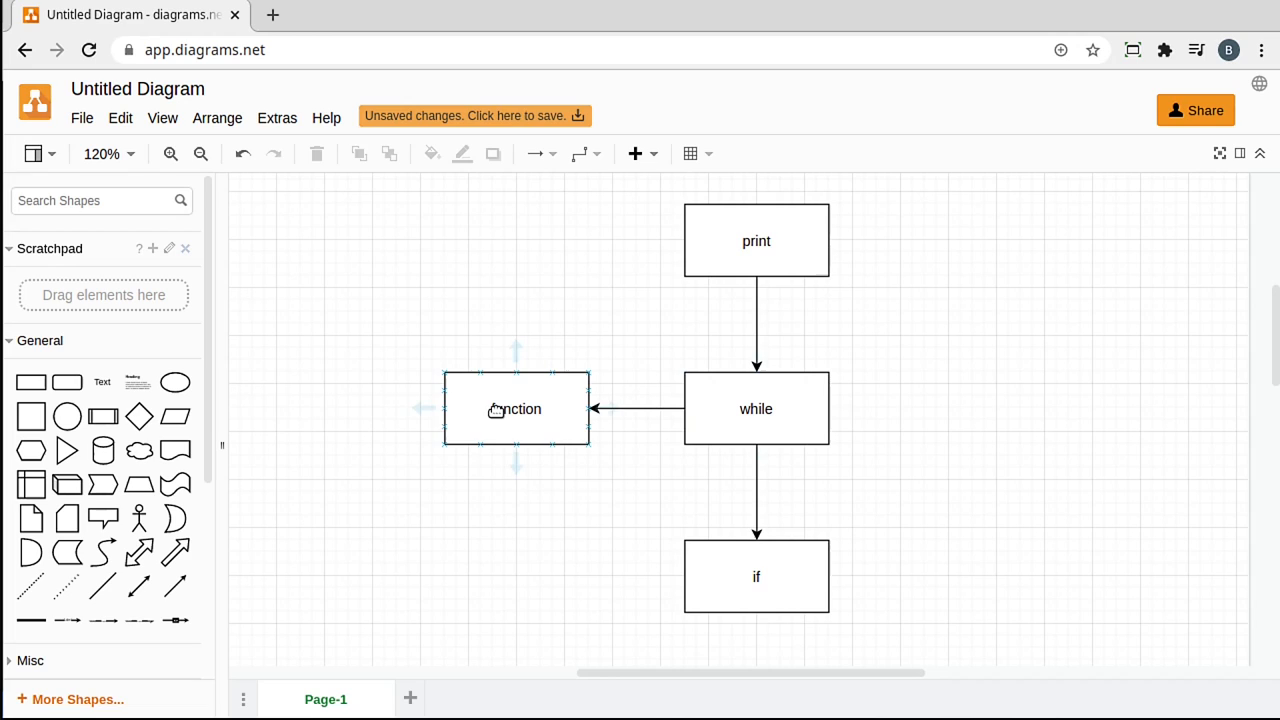
{"action": "left_click", "coordinate": [516, 464]}
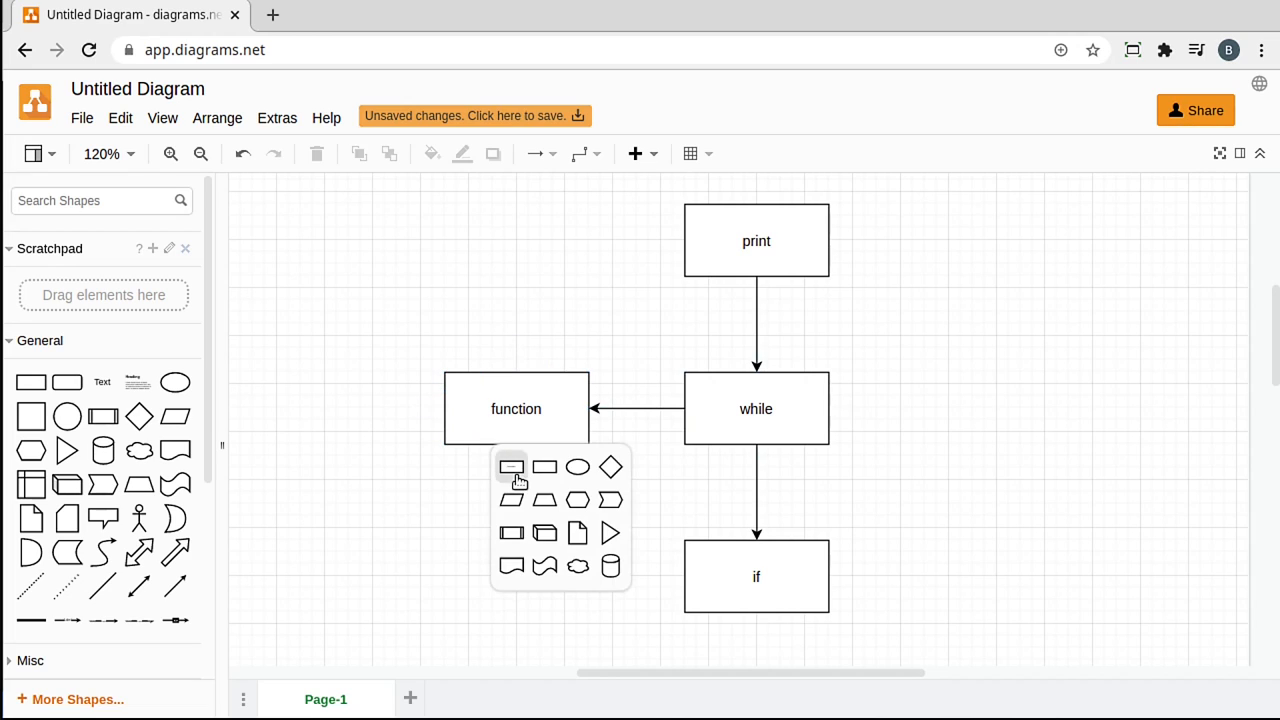
- Add connected boxes below so function and if feed a final box labelled 'End'
{"action": "left_click", "coordinate": [512, 468]}
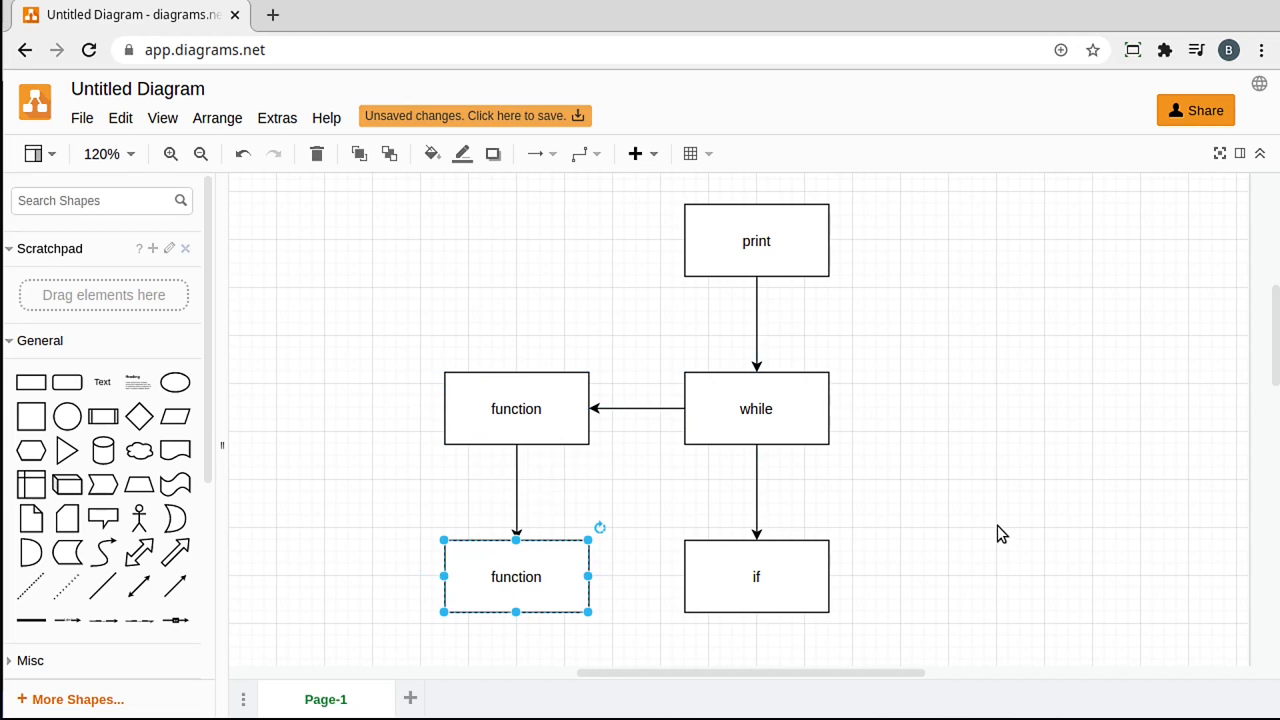
{"action": "scroll", "scroll_direction": "down", "scroll_amount": 3}
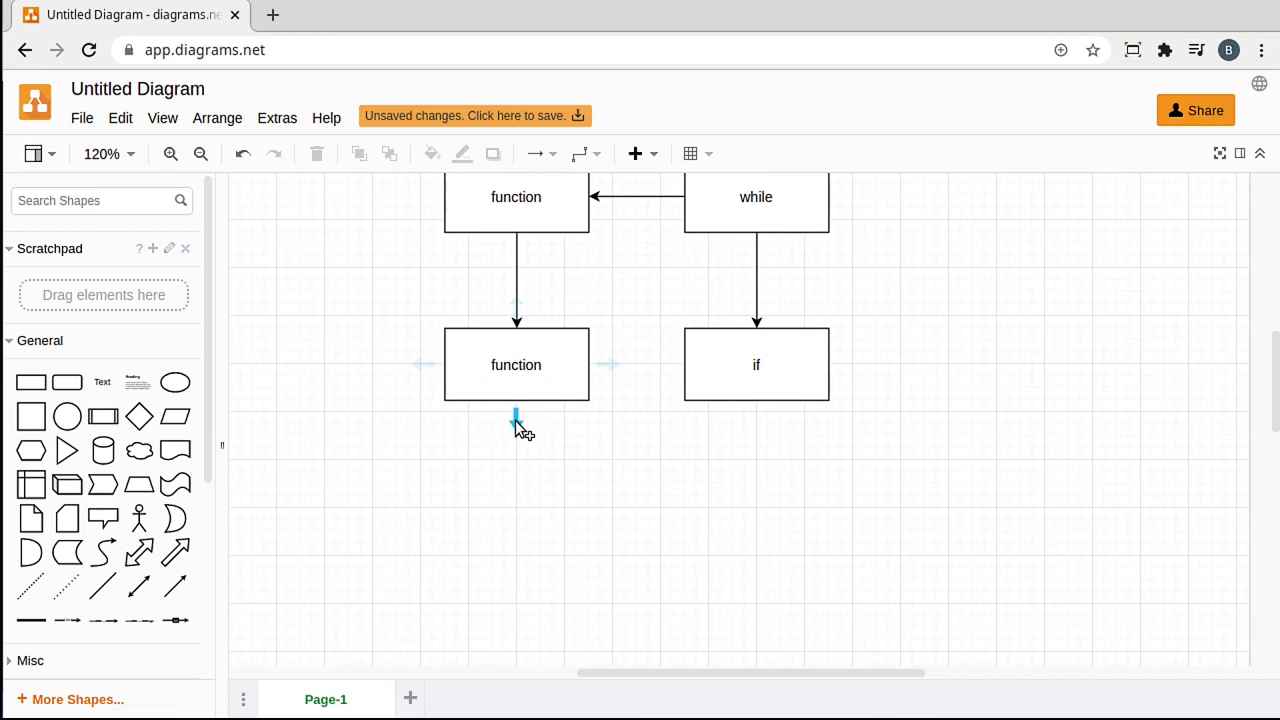
{"action": "left_click_drag", "start_coordinate": [516, 414], "coordinate": [612, 580]}
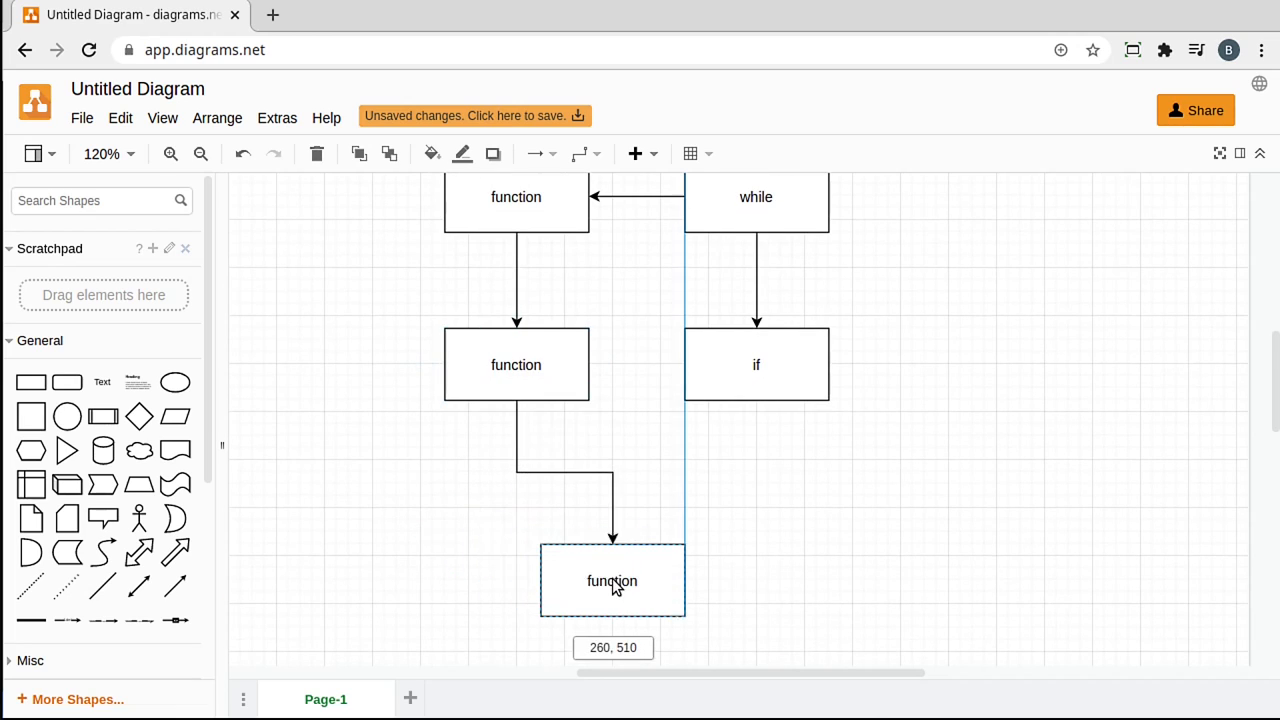
{"action": "left_click", "coordinate": [624, 580]}
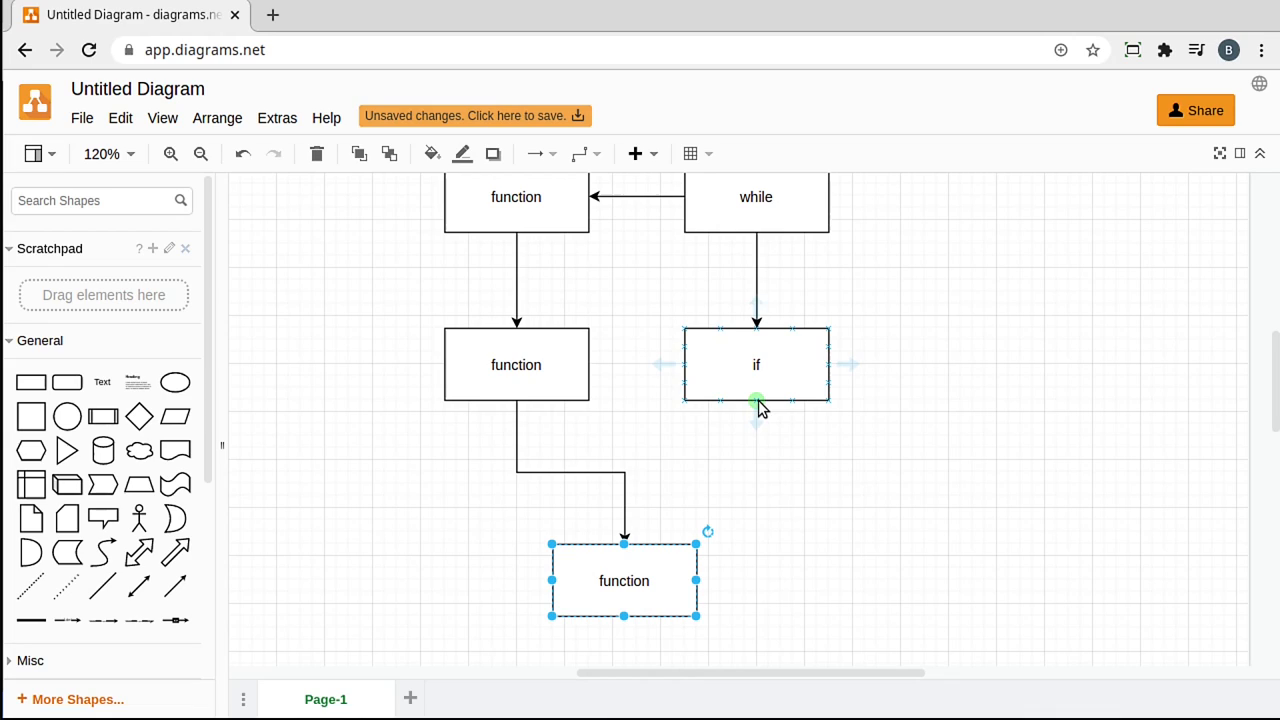
{"action": "double_click", "coordinate": [624, 580]}
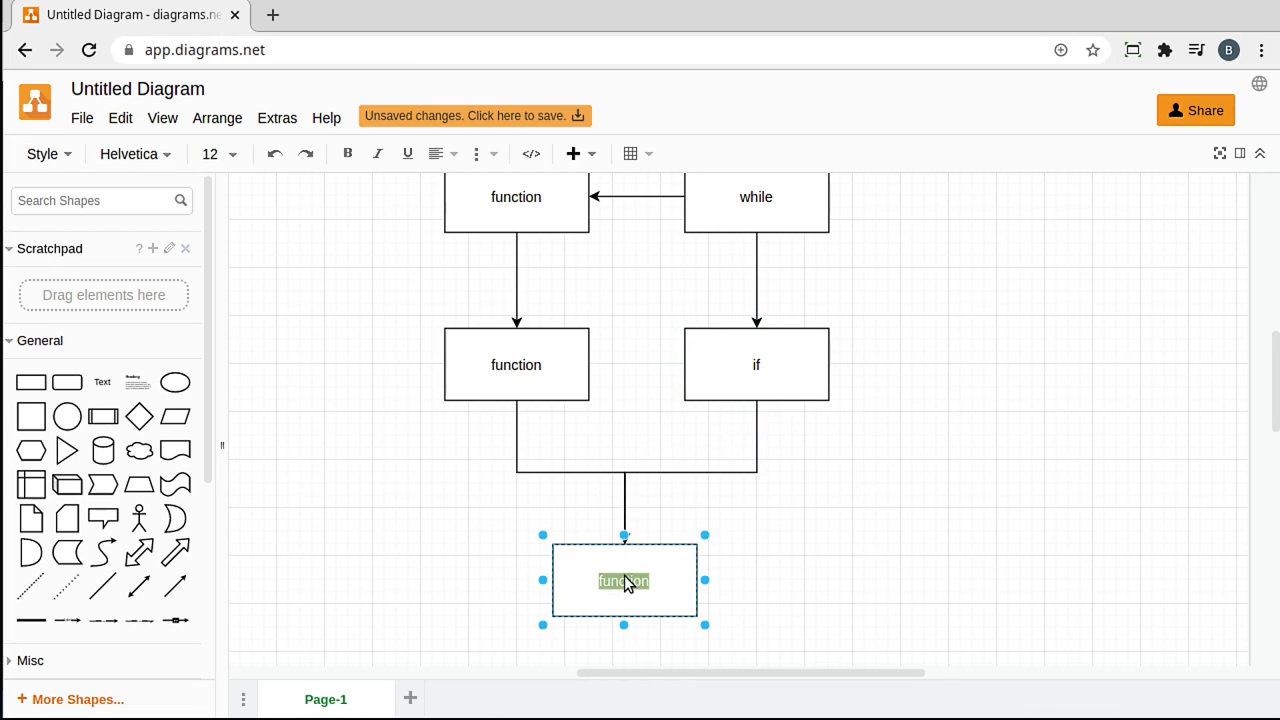
{"action": "type", "text": "End"}
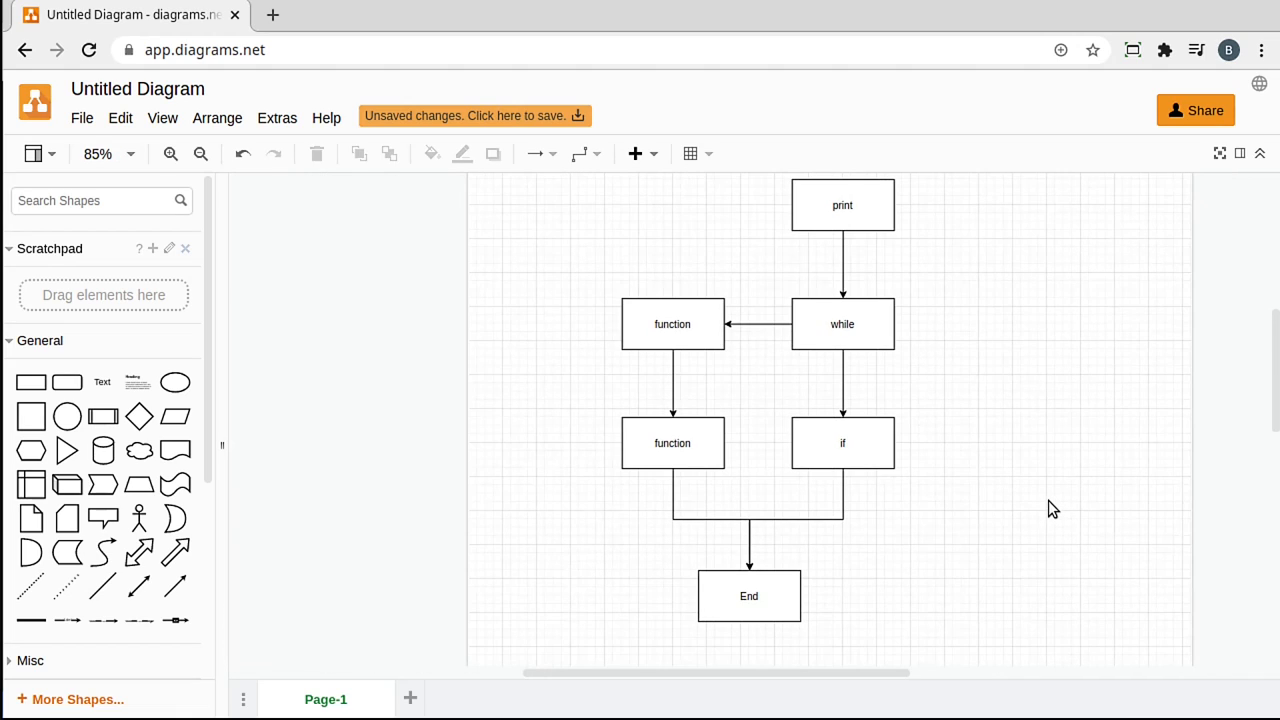
{"action": "left_click", "coordinate": [748, 596]}
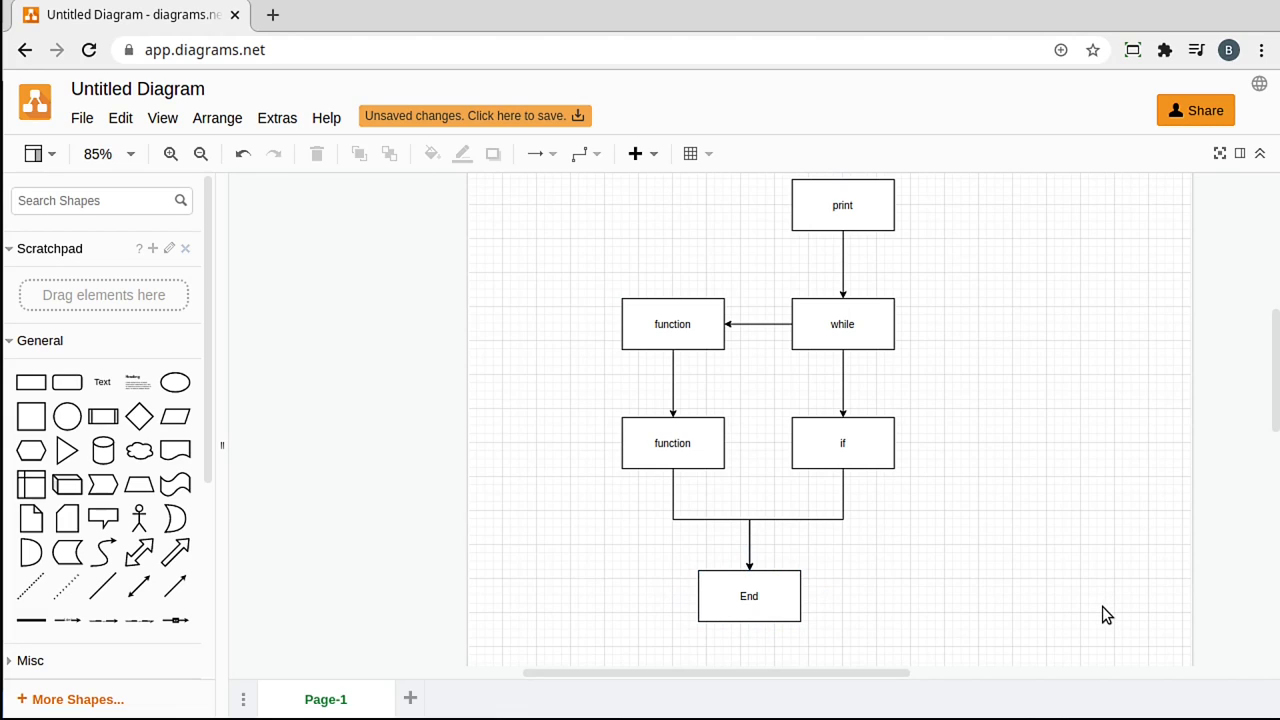
{"action": "mouse_move", "coordinate": [1098, 604]}
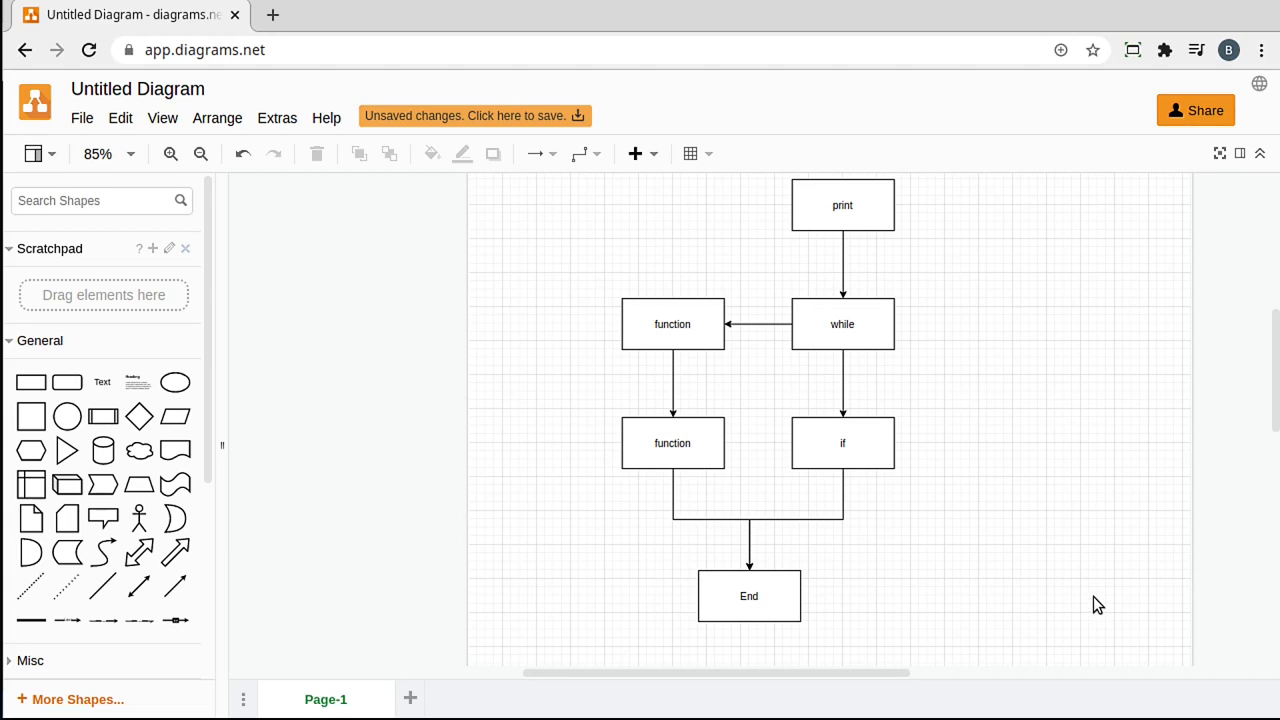
{"action": "mouse_move", "coordinate": [1072, 556]}
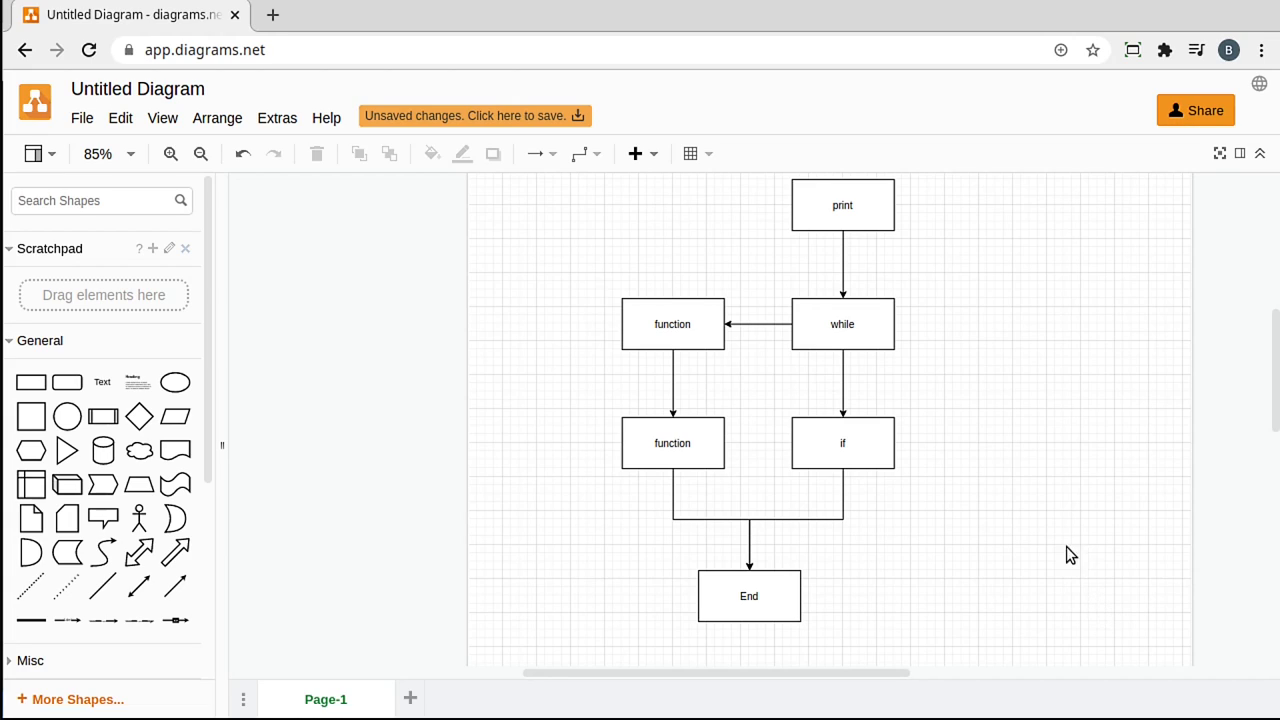
{"action": "mouse_move", "coordinate": [780, 228]}
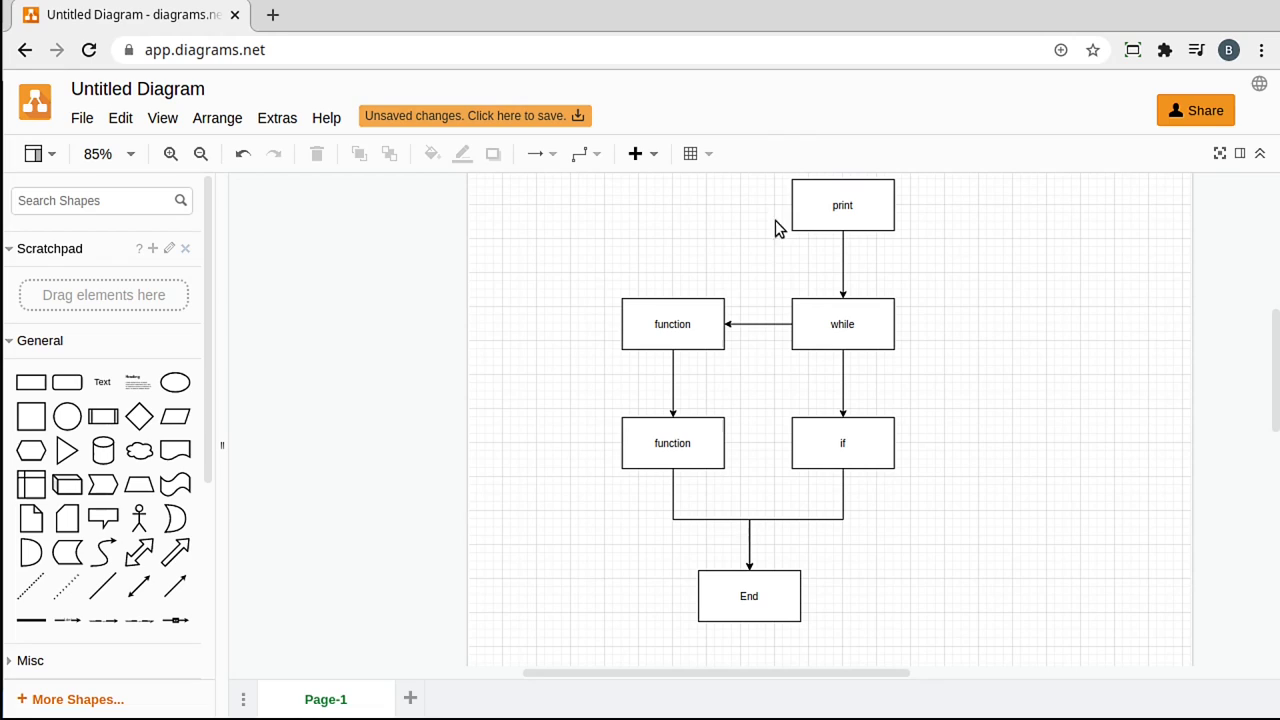
{"action": "left_click", "coordinate": [672, 324]}
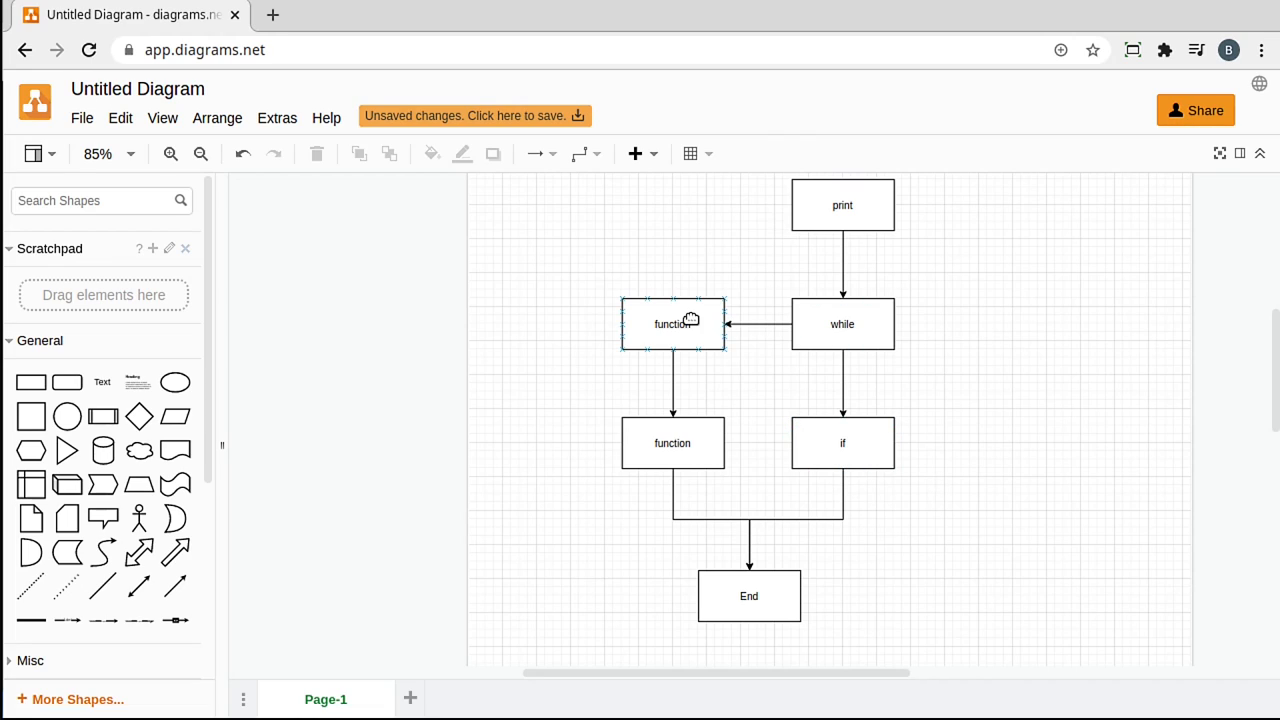
{"action": "mouse_move", "coordinate": [688, 344]}
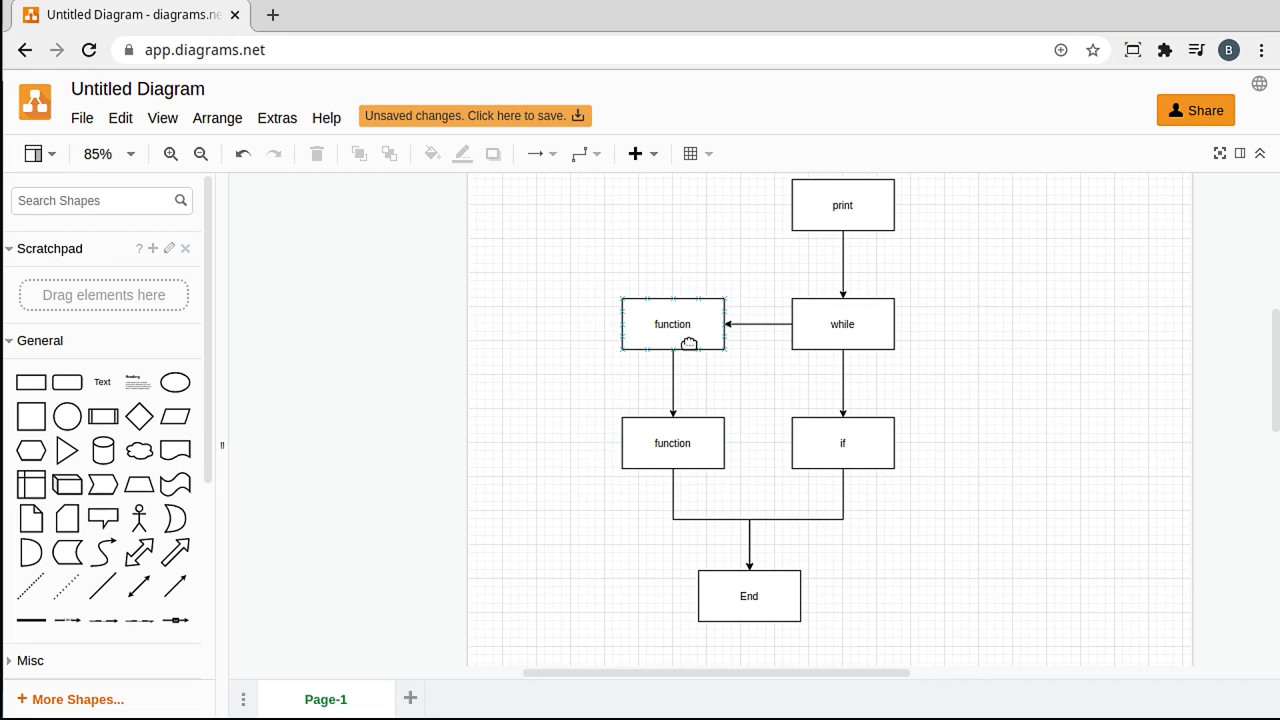
{"action": "left_click", "coordinate": [672, 444]}
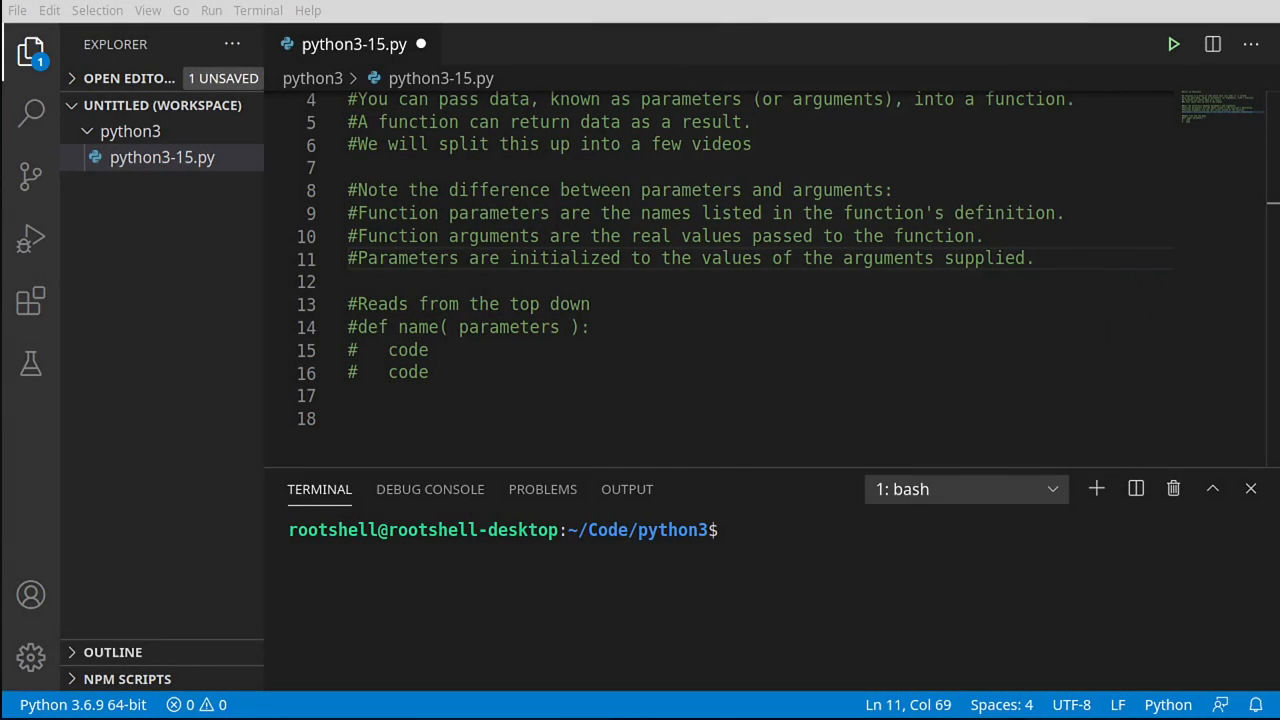
- Write the '#Define a function' comment and the header def test(): below it
{"action": "type", "text": "#Define a function"}
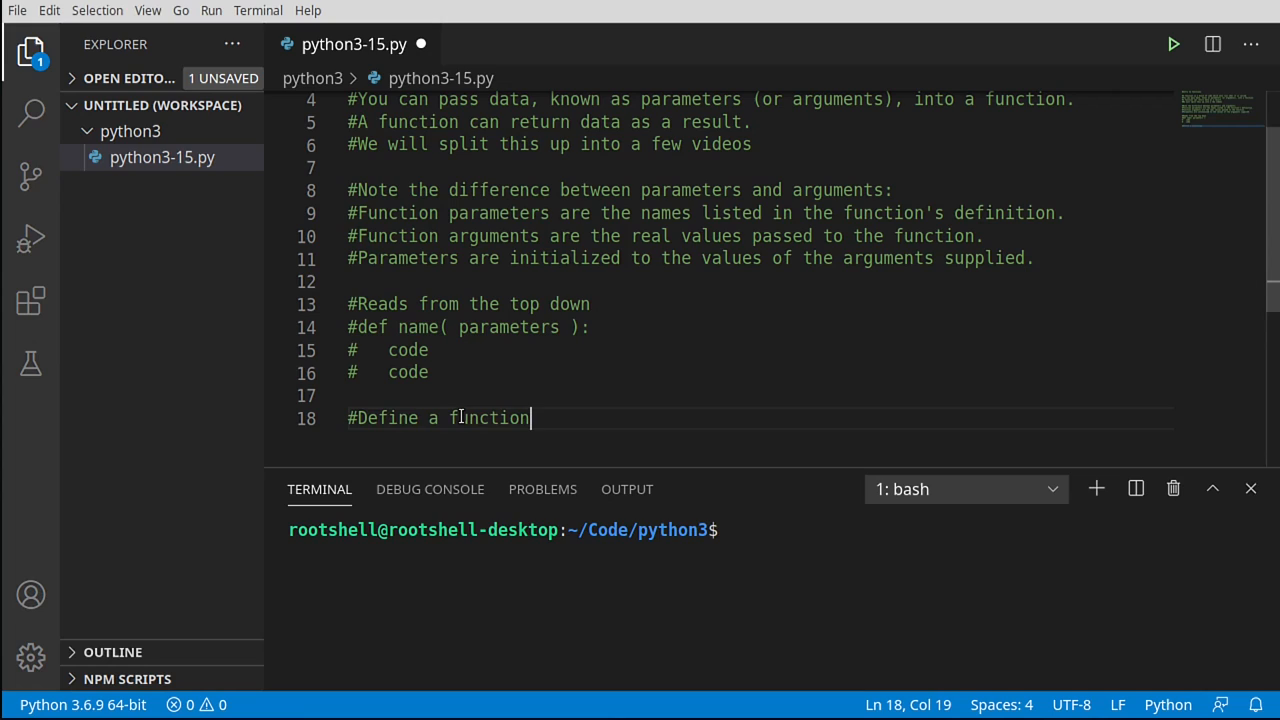
{"action": "key", "text": "Enter"}
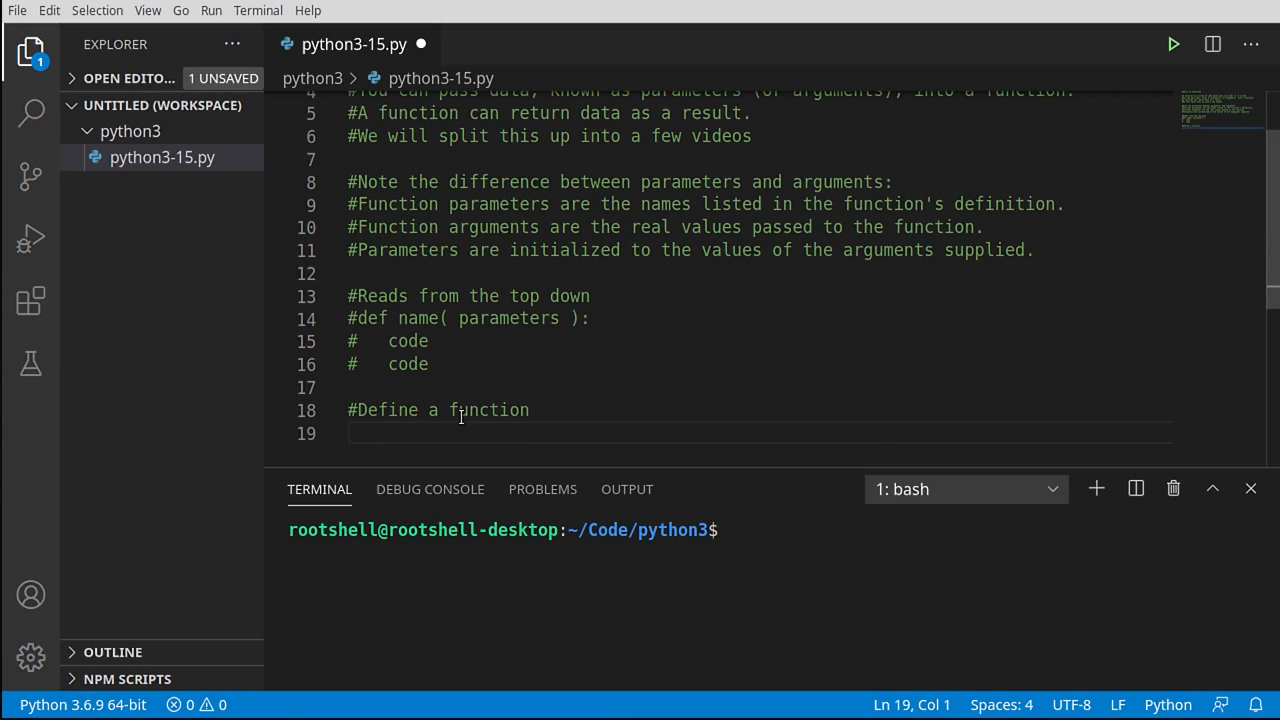
{"action": "type", "text": "def"}
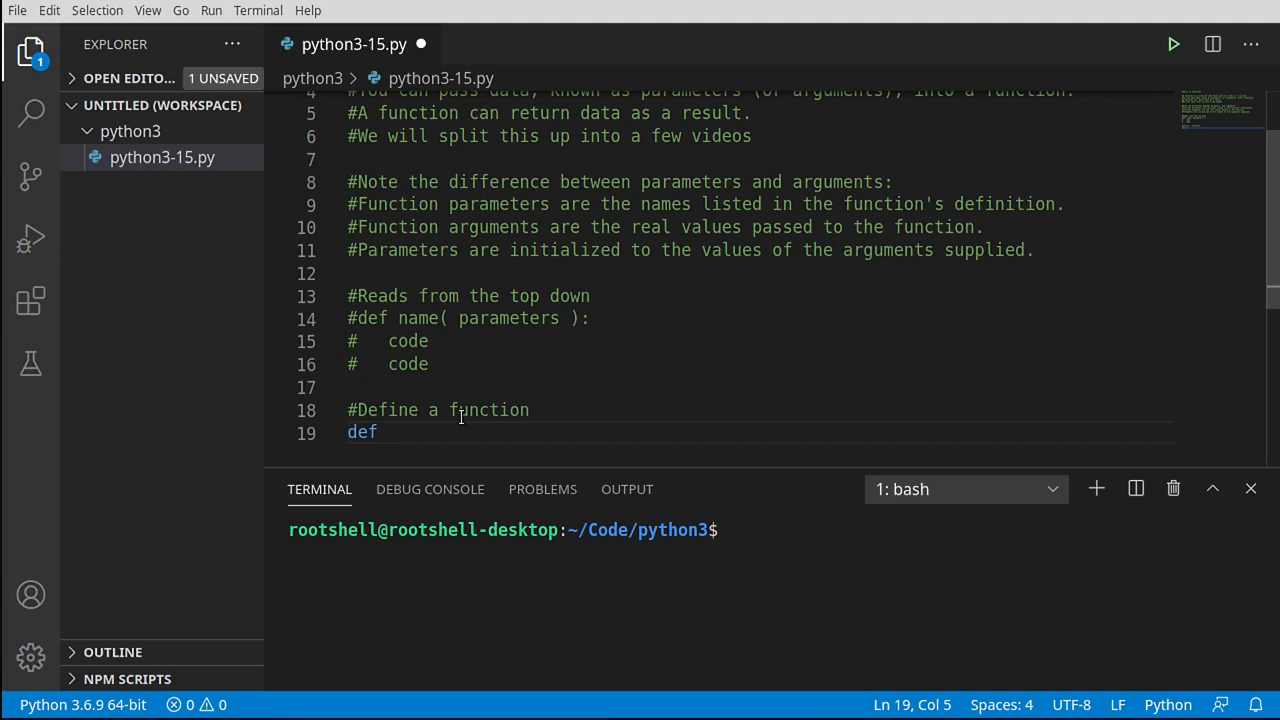
{"action": "type", "text": "te"}
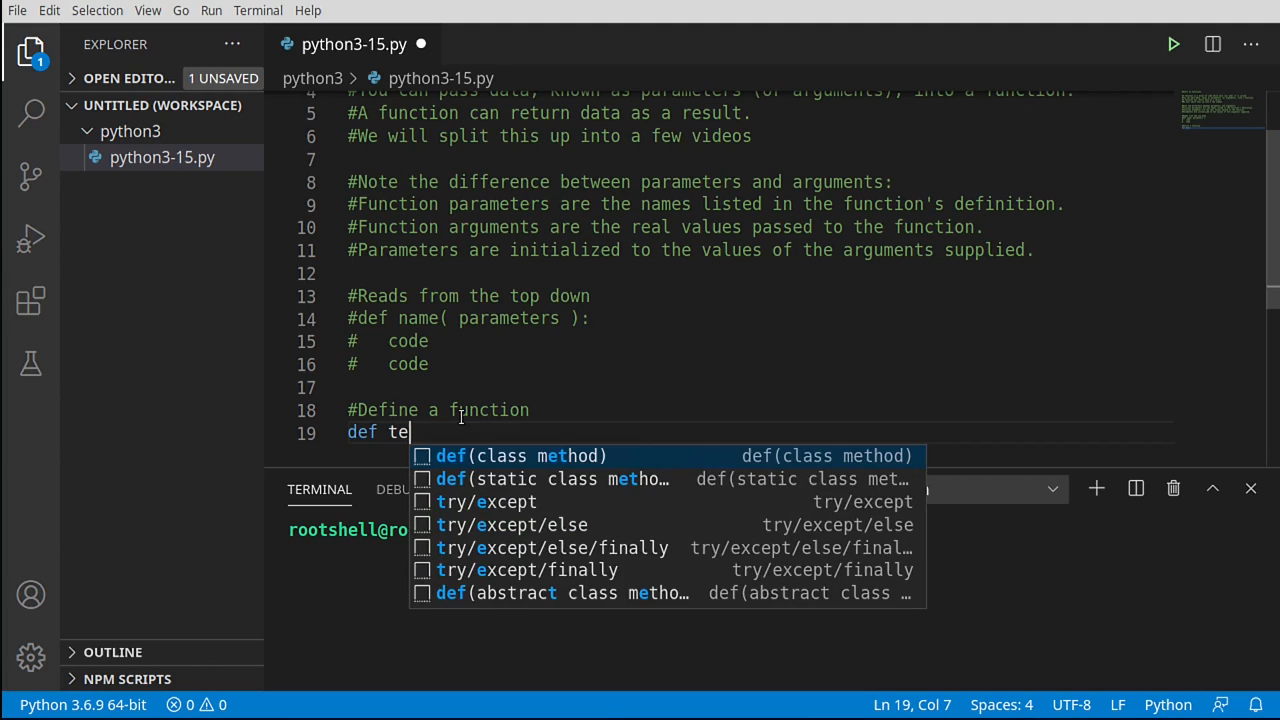
{"action": "type", "text": "st()"}
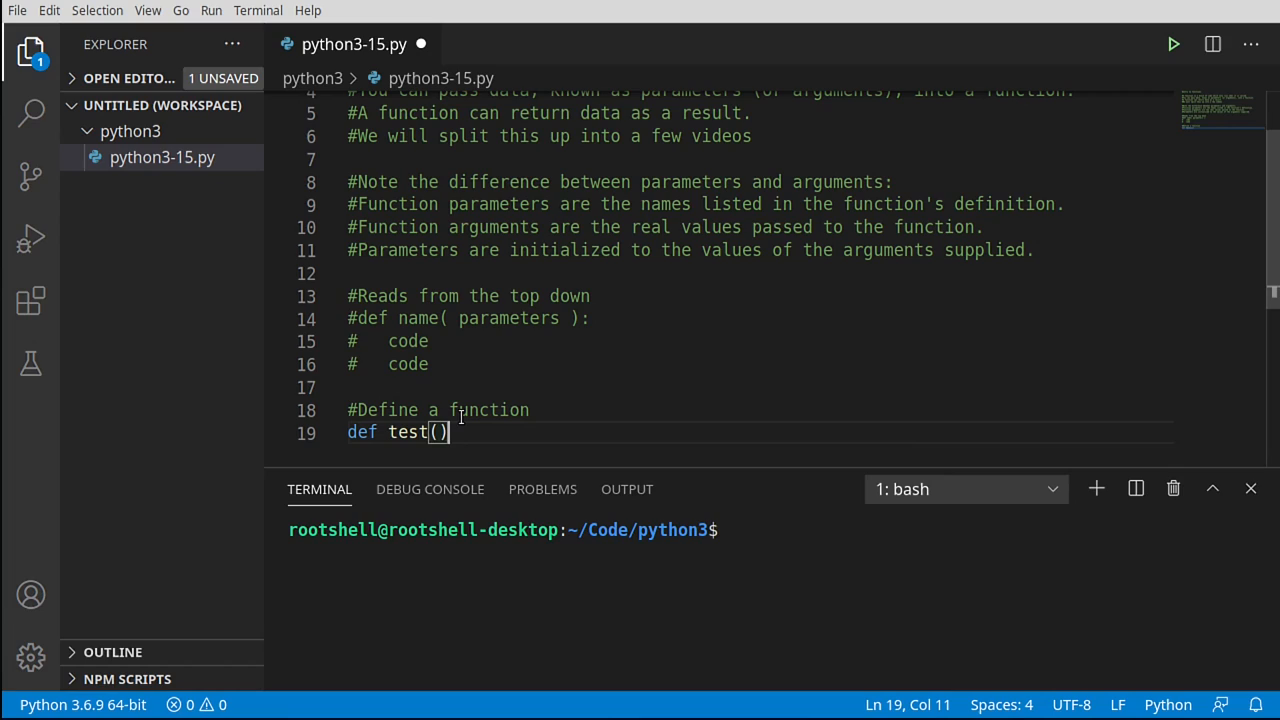
{"action": "key", "text": "Backspace"}
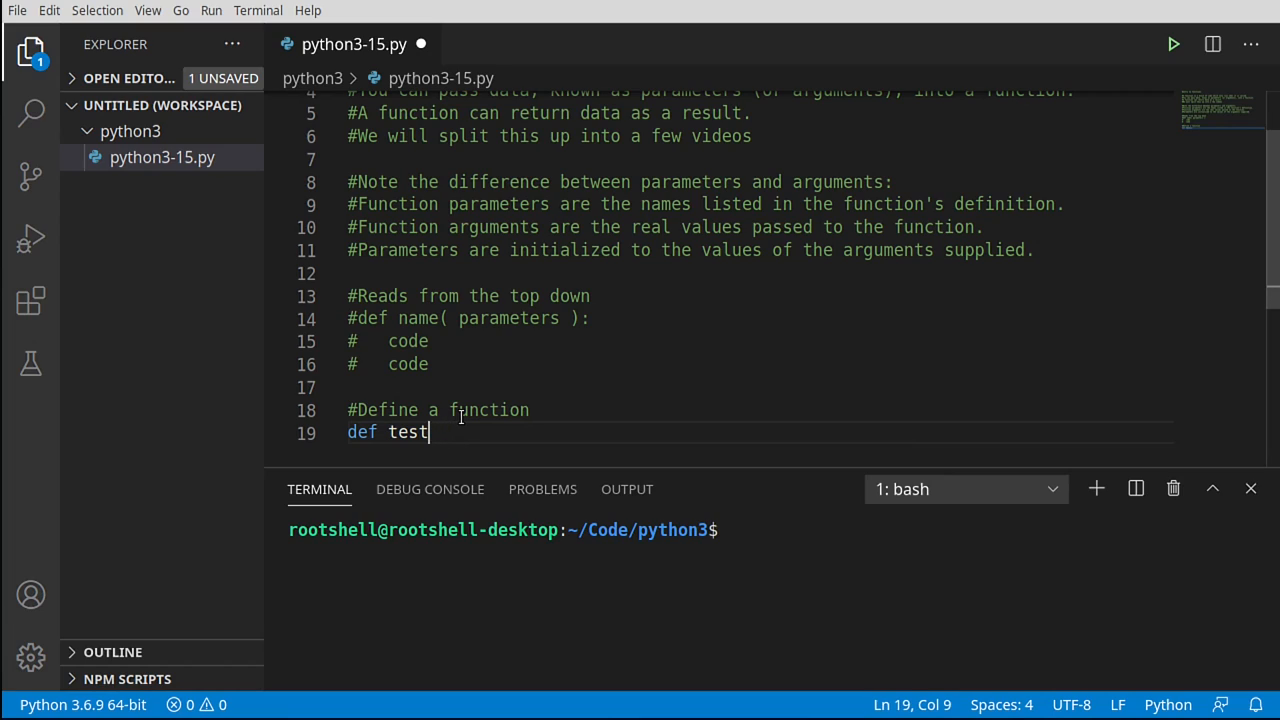
{"action": "type", "text": "()"}
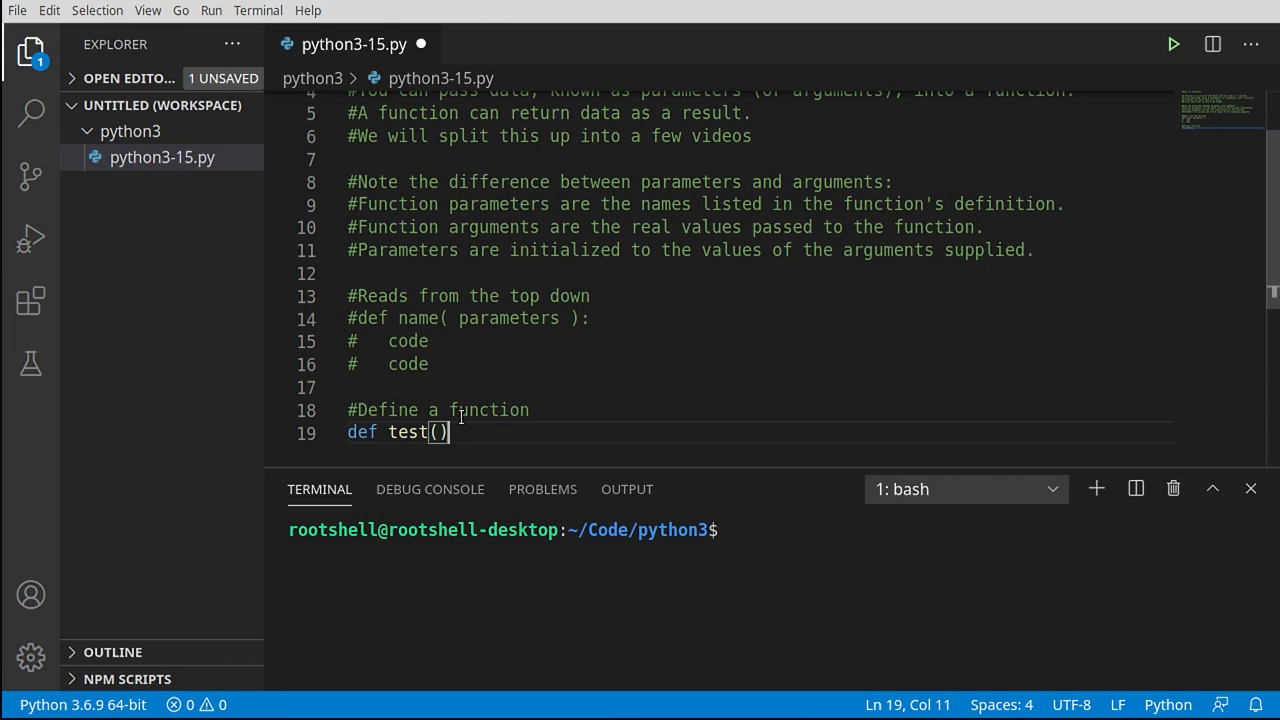
{"action": "type", "text": ":"}
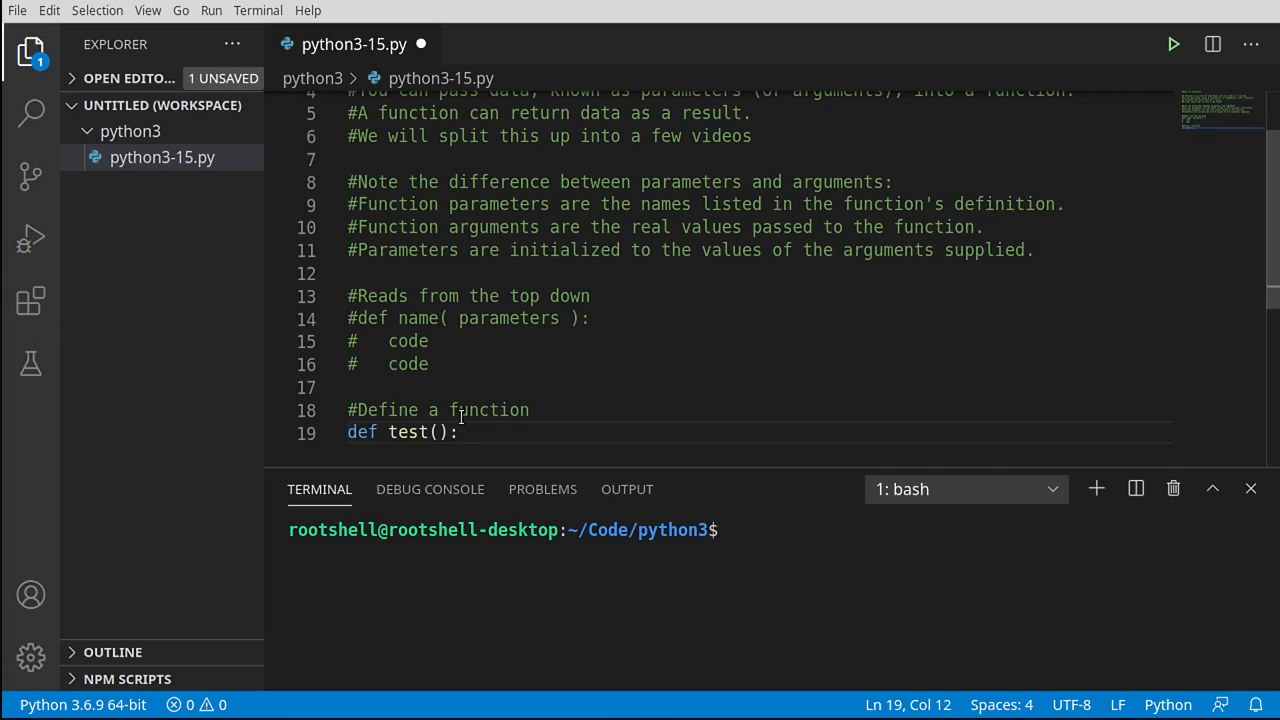
{"action": "key", "text": "Return"}
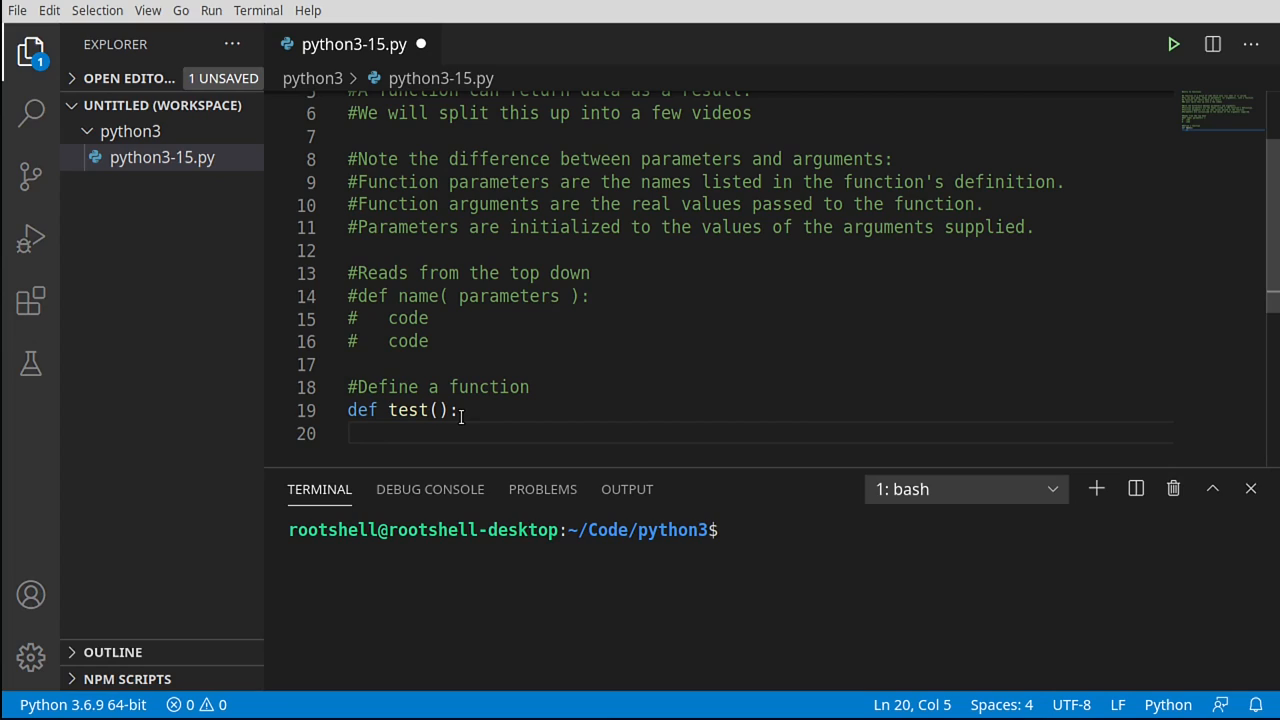
{"action": "key", "text": "BackSpace"}
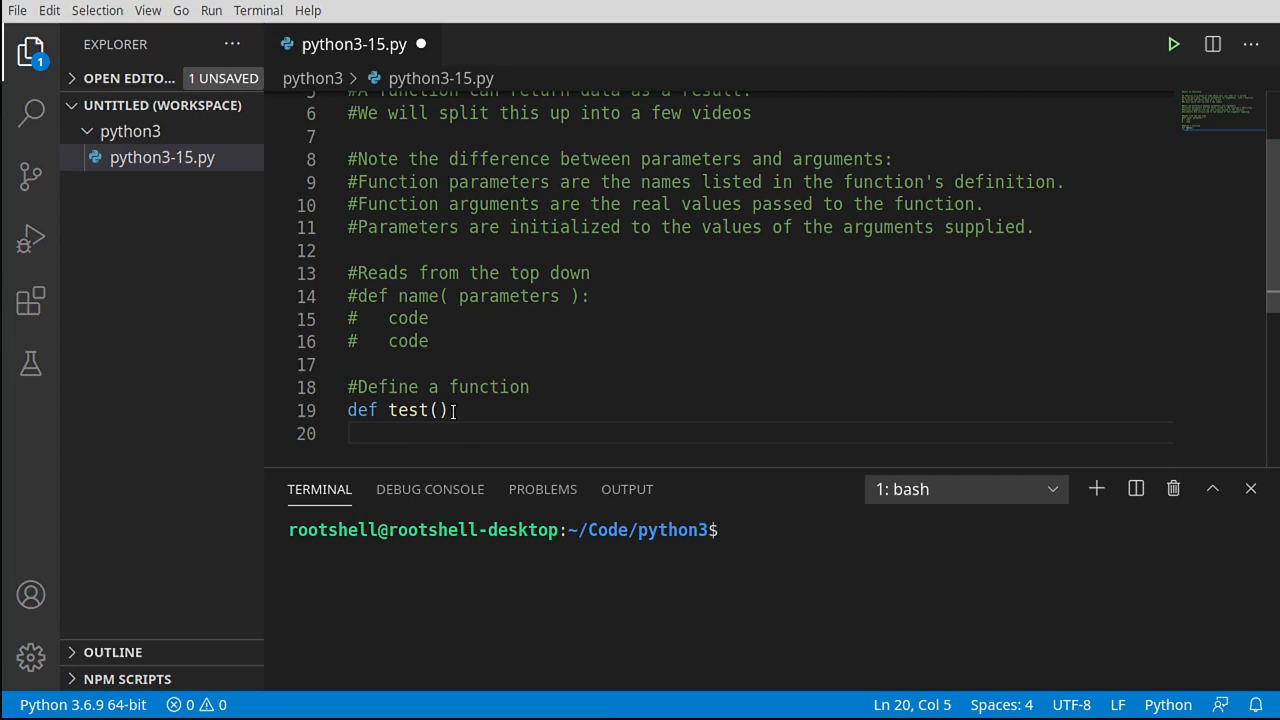
{"action": "type", "text": ":"}
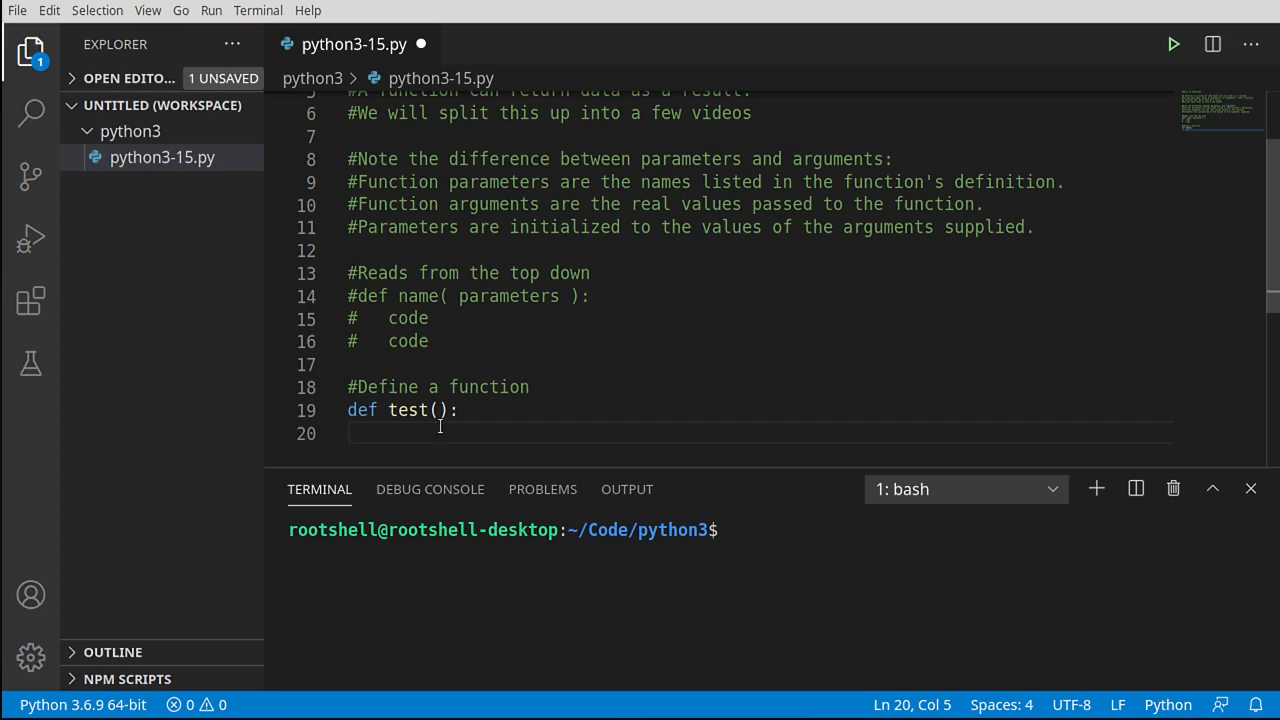
{"action": "mouse_move", "coordinate": [752, 308]}
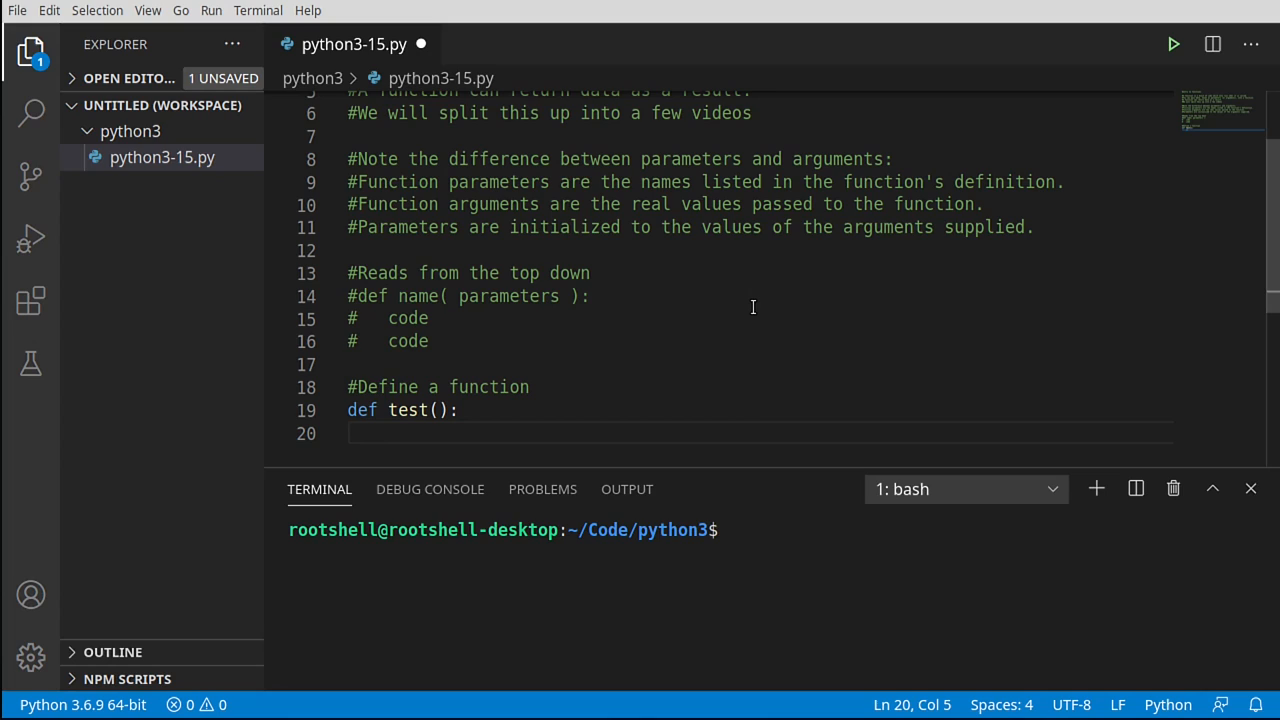
- Give test a body that prints 'This is a function'
{"action": "type", "text": "print()"}
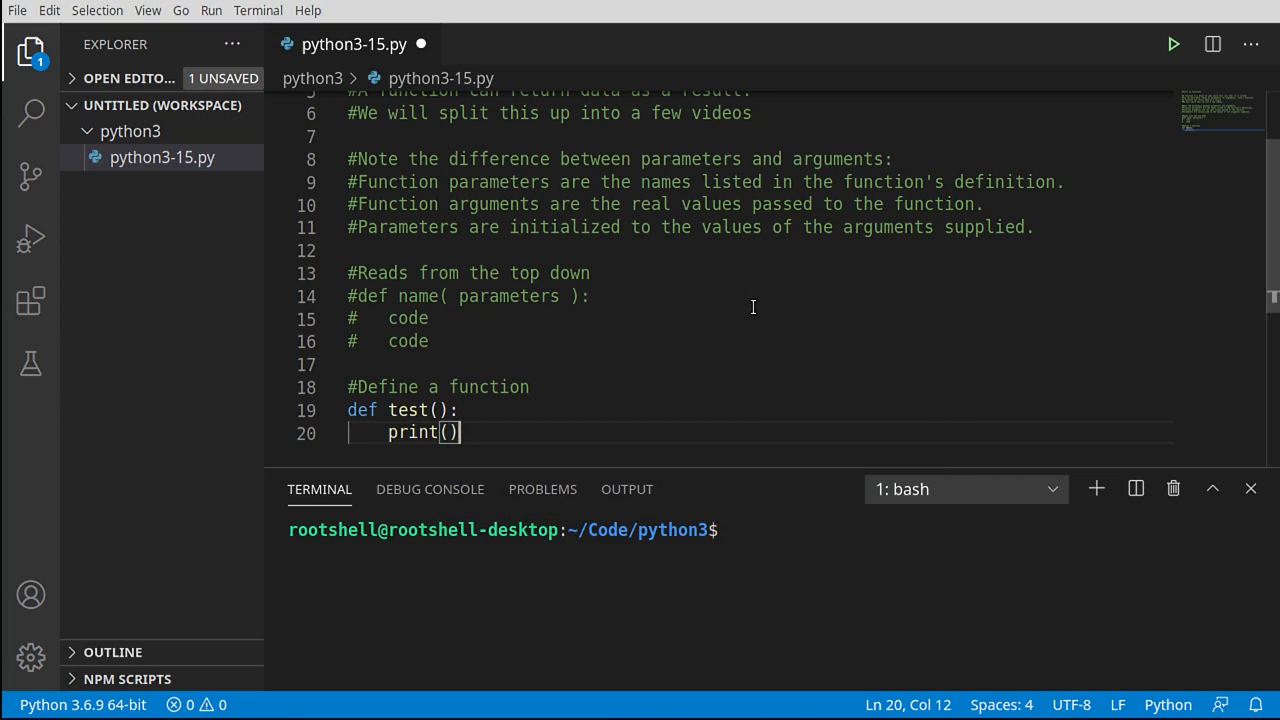
{"action": "type", "text": "'"}
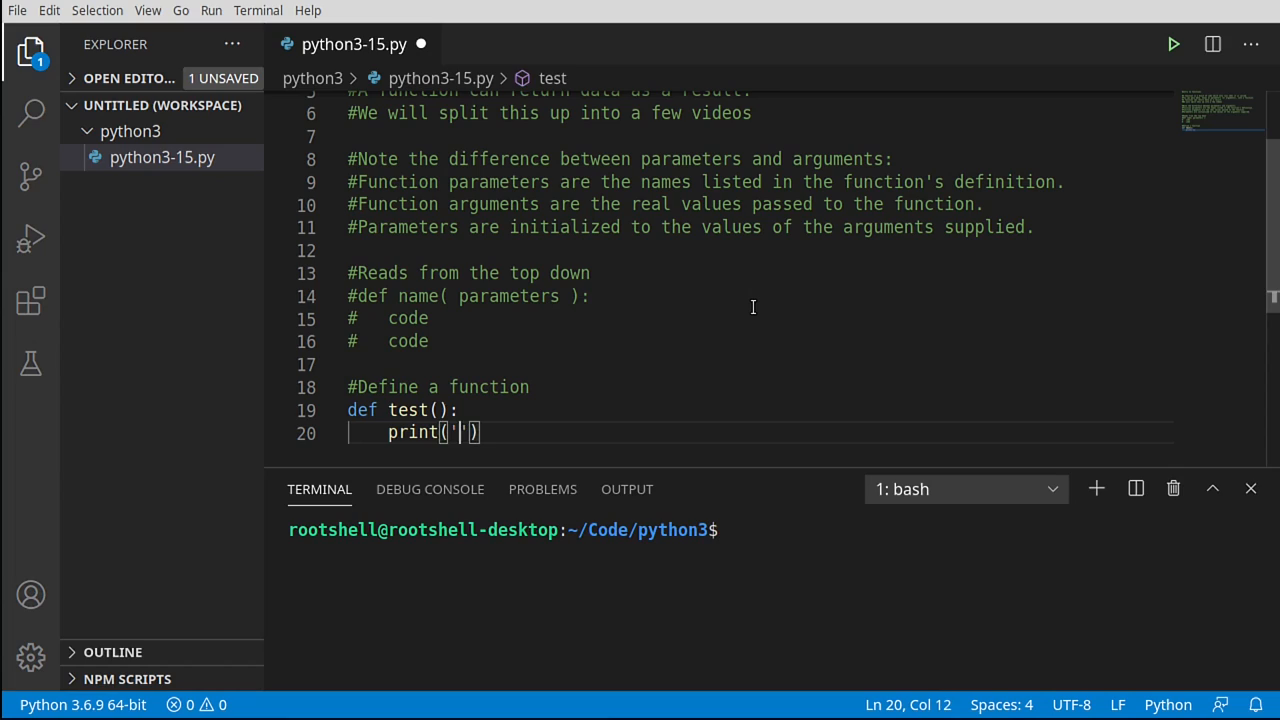
{"action": "type", "text": "This"}
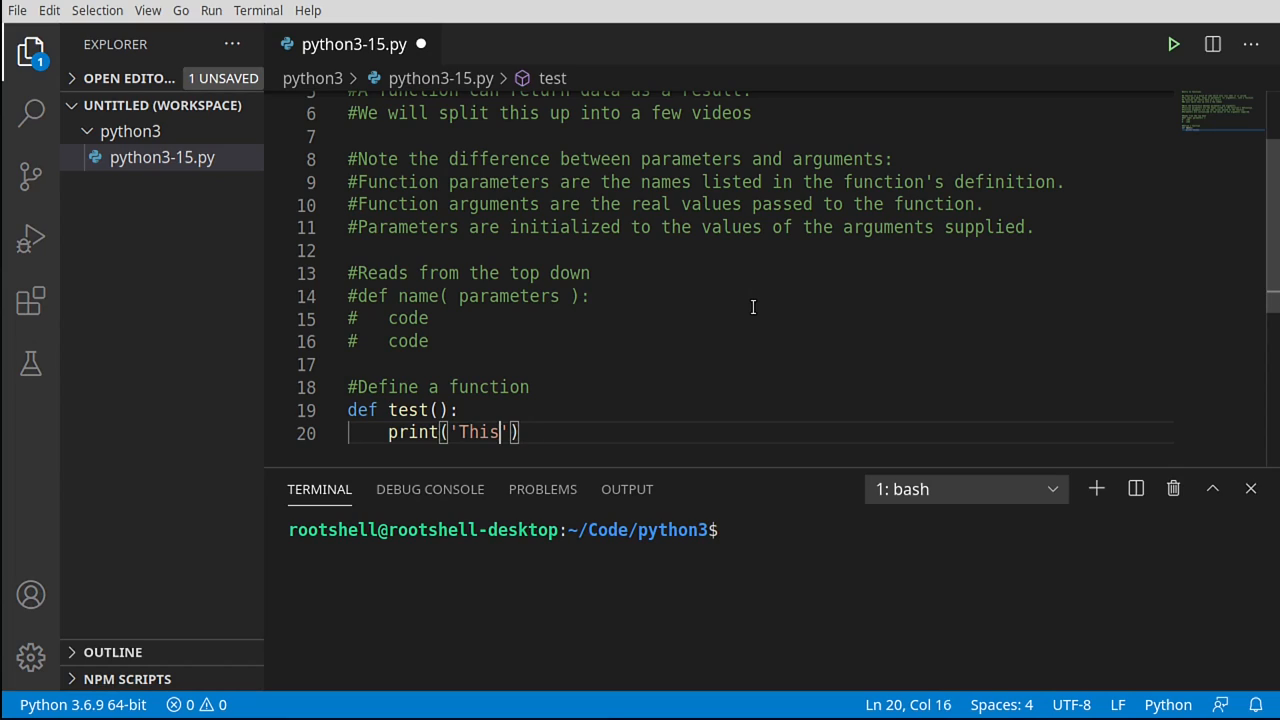
{"action": "type", "text": "is a functio"}
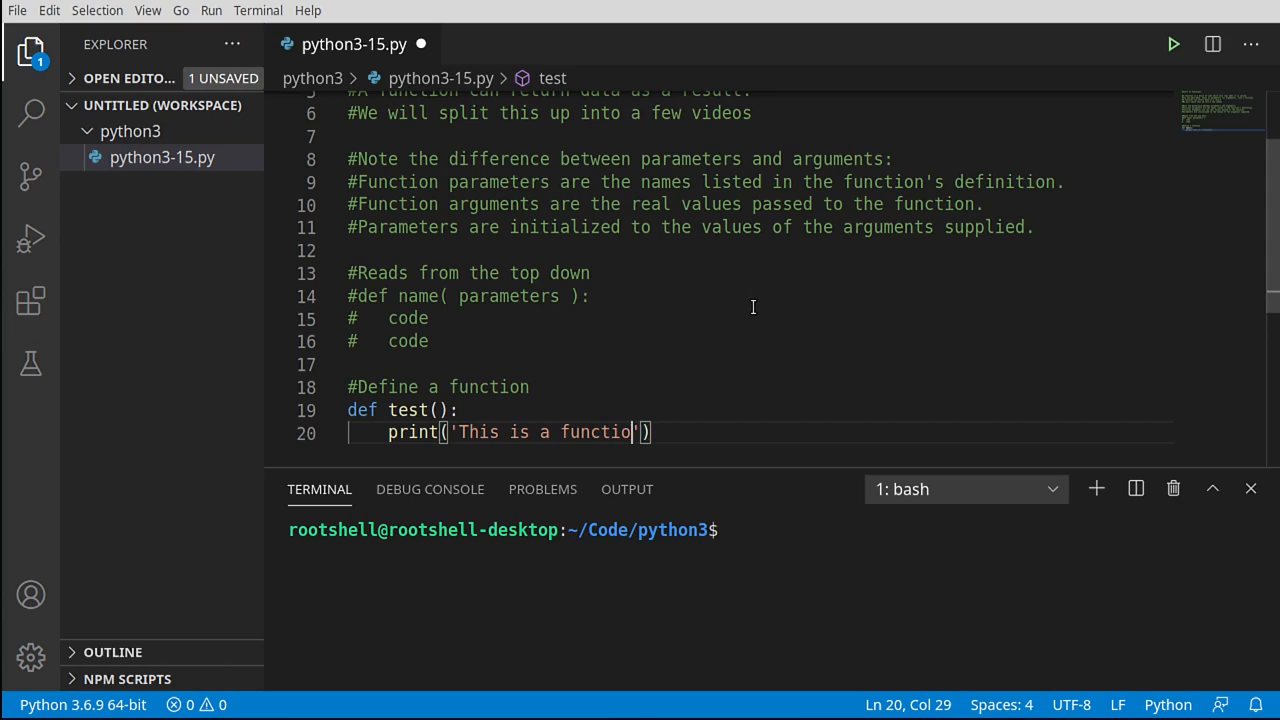
{"action": "type", "text": "n"}
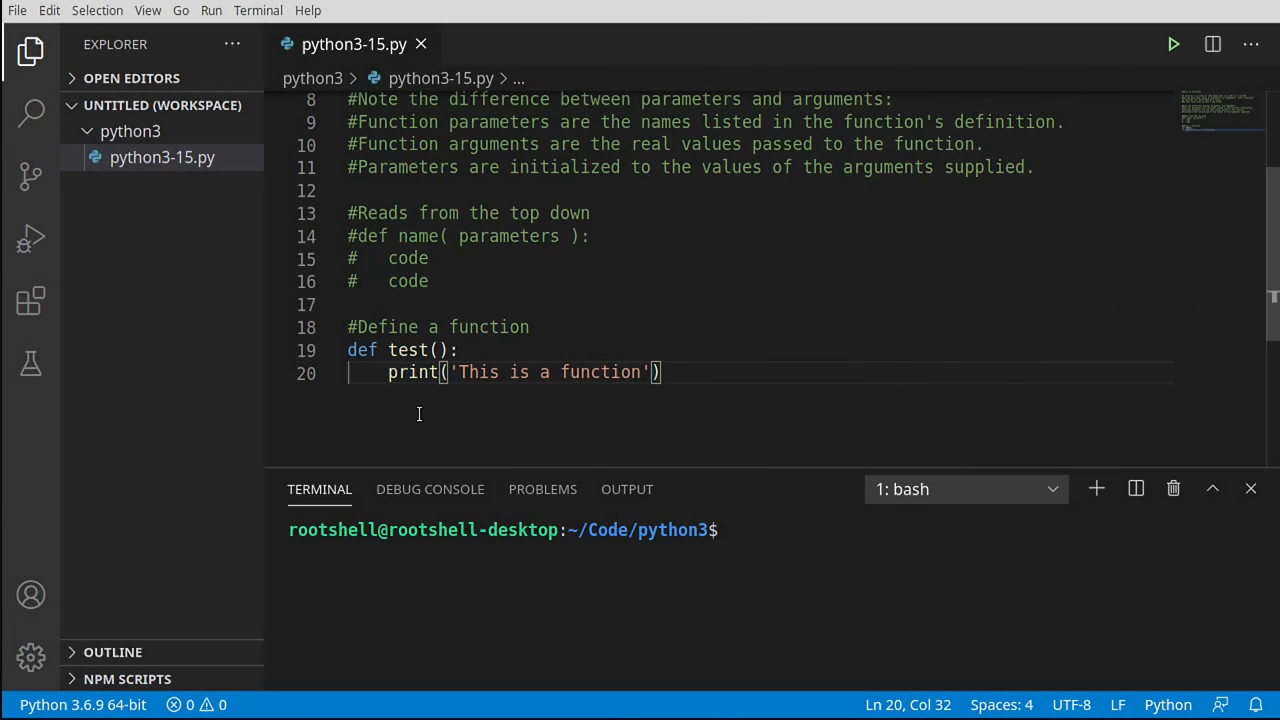
- Add the parameters-and-return comment and the header def sqft(w,h):
{"action": "key", "text": "Enter"}
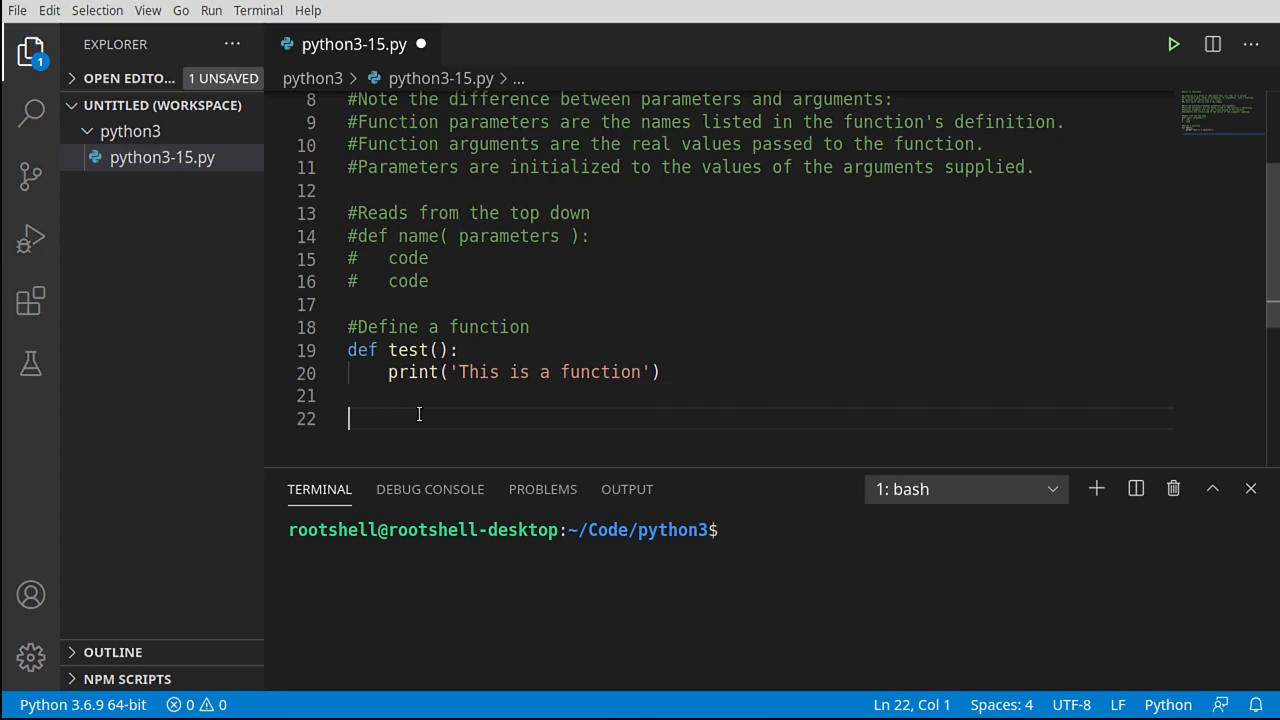
{"action": "type", "text": "#Define a function with parameters and return a value"}
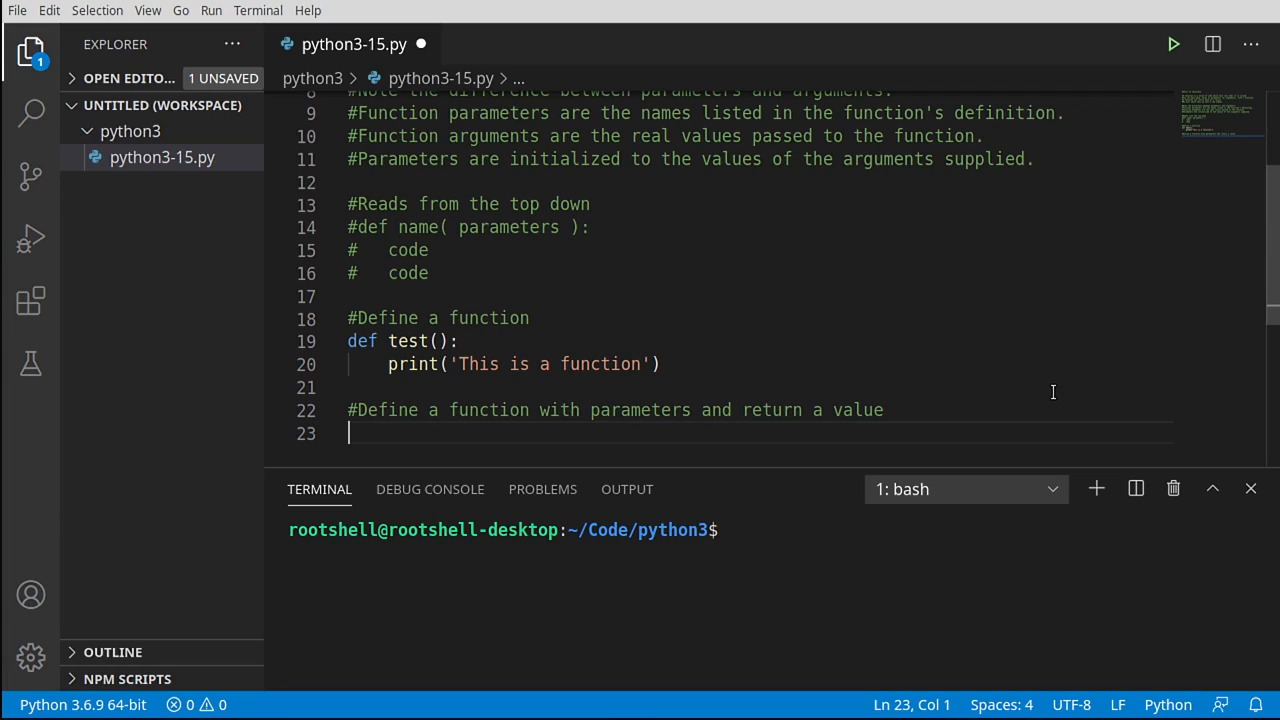
{"action": "type", "text": "def"}
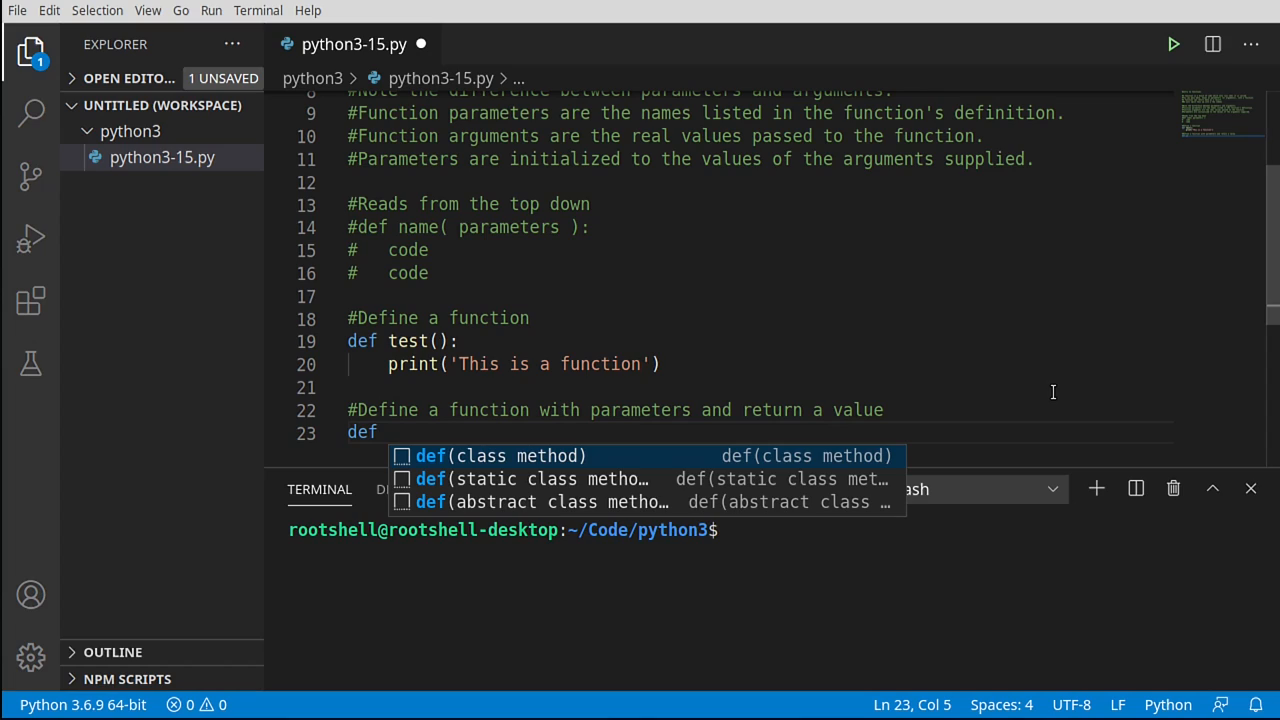
{"action": "type", "text": "sq"}
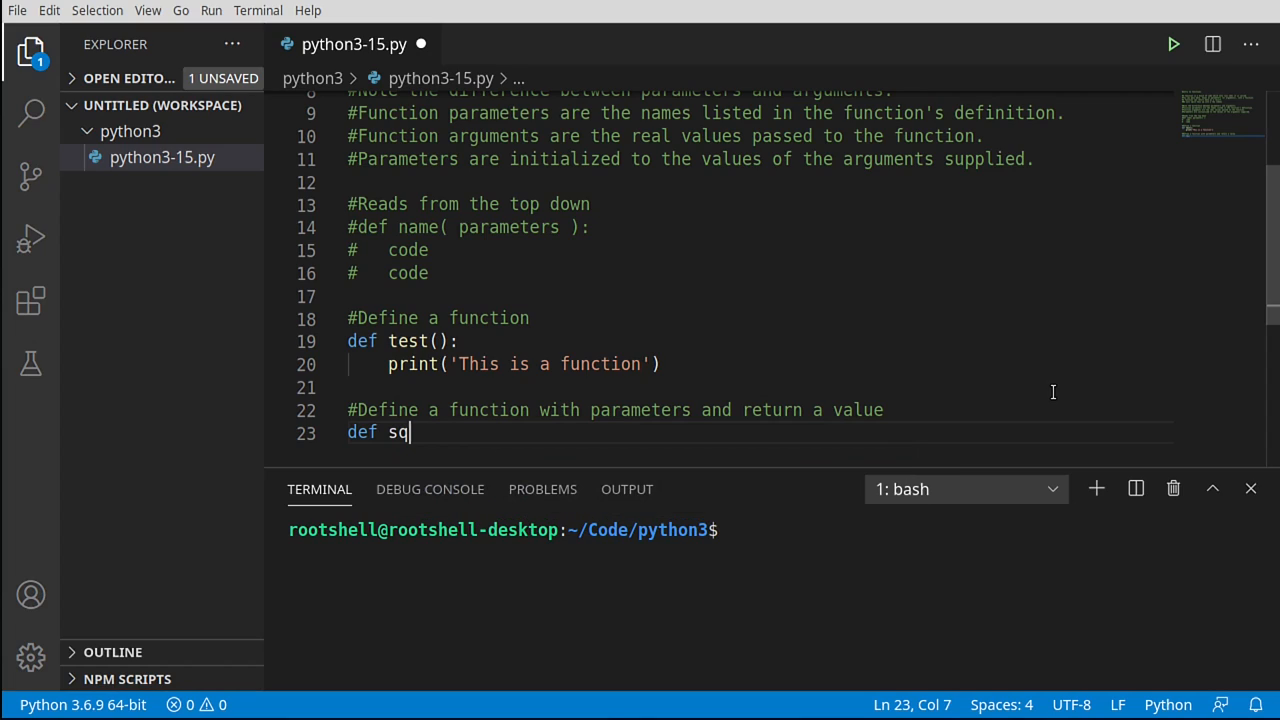
{"action": "type", "text": "ft"}
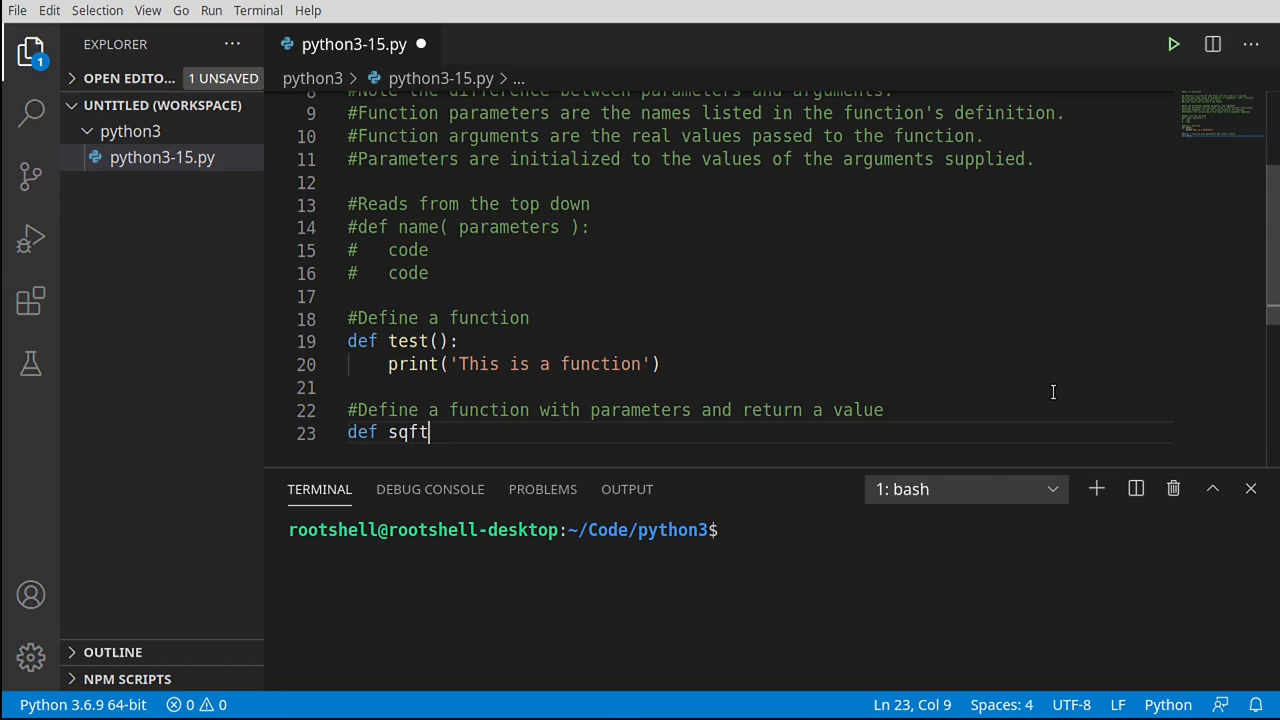
{"action": "type", "text": "()"}
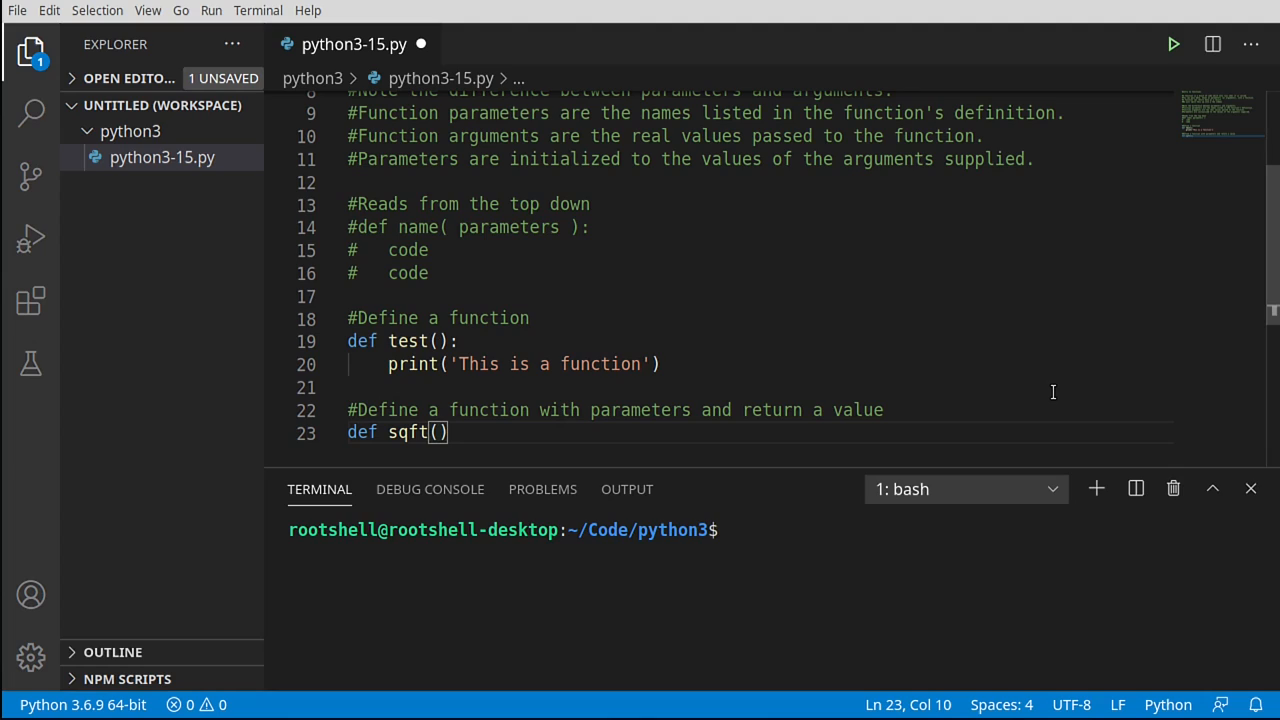
{"action": "type", "text": "w,h"}
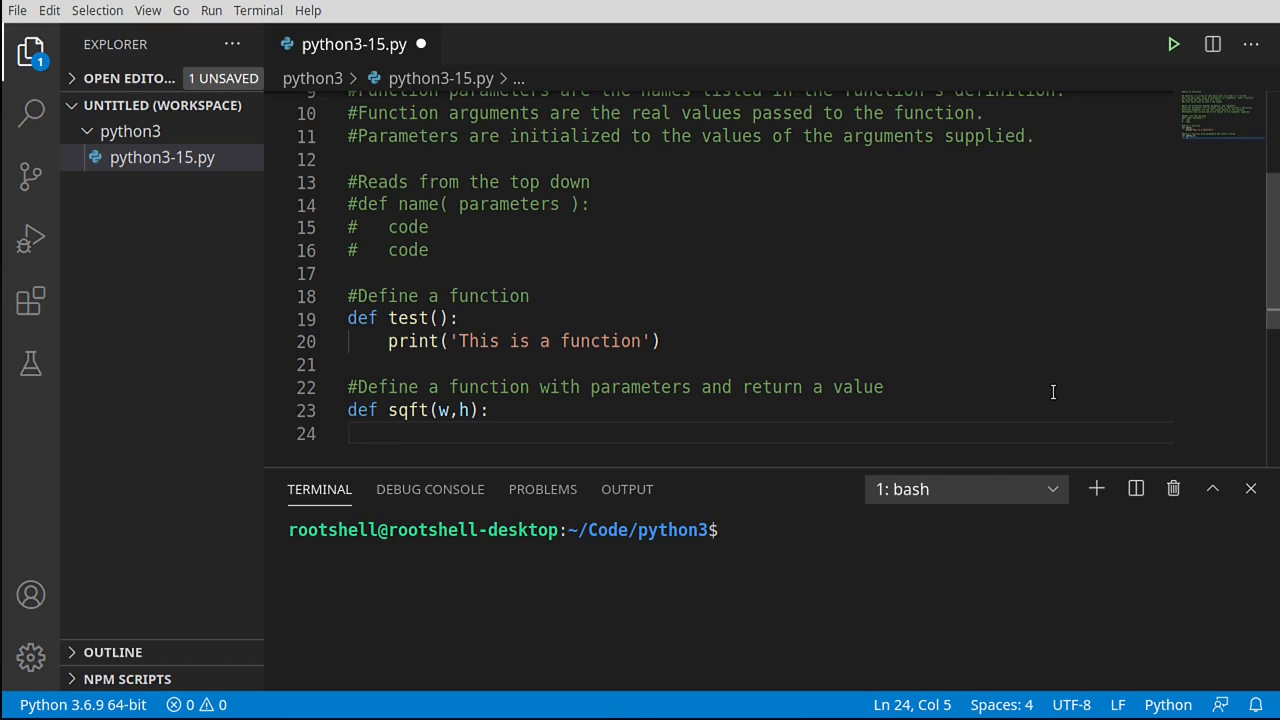
- Write the sqft body: v = w * h followed by return v
{"action": "type", "text": "v ="}
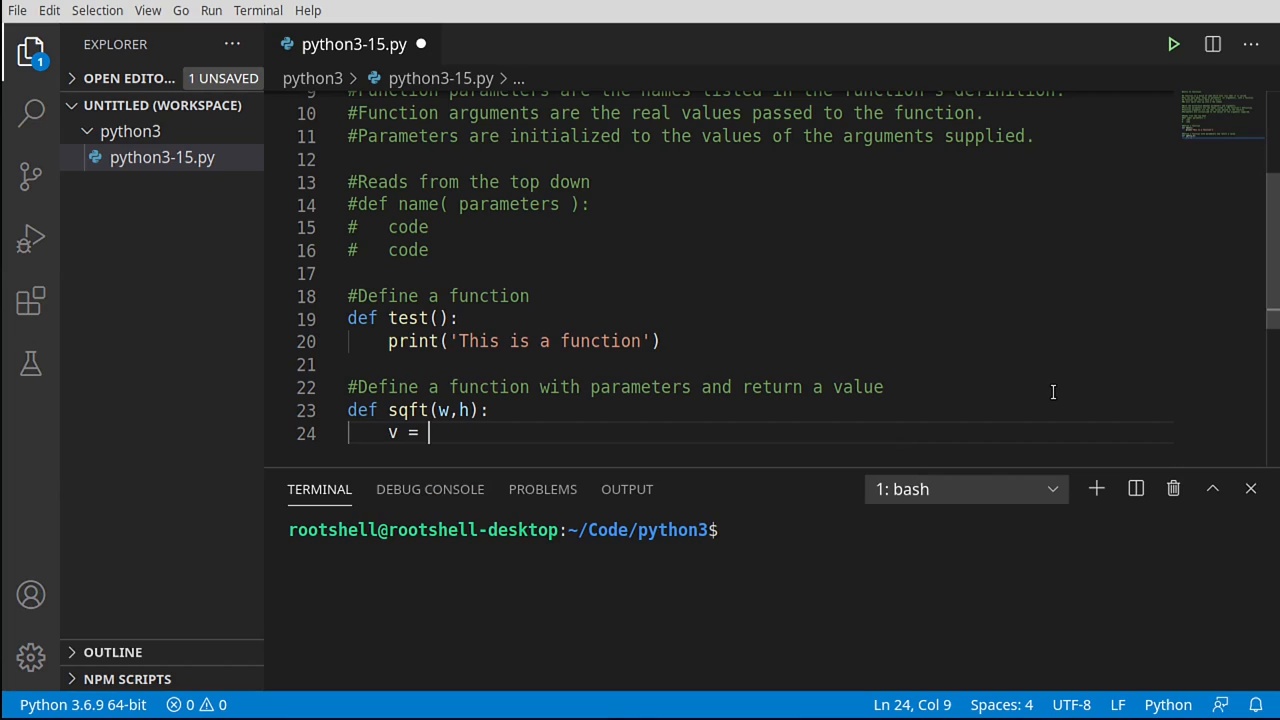
{"action": "type", "text": "w"}
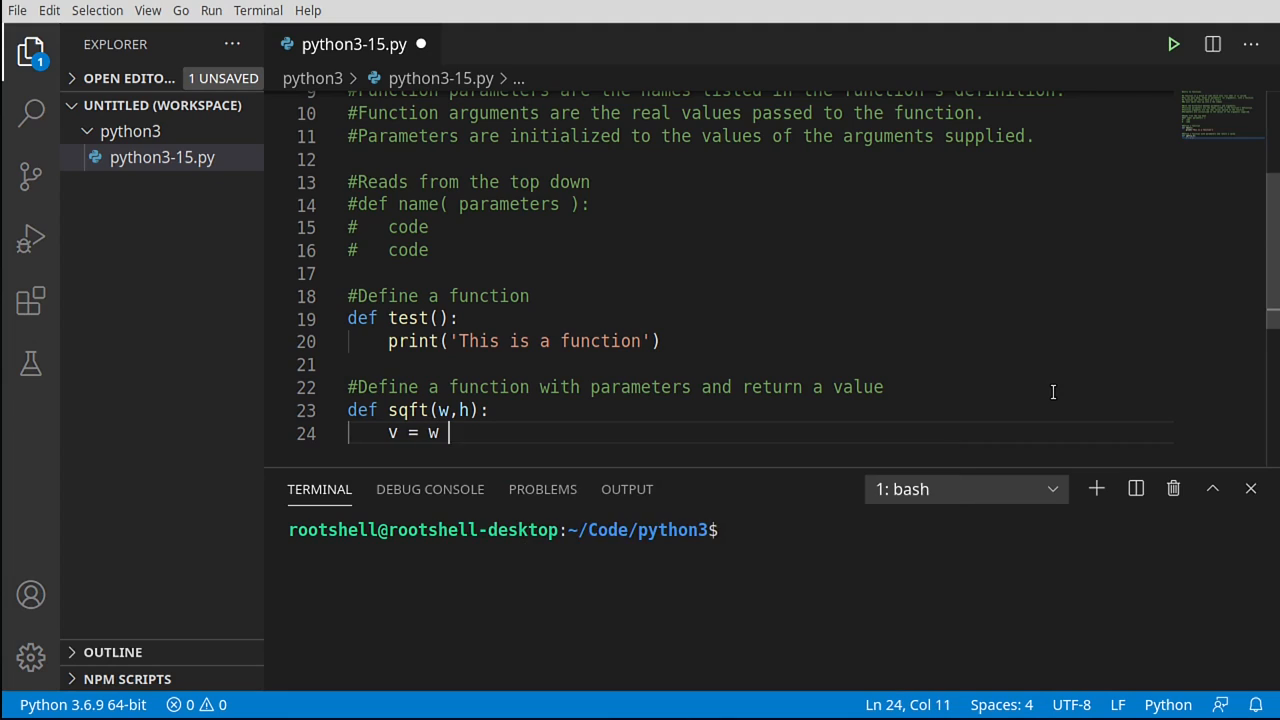
{"action": "type", "text": "* h"}
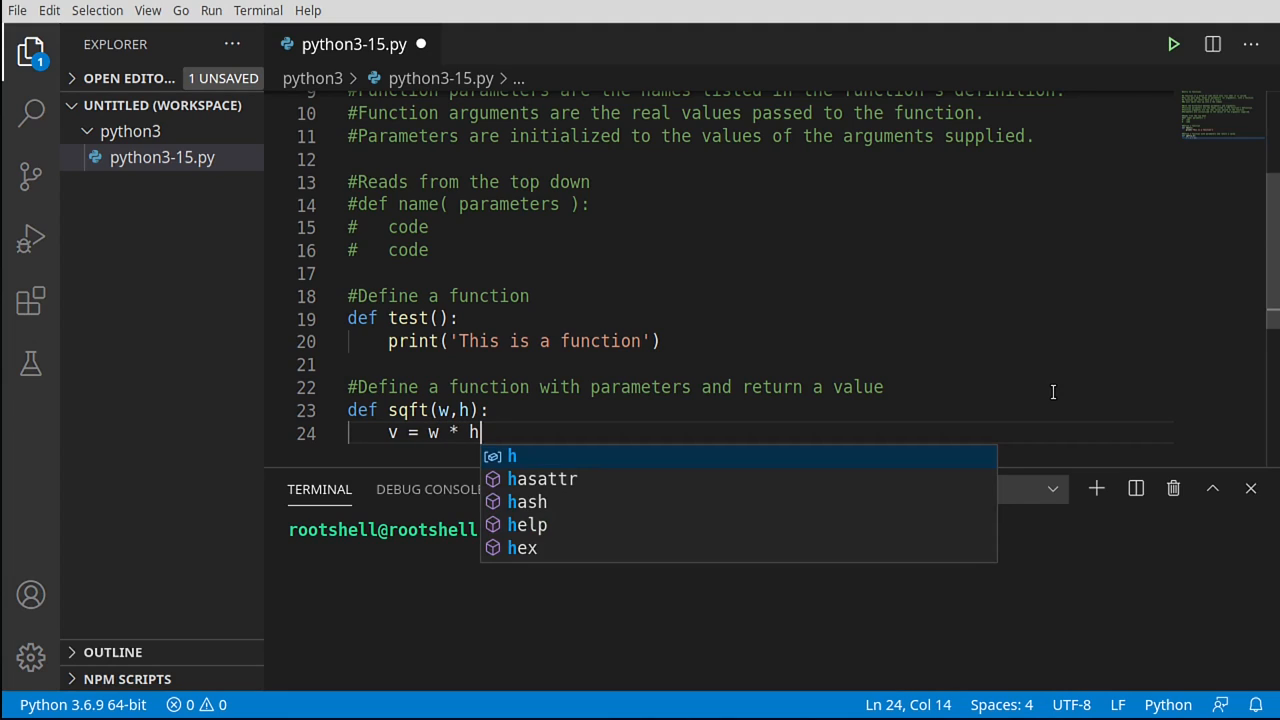
{"action": "key", "text": "Return"}
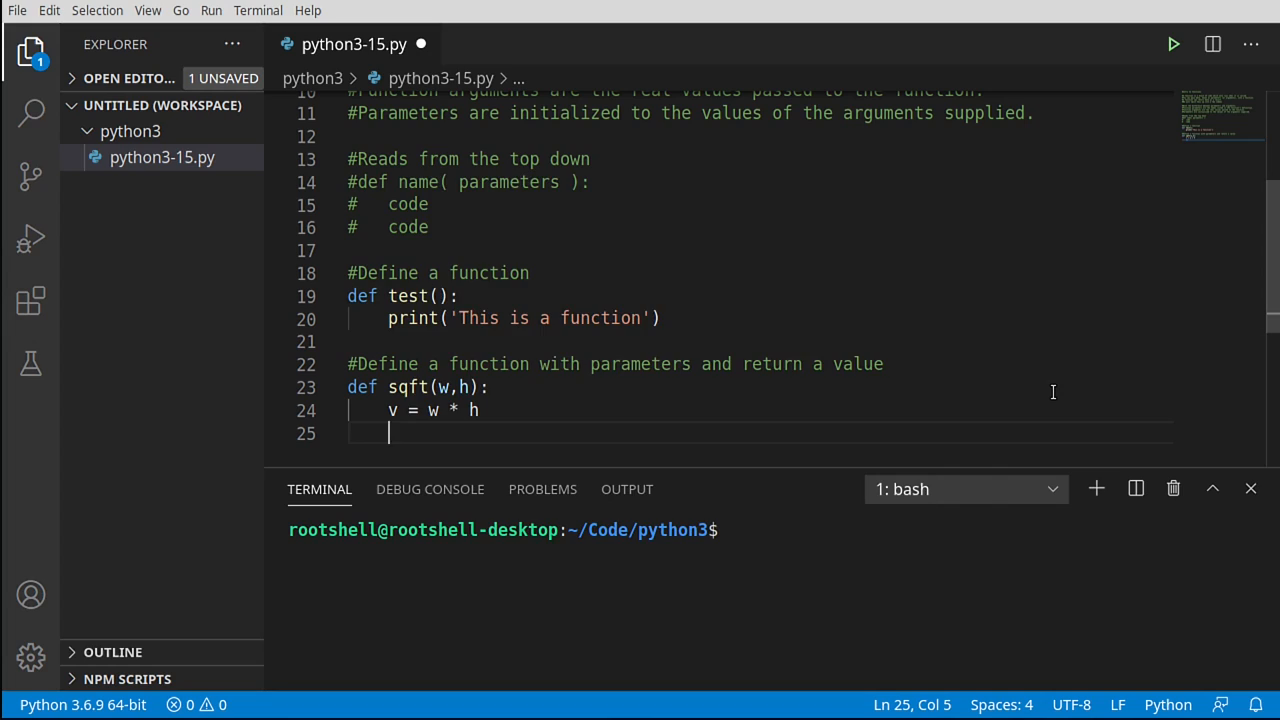
{"action": "type", "text": "return"}
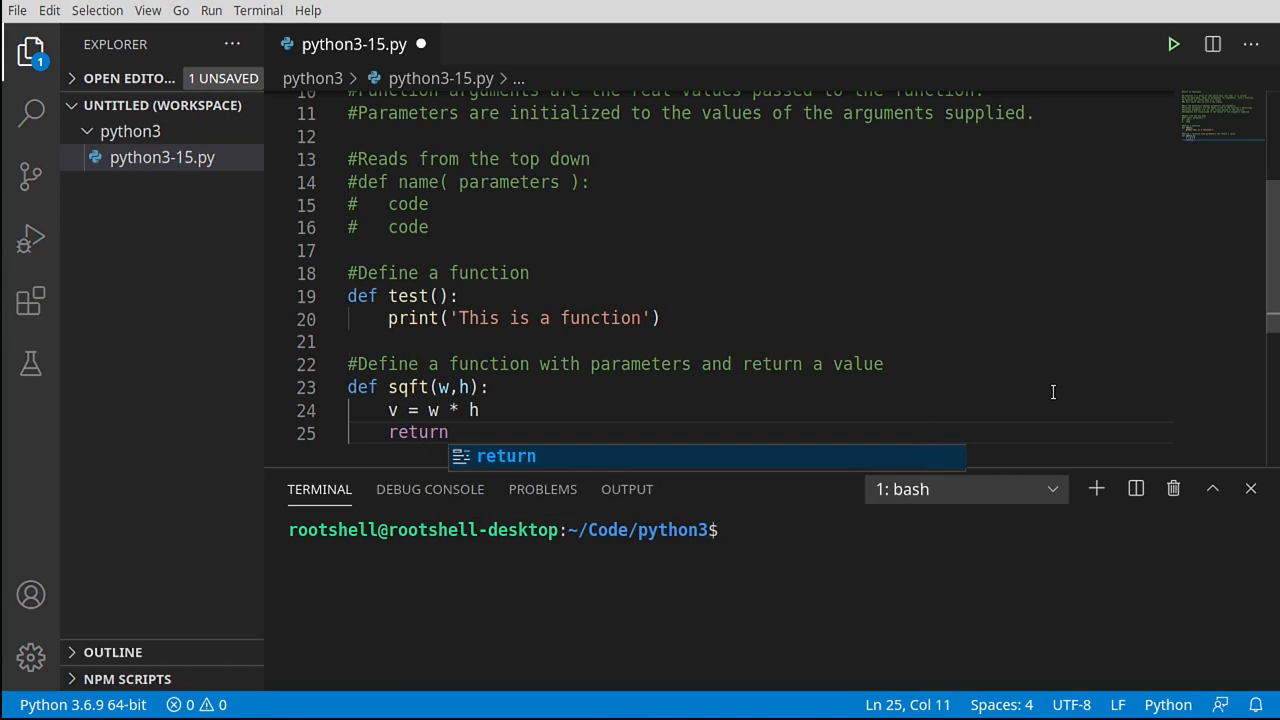
{"action": "type", "text": "v"}
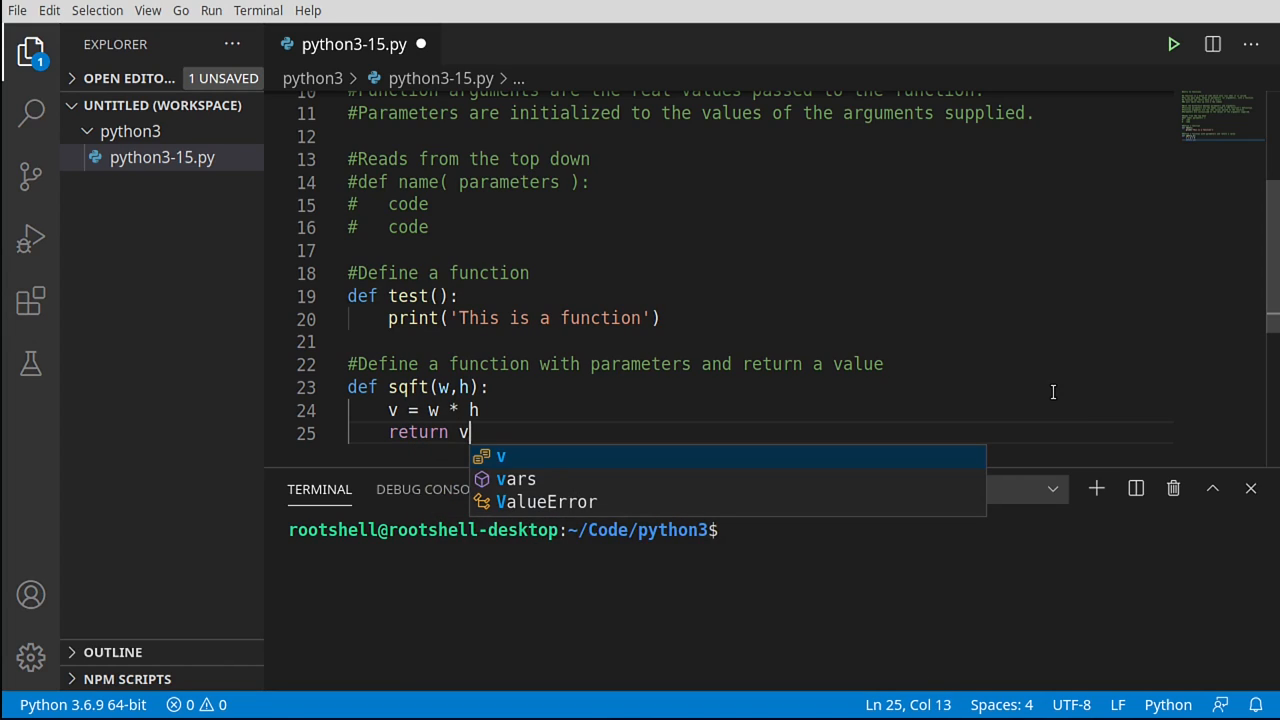
{"action": "mouse_move", "coordinate": [1160, 332]}
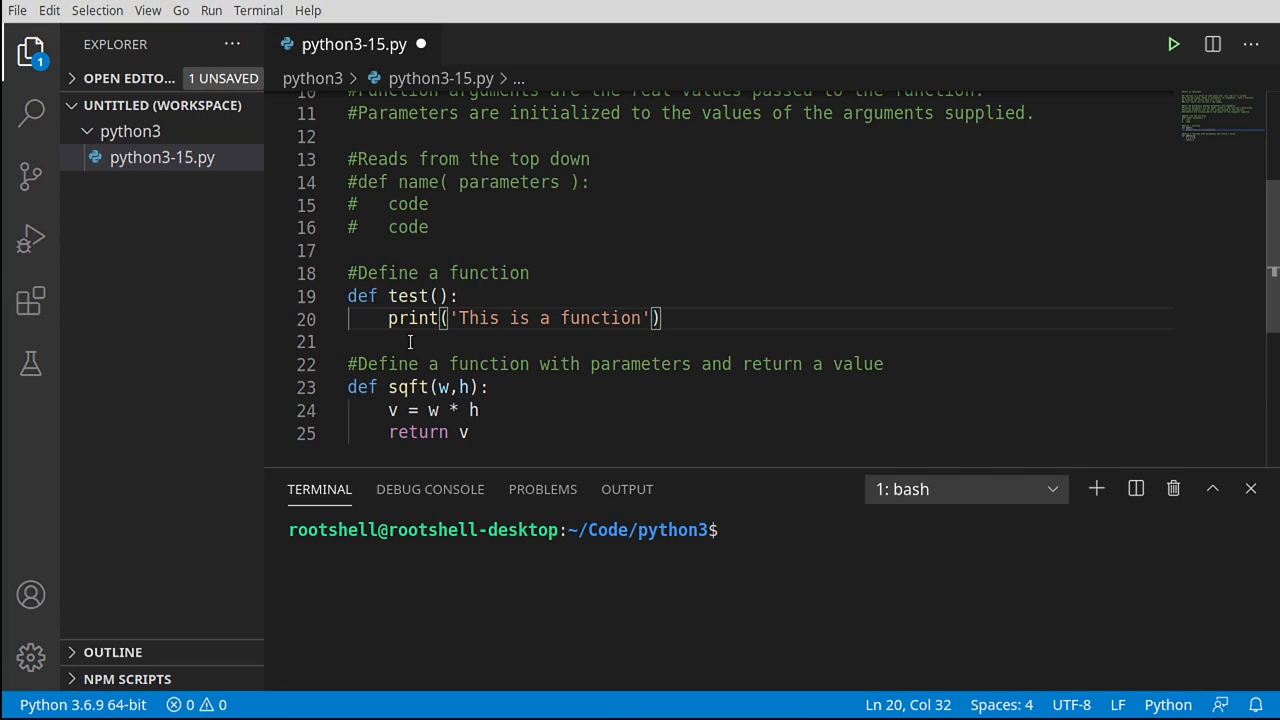
{"action": "mouse_move", "coordinate": [390, 348]}
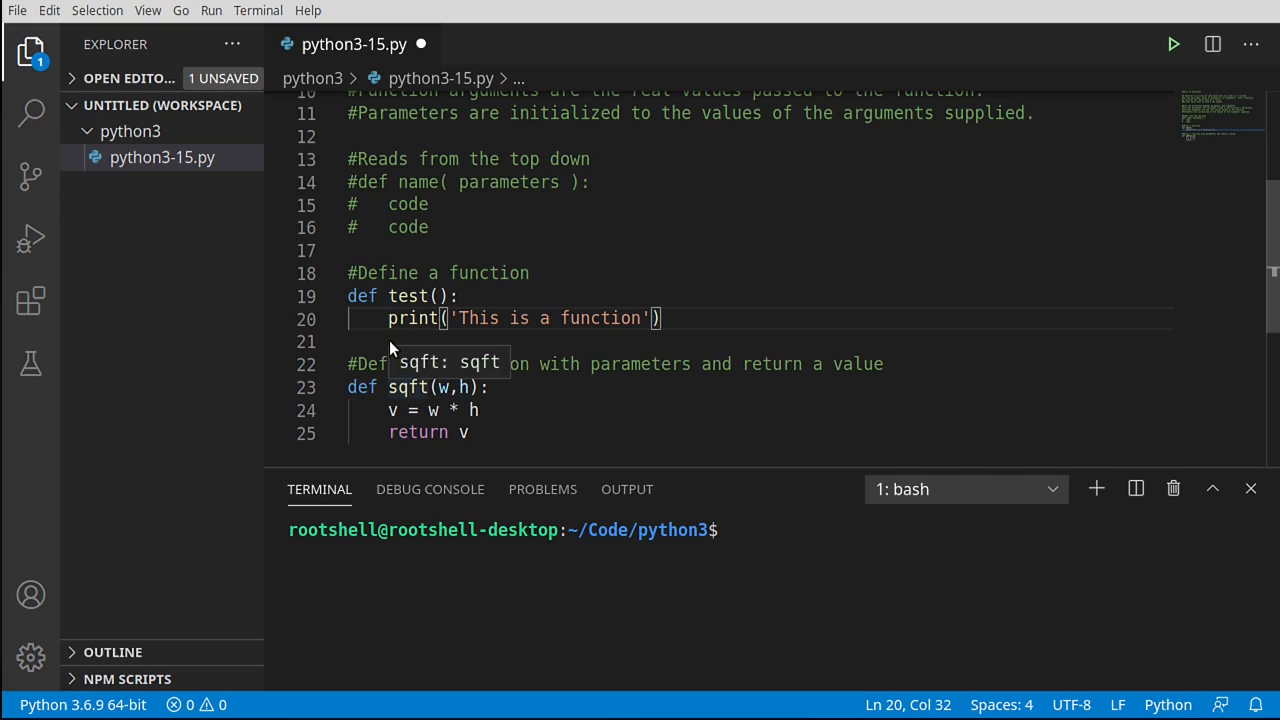
{"action": "double_click", "coordinate": [408, 296]}
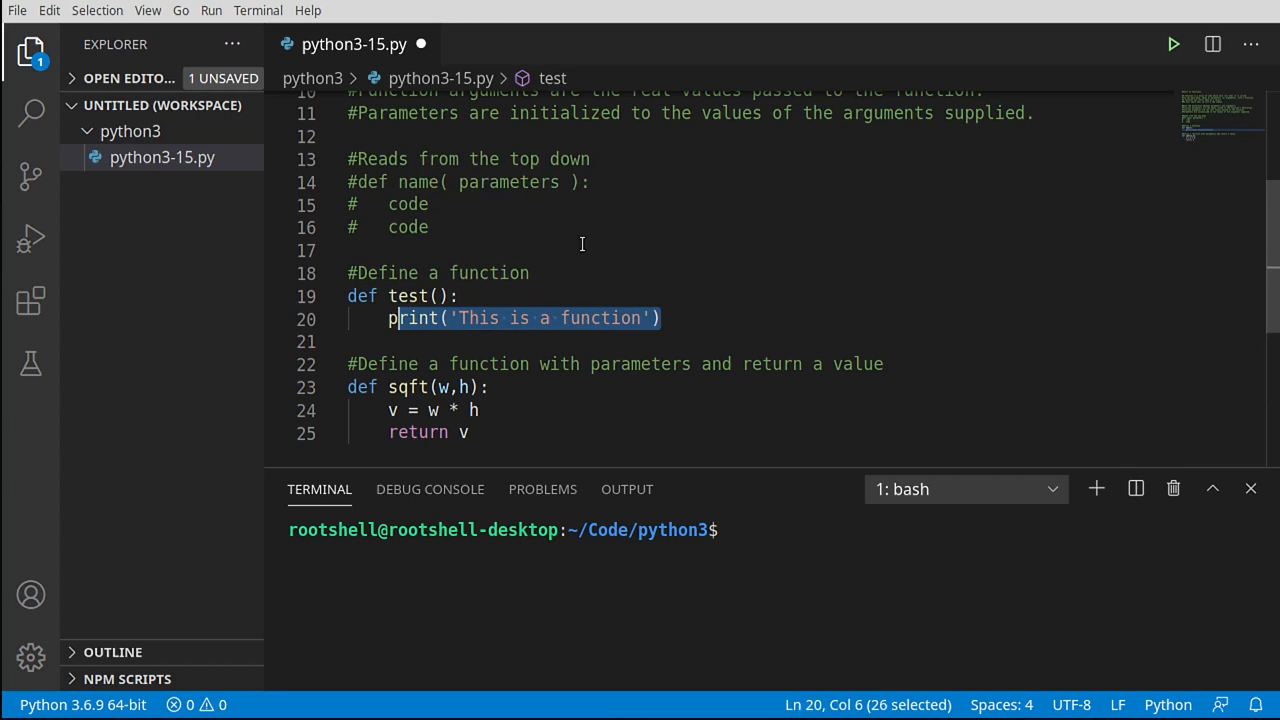
{"action": "mouse_move", "coordinate": [360, 390]}
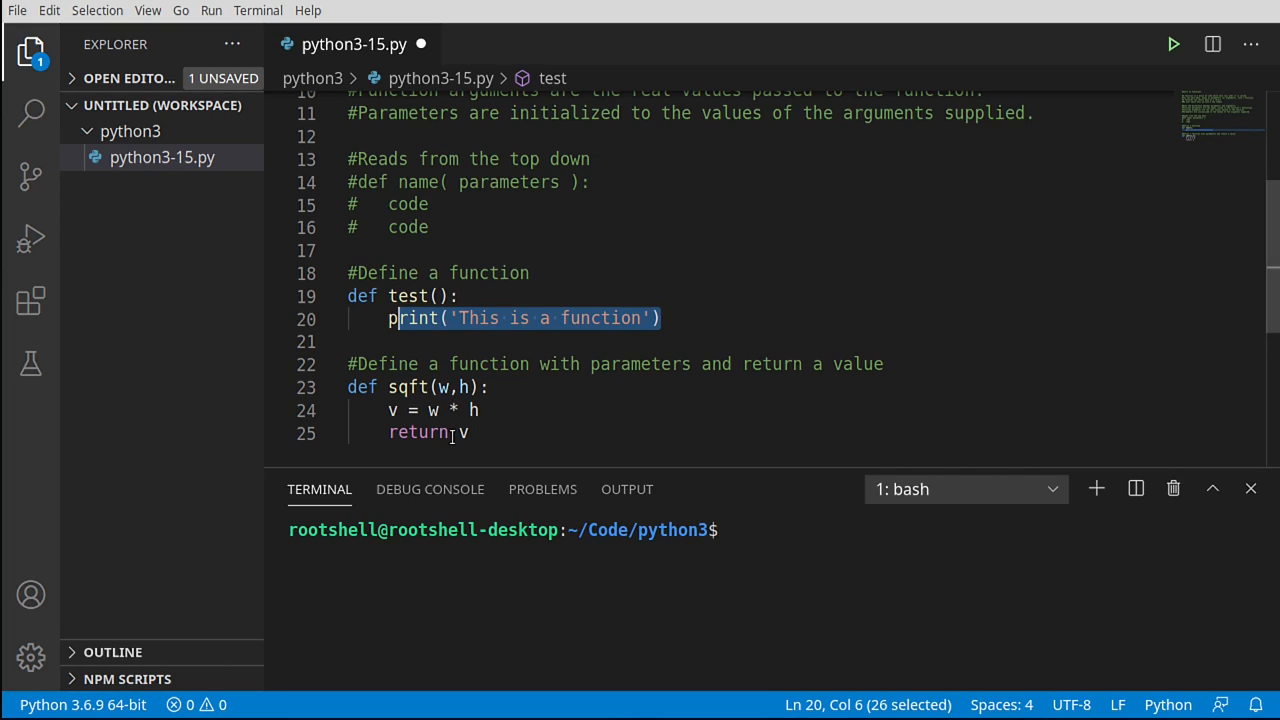
{"action": "left_click", "coordinate": [464, 432]}
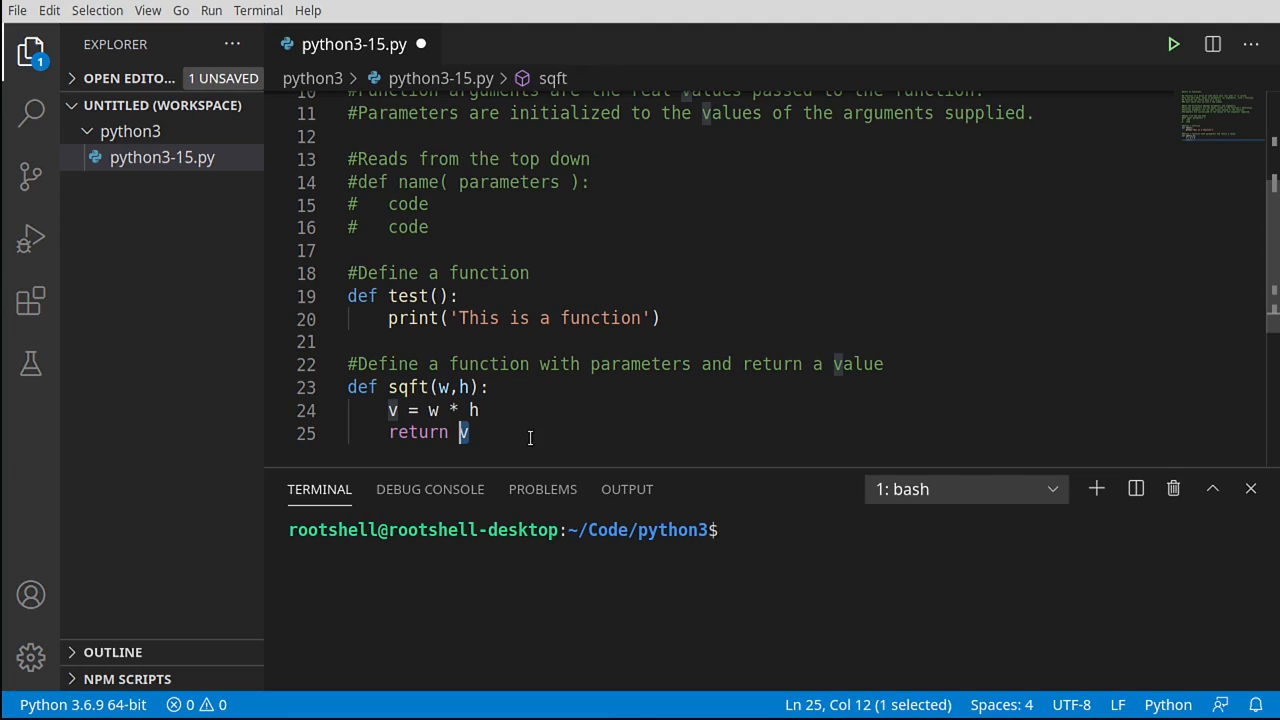
{"action": "left_click", "coordinate": [470, 432]}
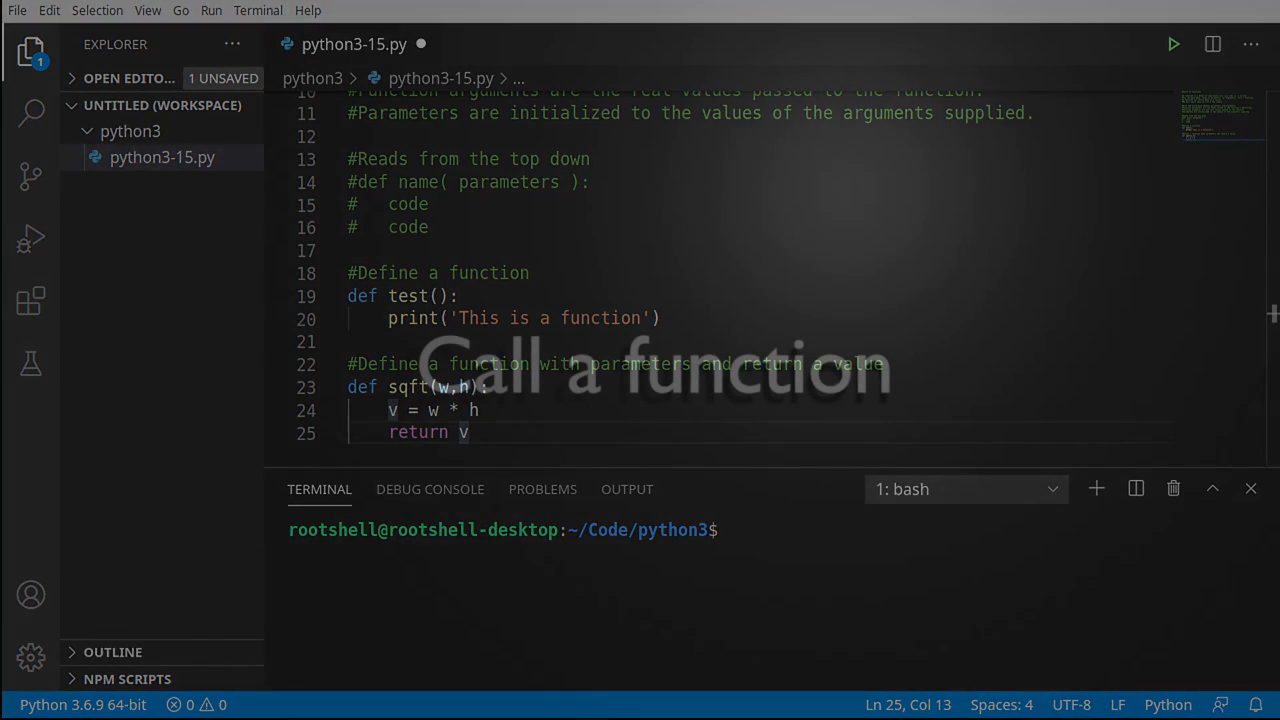
- Add a '#Call a function' comment below sqft and run the script, which prints nothing yet
{"action": "key", "text": "Enter"}
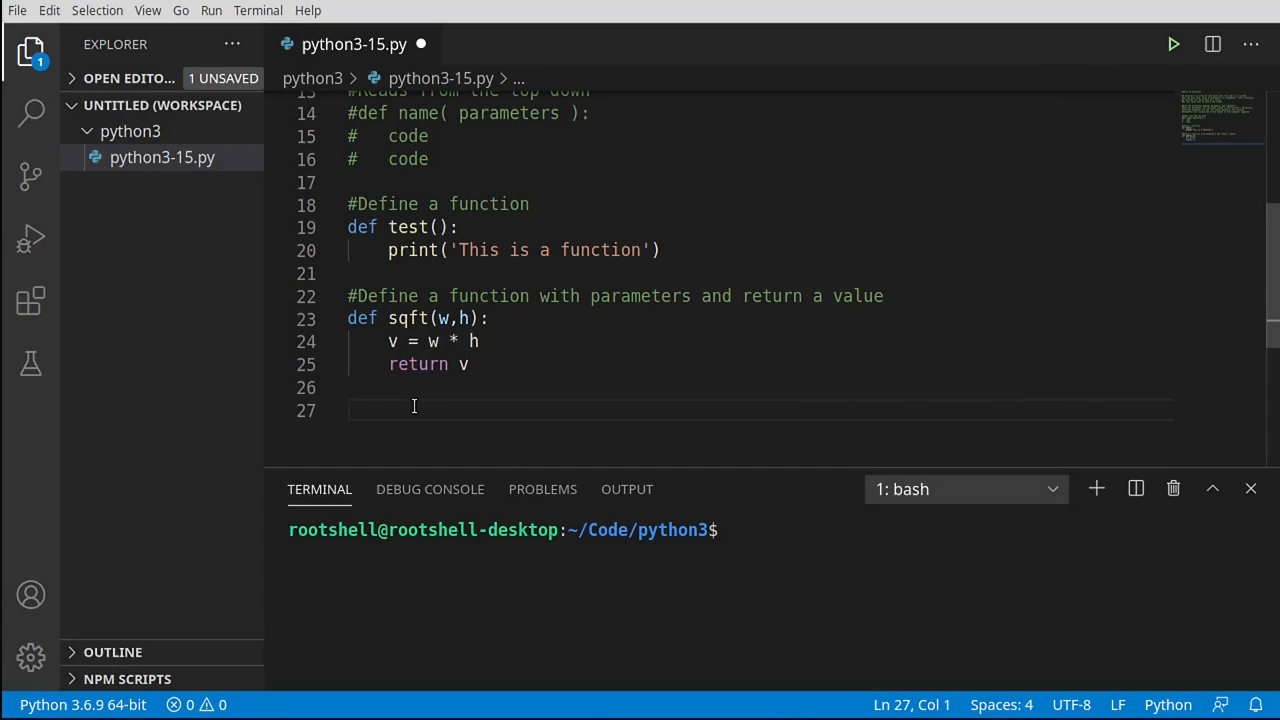
{"action": "type", "text": "#Call a function"}
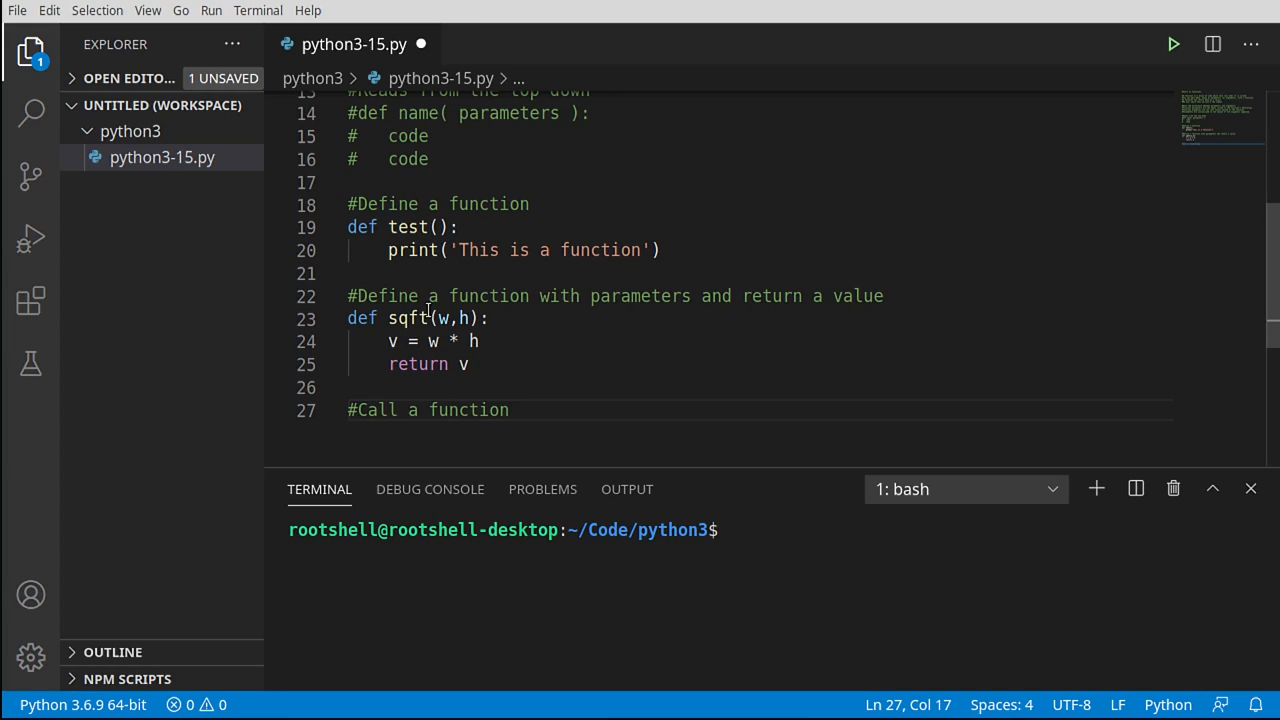
{"action": "double_click", "coordinate": [376, 410]}
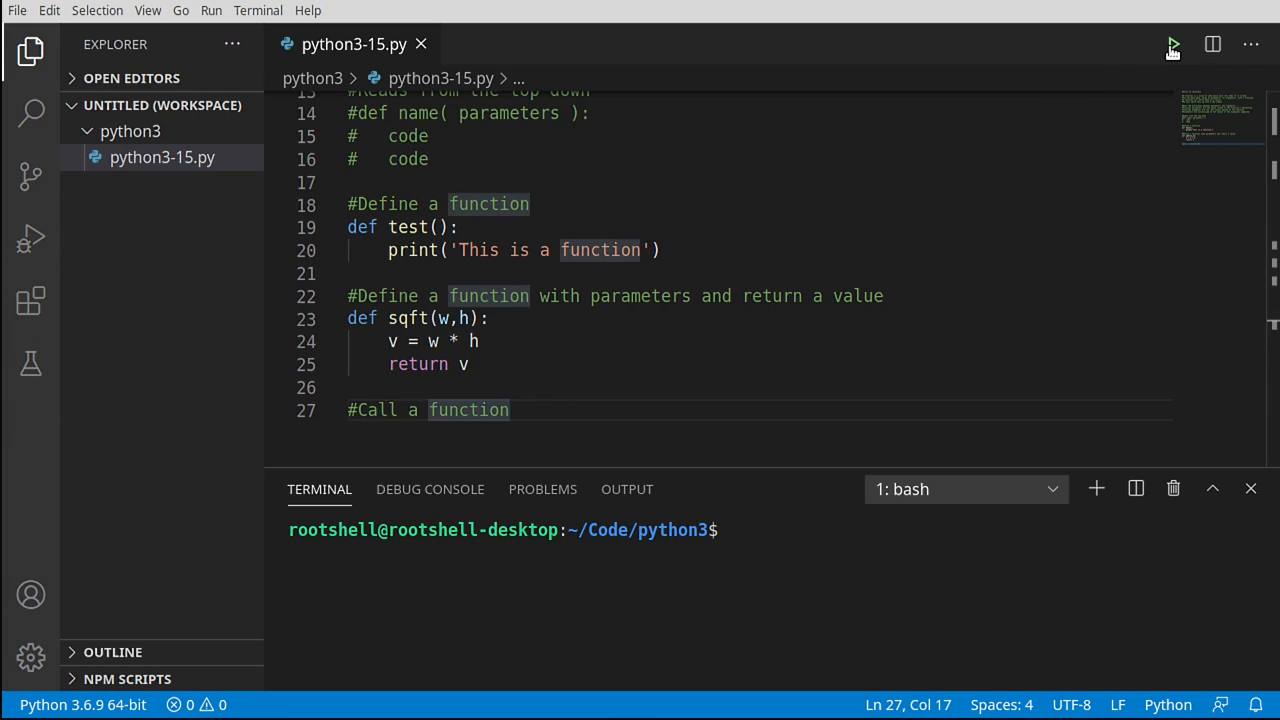
{"action": "left_click", "coordinate": [1172, 44]}
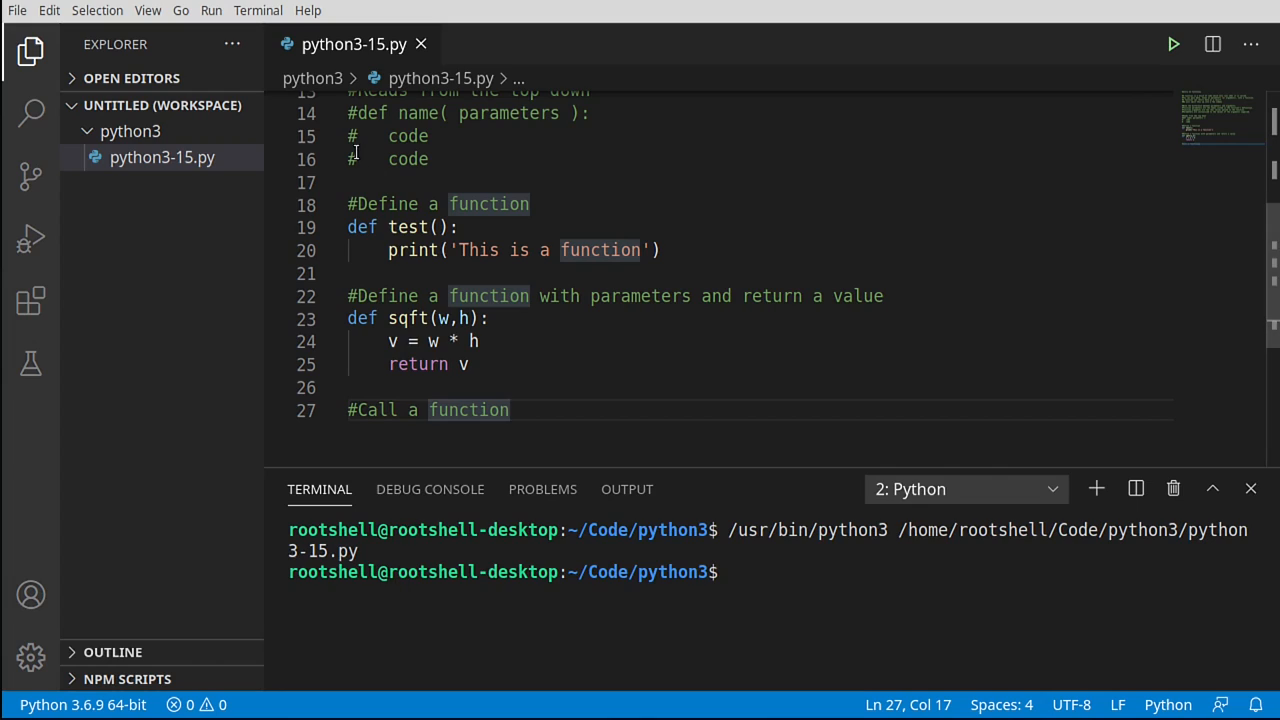
{"action": "mouse_move", "coordinate": [350, 228]}
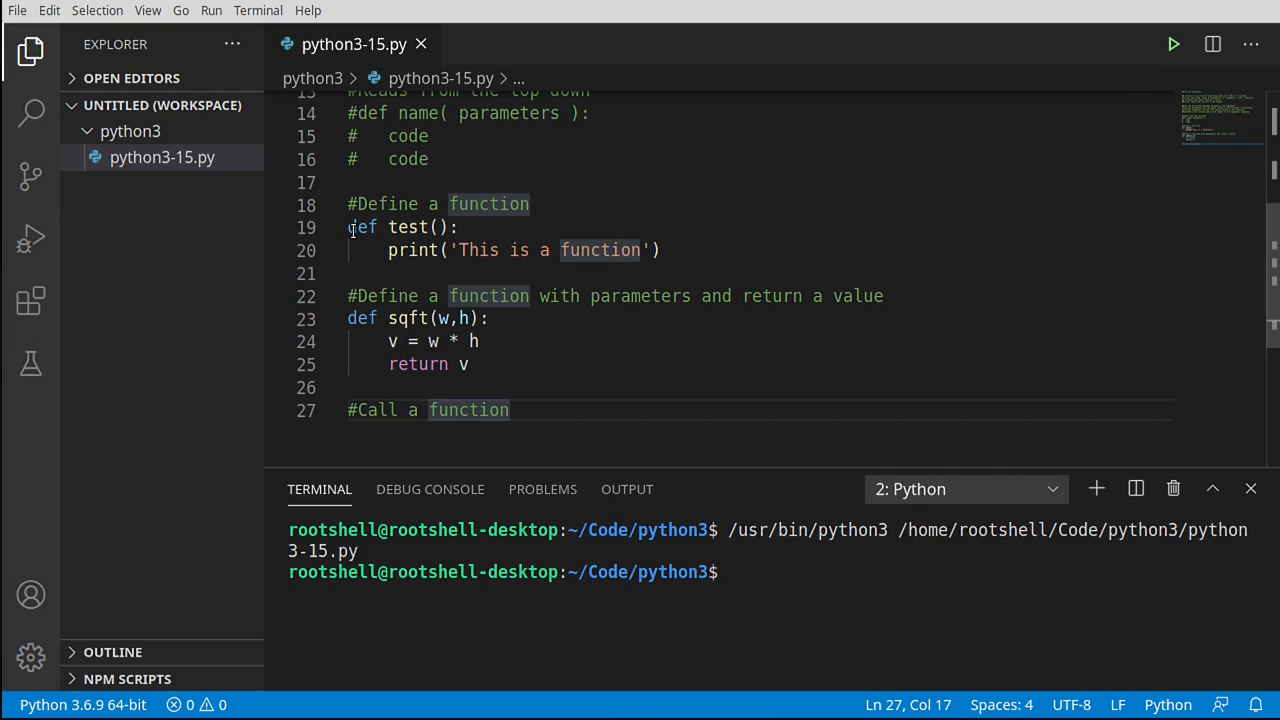
{"action": "left_click", "coordinate": [428, 228]}
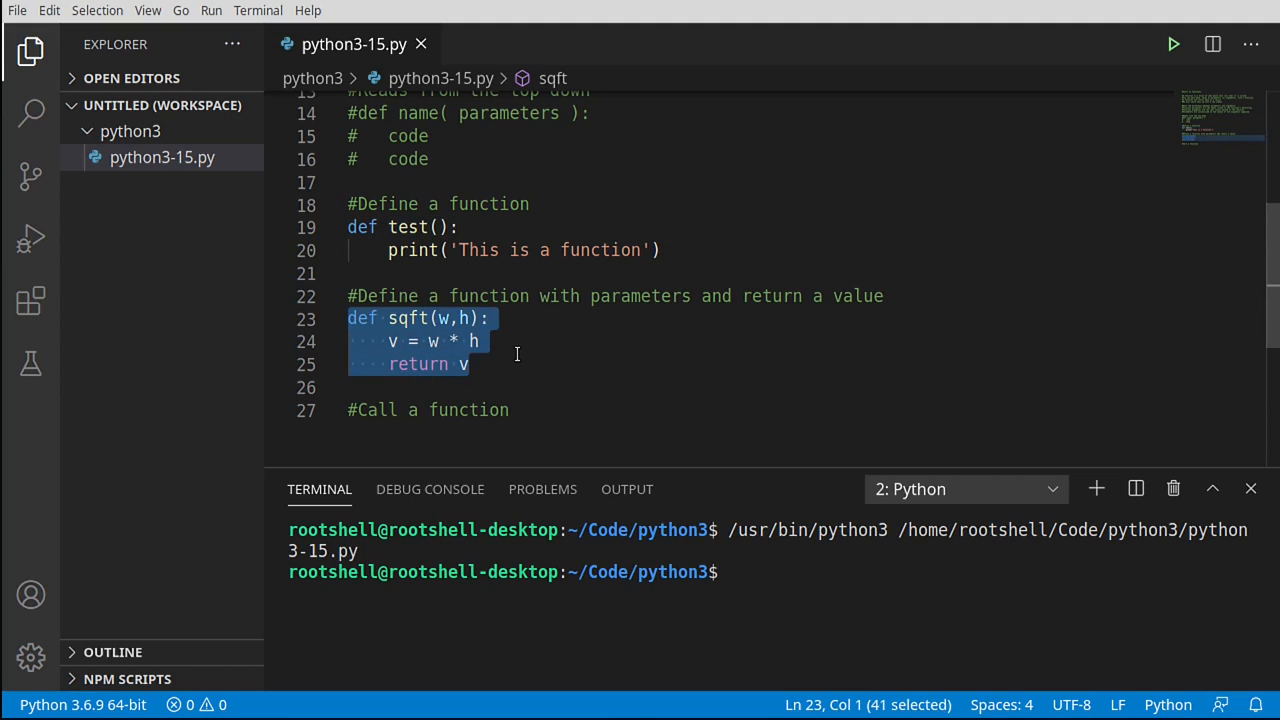
{"action": "mouse_move", "coordinate": [542, 462]}
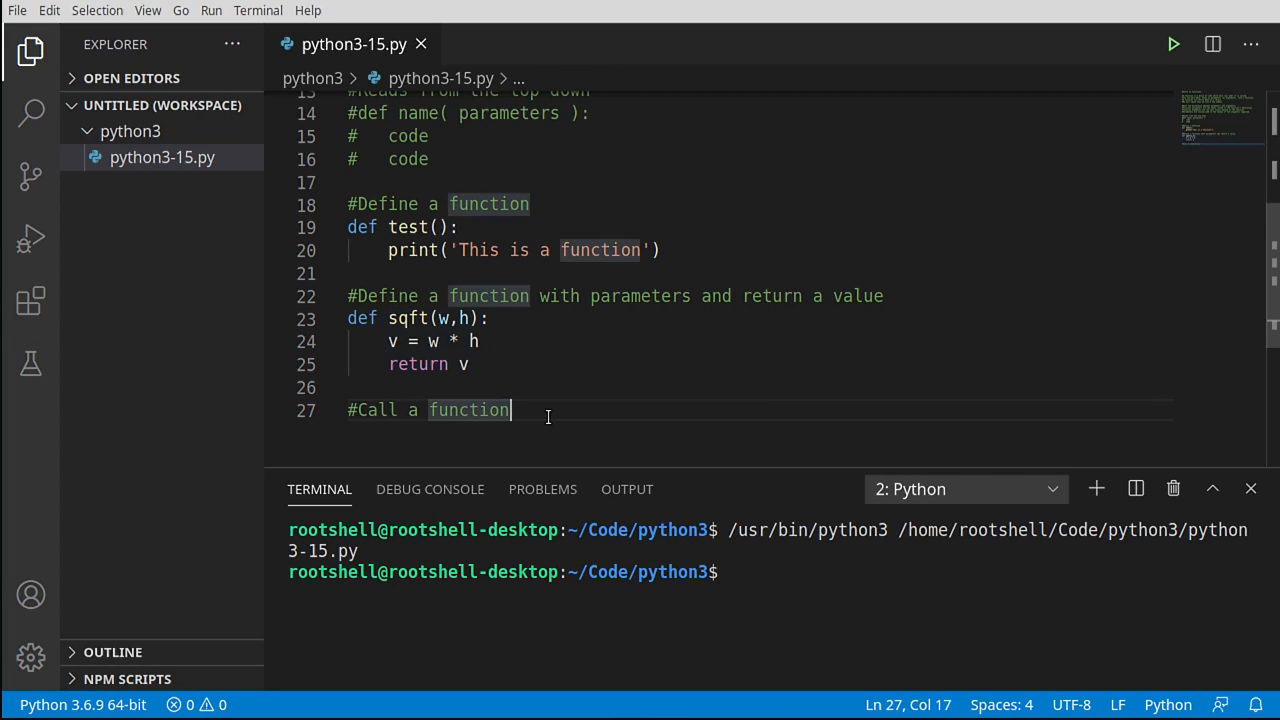
{"action": "type", "text": "test"}
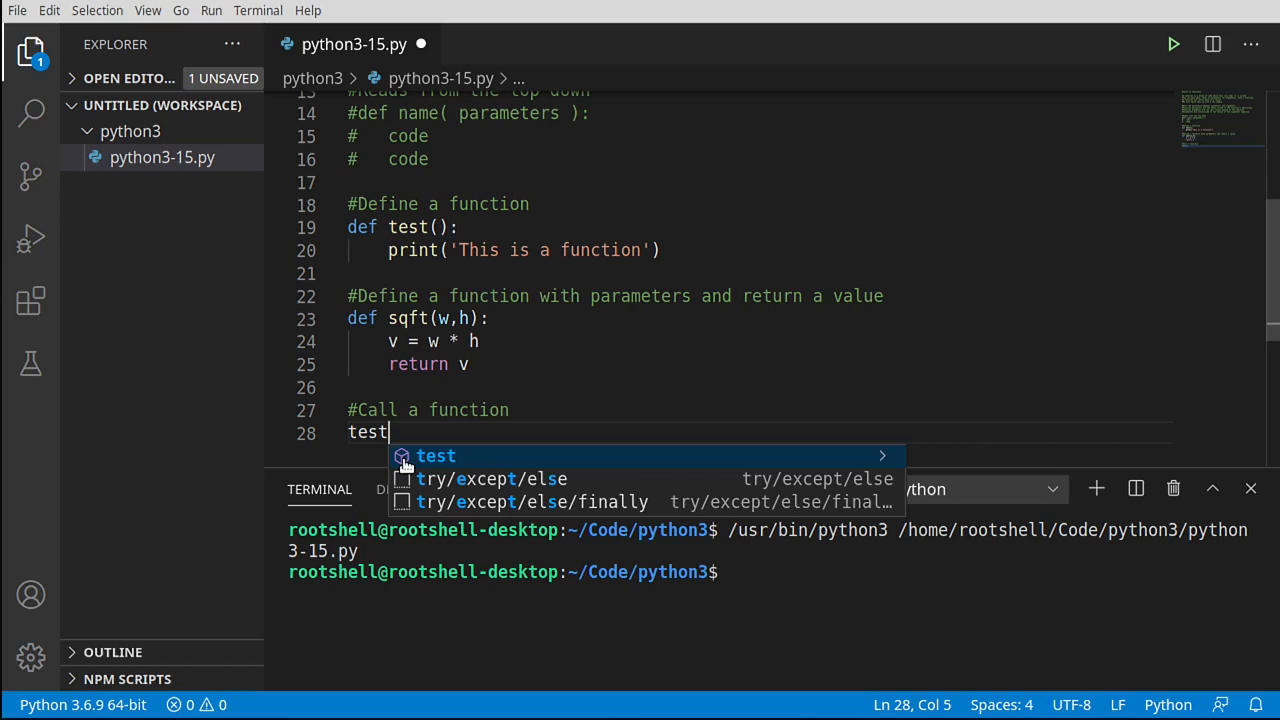
{"action": "mouse_move", "coordinate": [436, 464]}
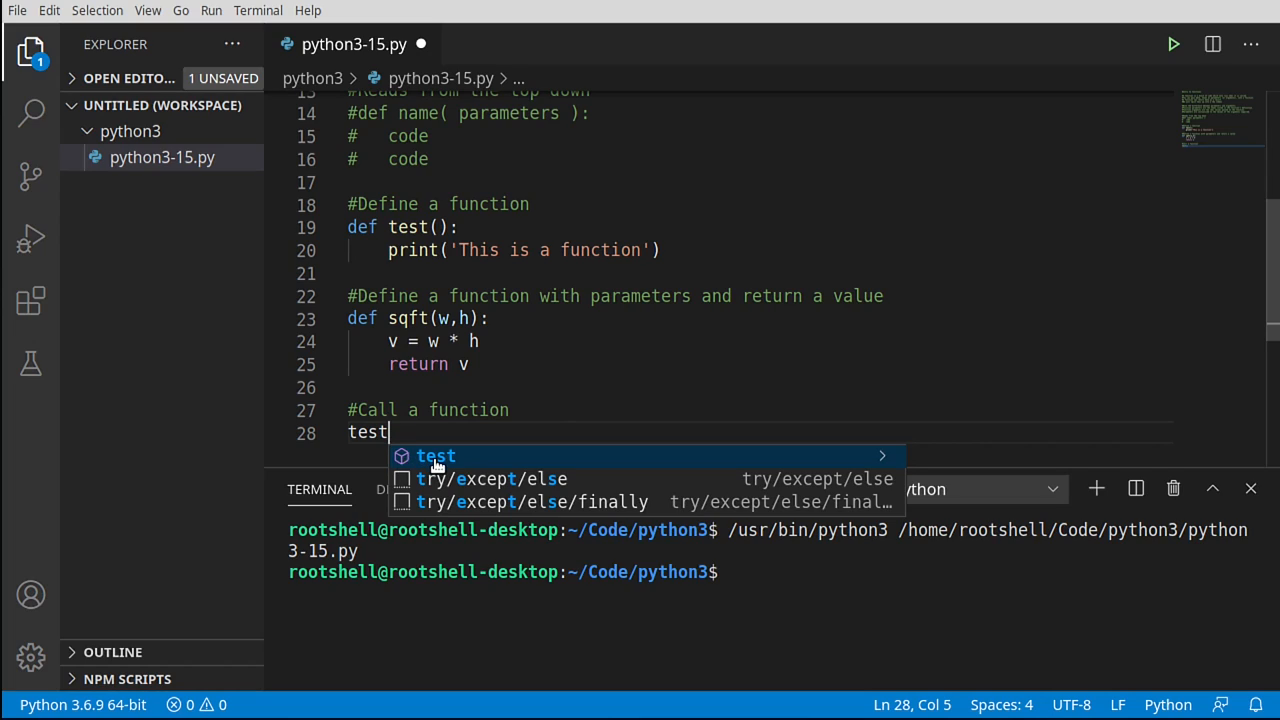
{"action": "key", "text": "Escape"}
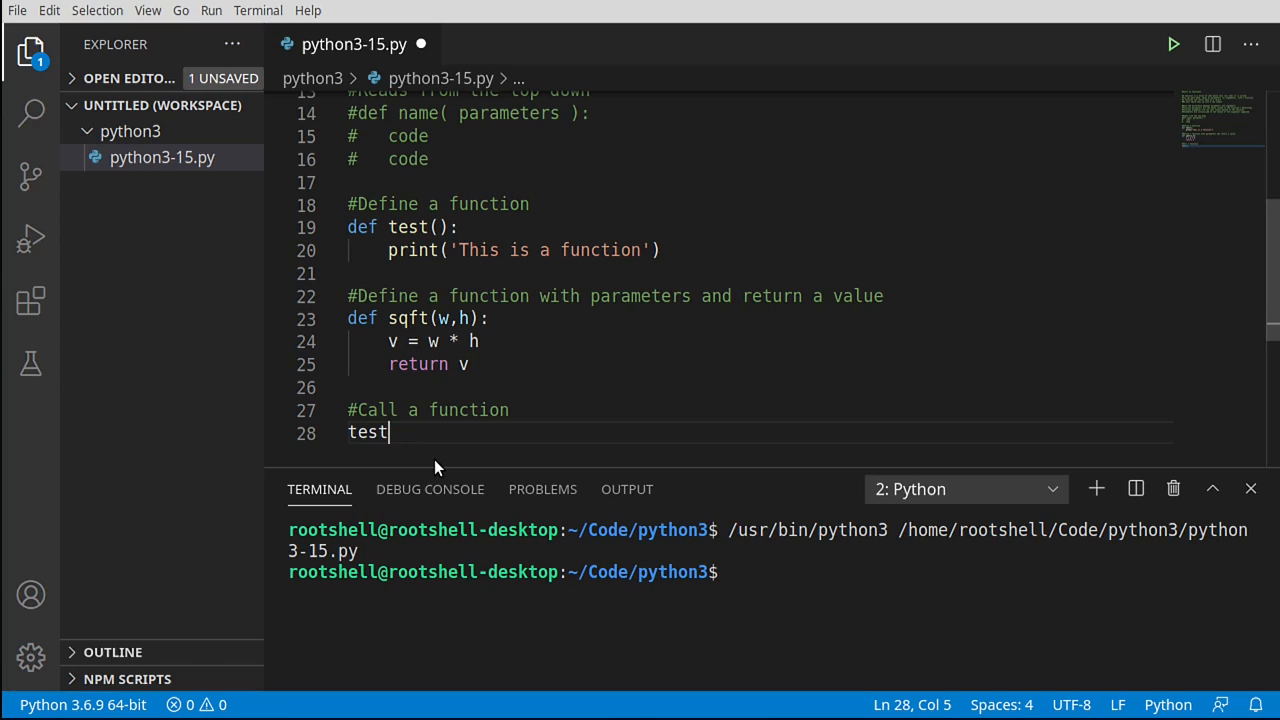
{"action": "type", "text": "("}
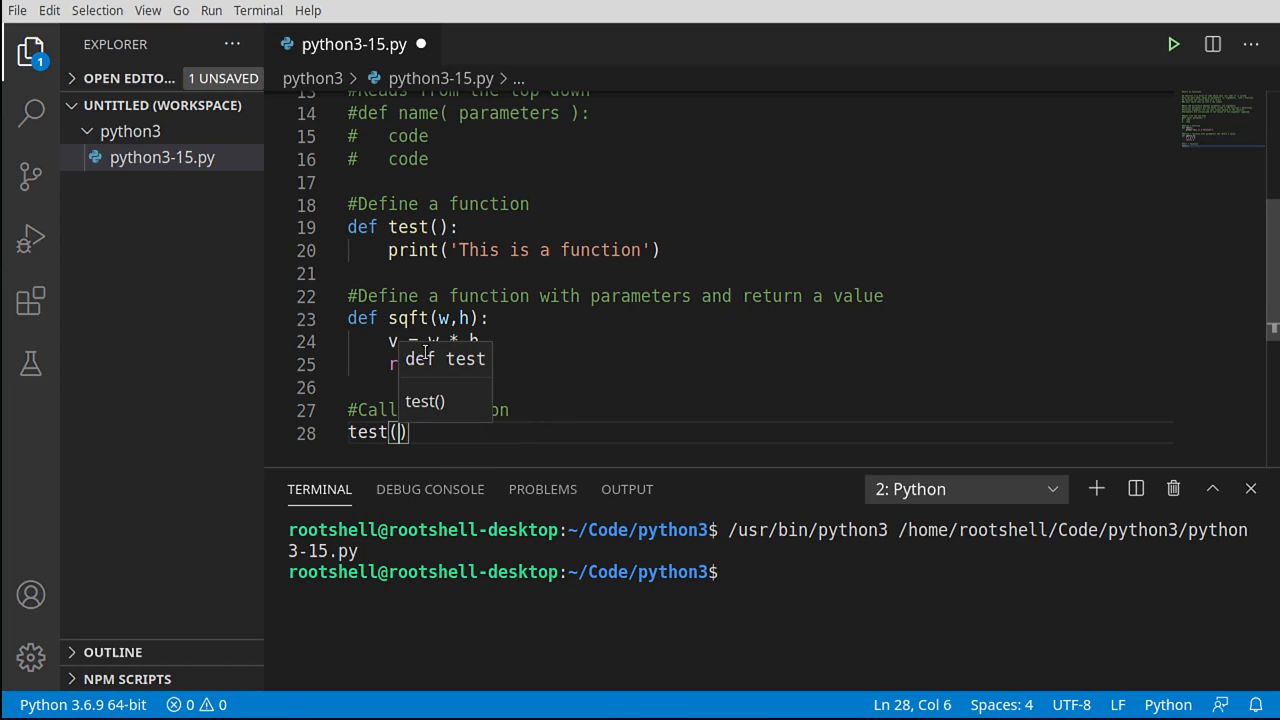
{"action": "mouse_move", "coordinate": [452, 430]}
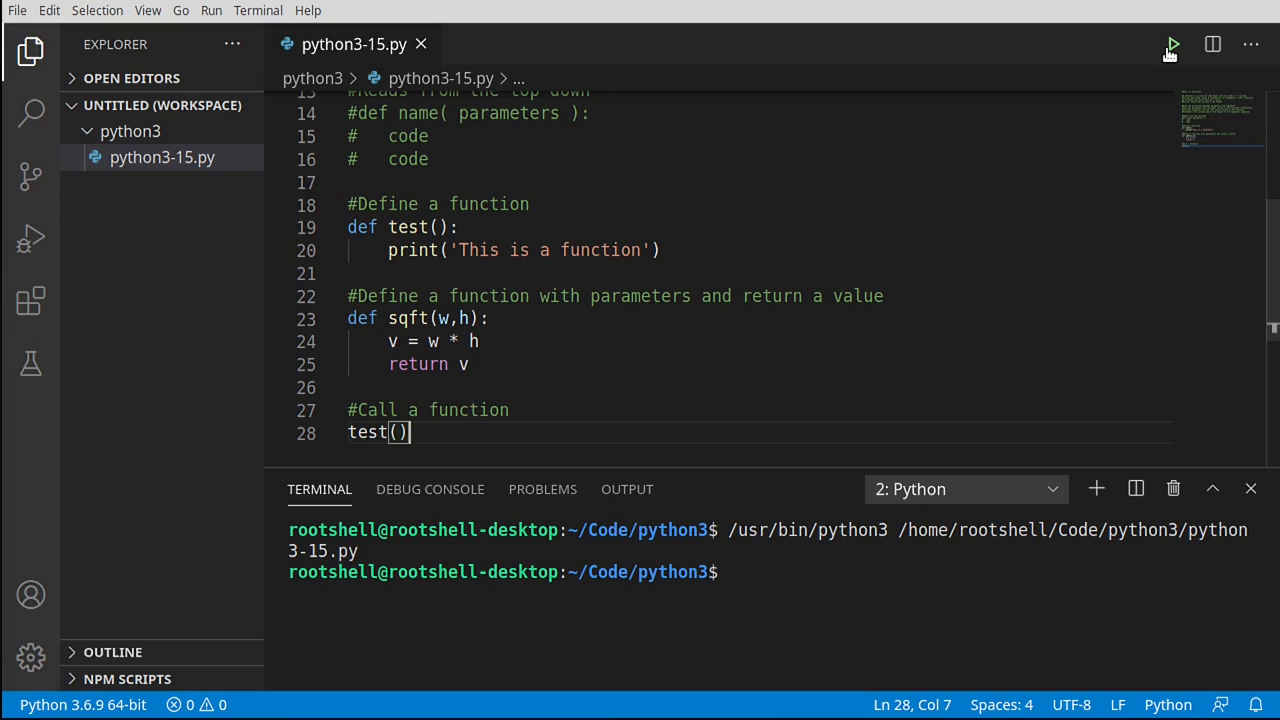
{"action": "left_click", "coordinate": [1172, 44]}
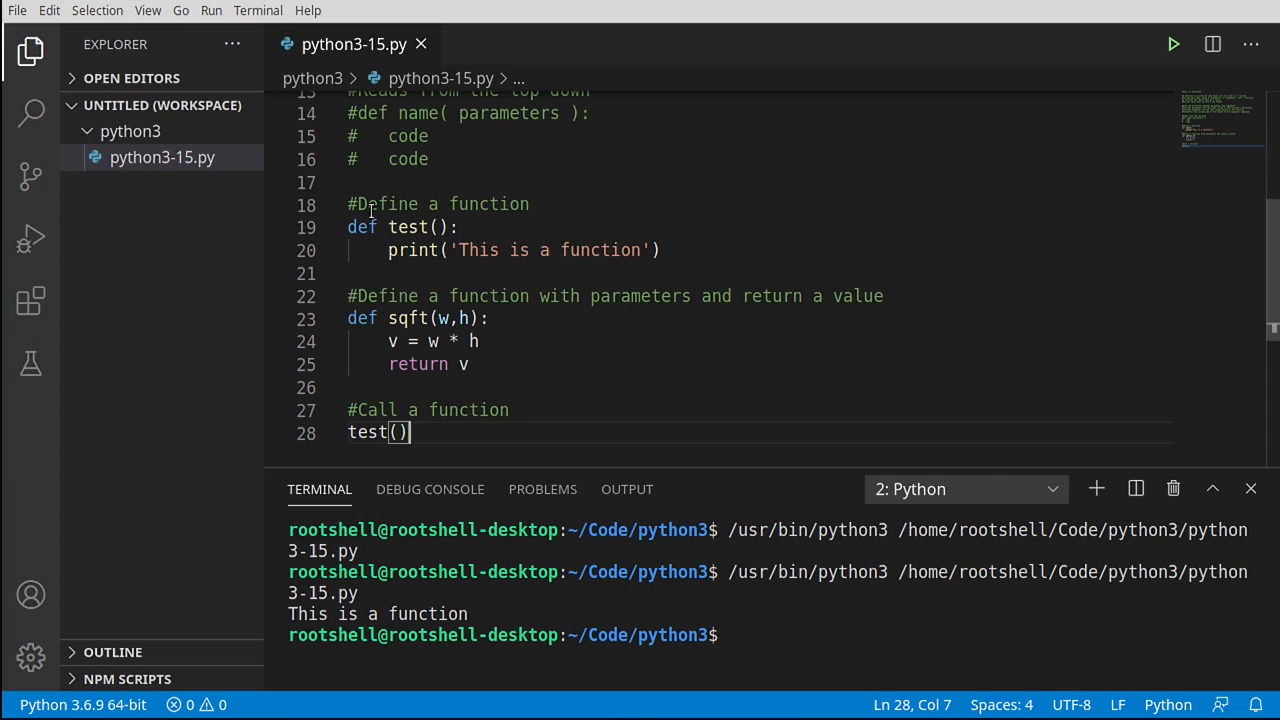
{"action": "mouse_move", "coordinate": [404, 318]}
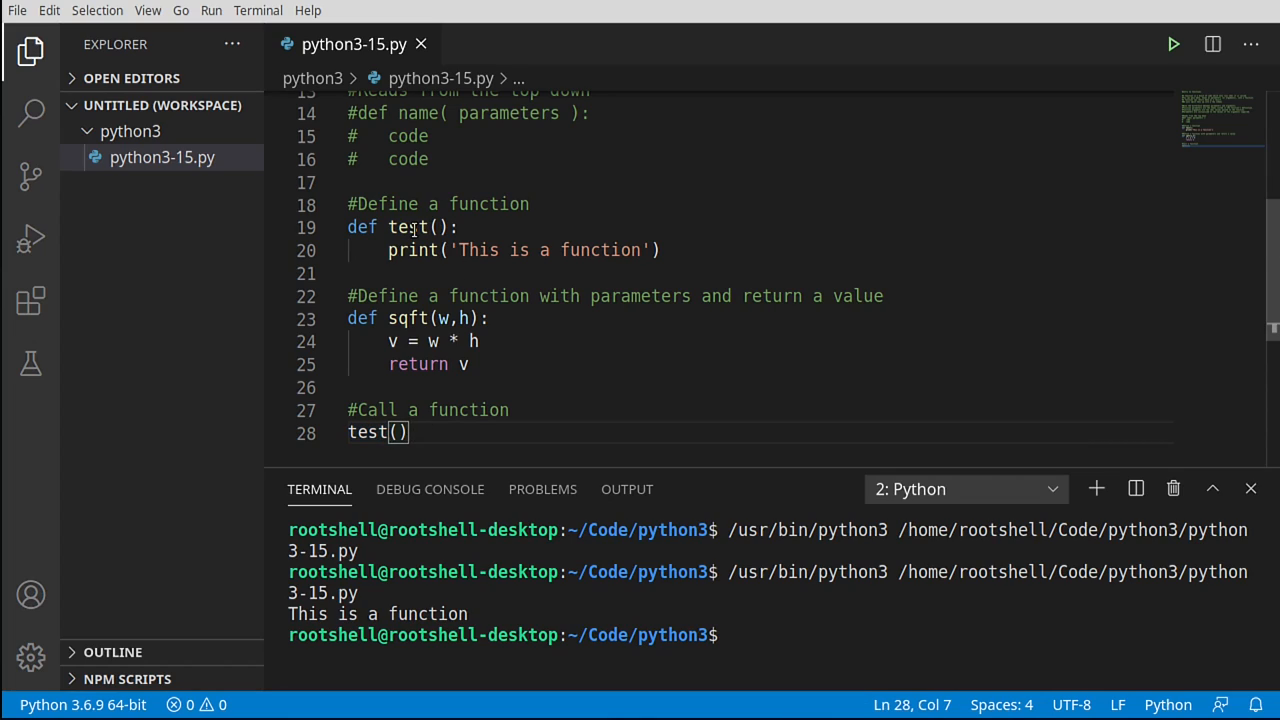
{"action": "mouse_move", "coordinate": [408, 228]}
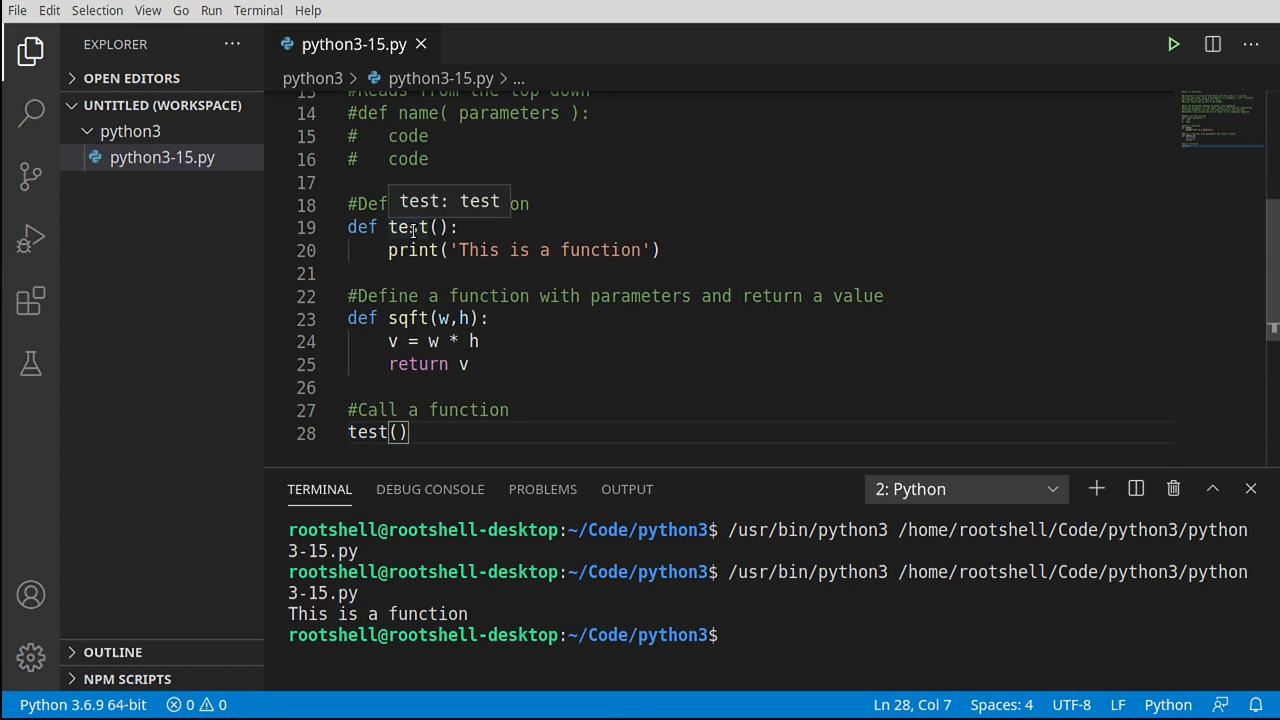
{"action": "mouse_move", "coordinate": [408, 416]}
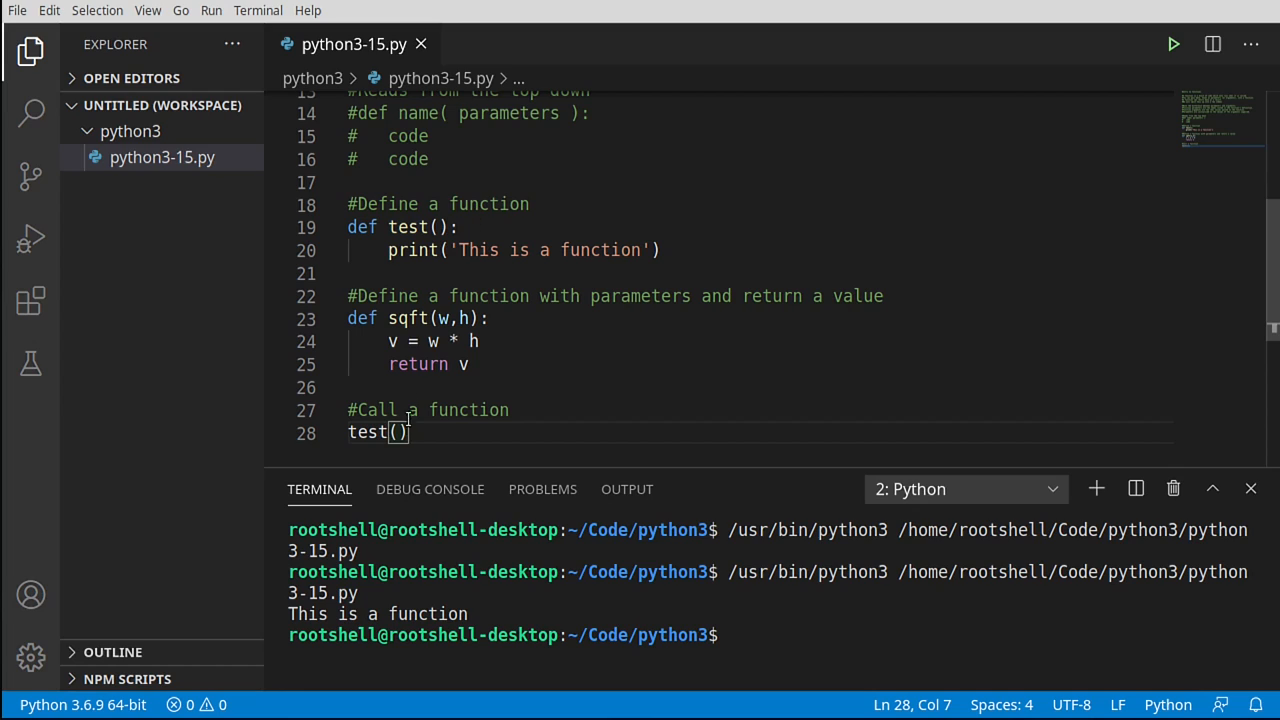
{"action": "mouse_move", "coordinate": [560, 446]}
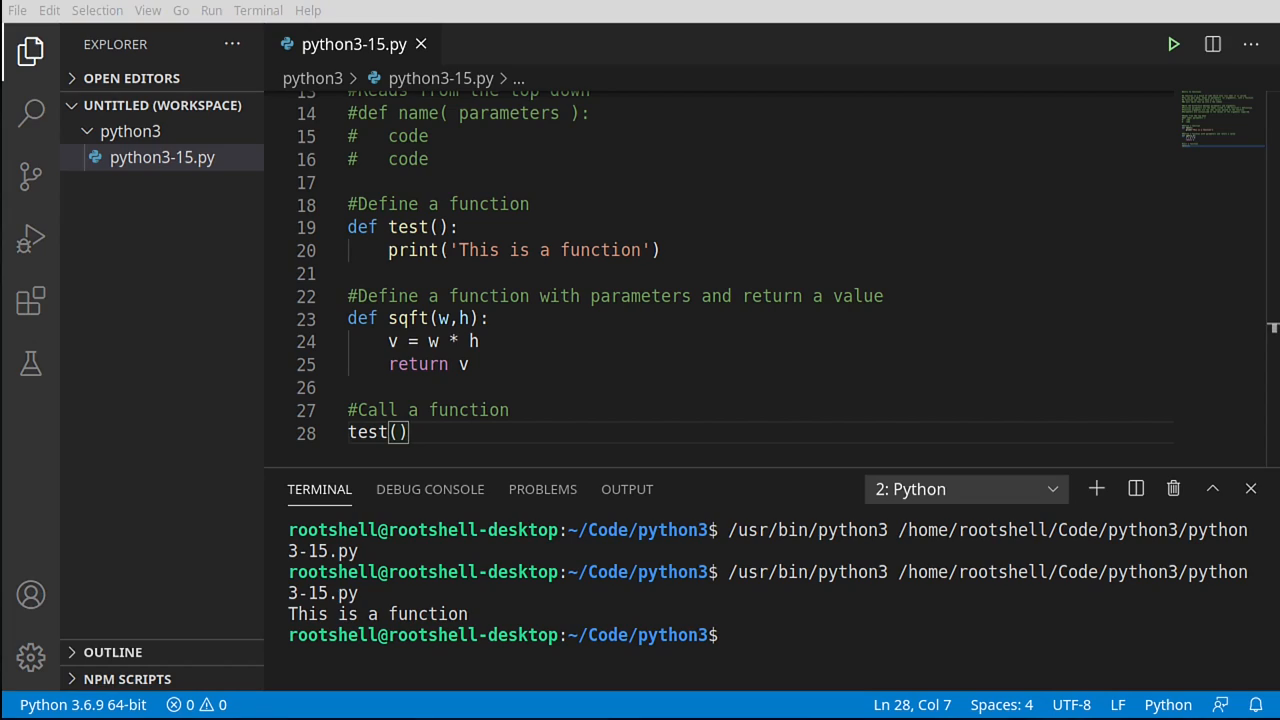
{"action": "mouse_move", "coordinate": [504, 450]}
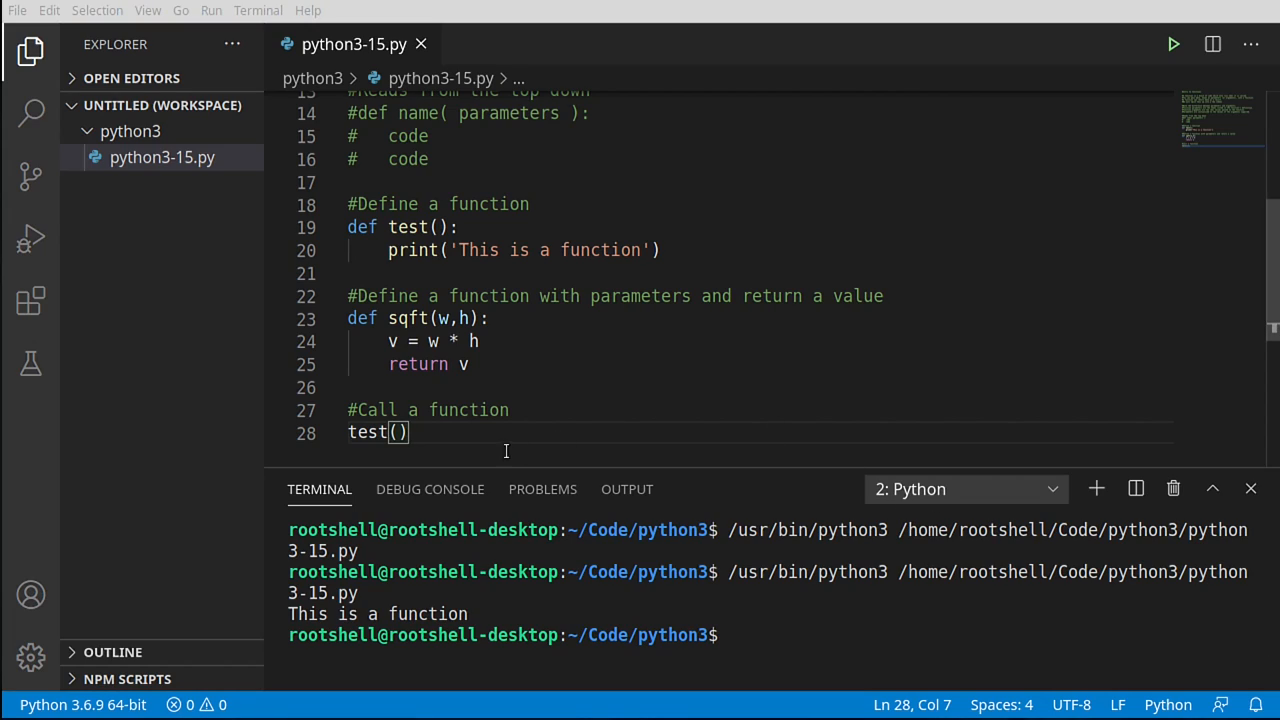
{"action": "mouse_move", "coordinate": [400, 460]}
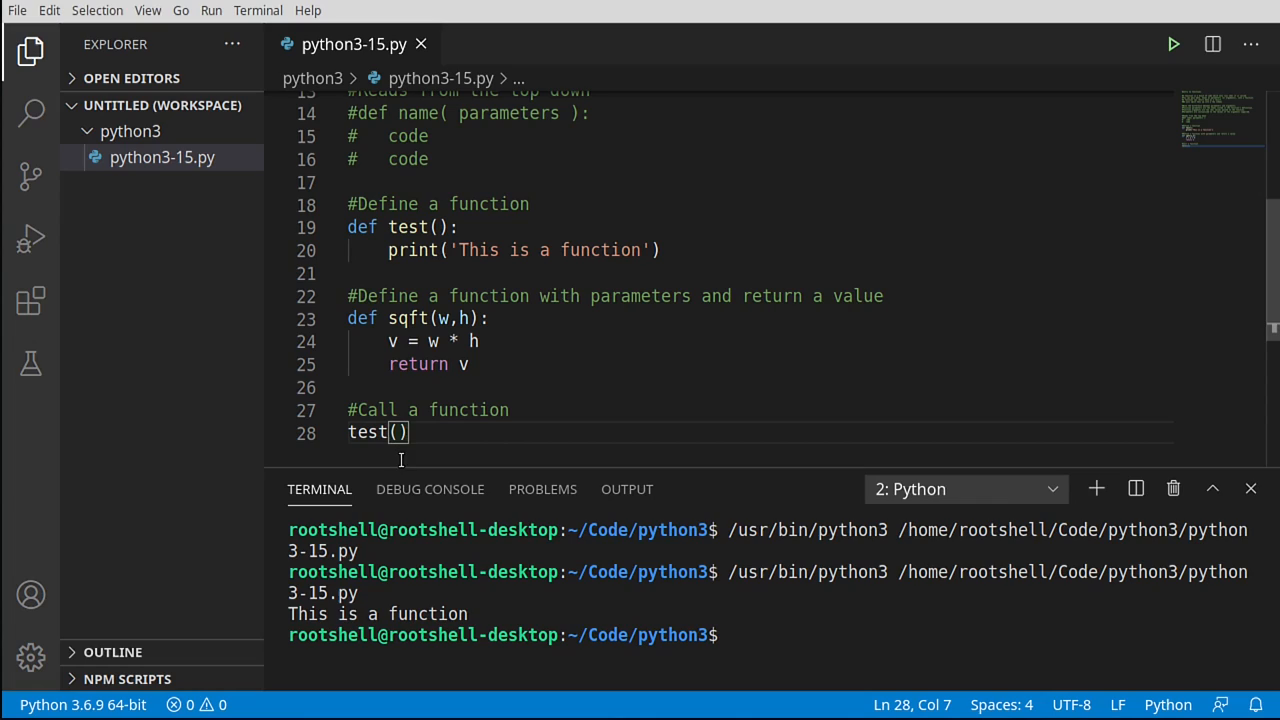
- Add the '#Call a function mutiple times' comment and a for x in range(4) loop calling test()
{"action": "key", "text": "Enter"}
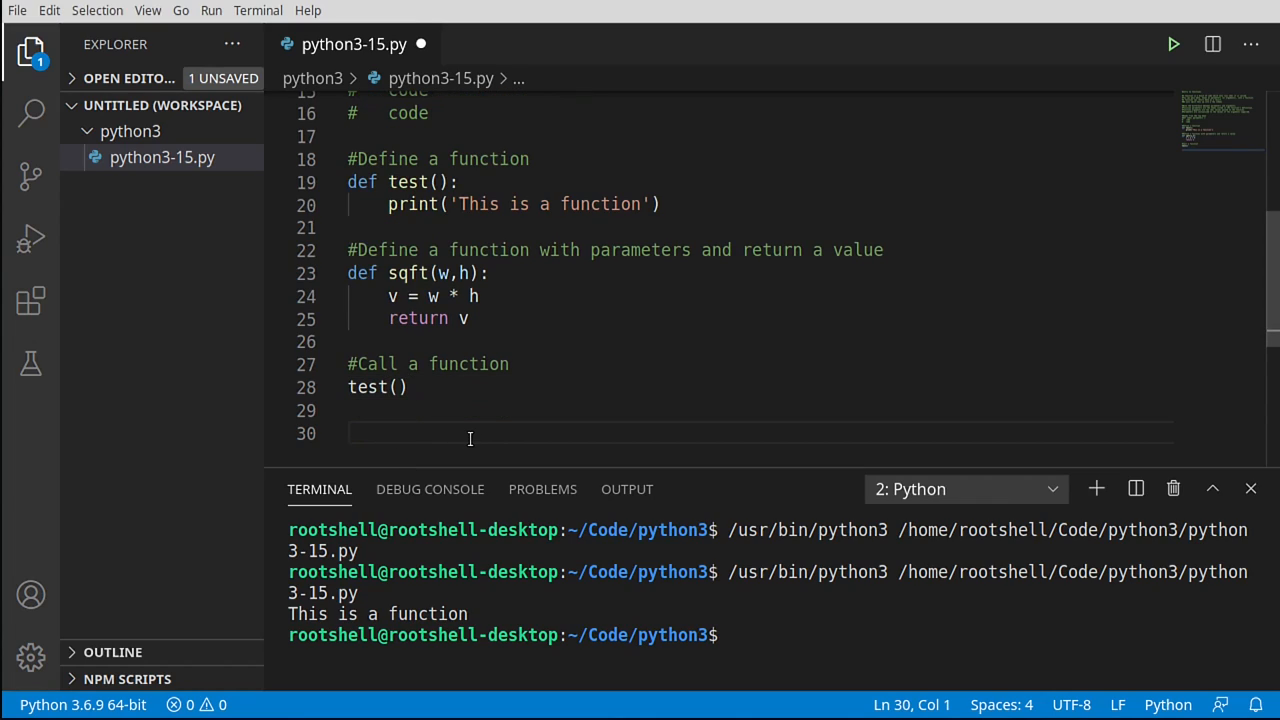
{"action": "type", "text": "#Call a function mutiple times"}
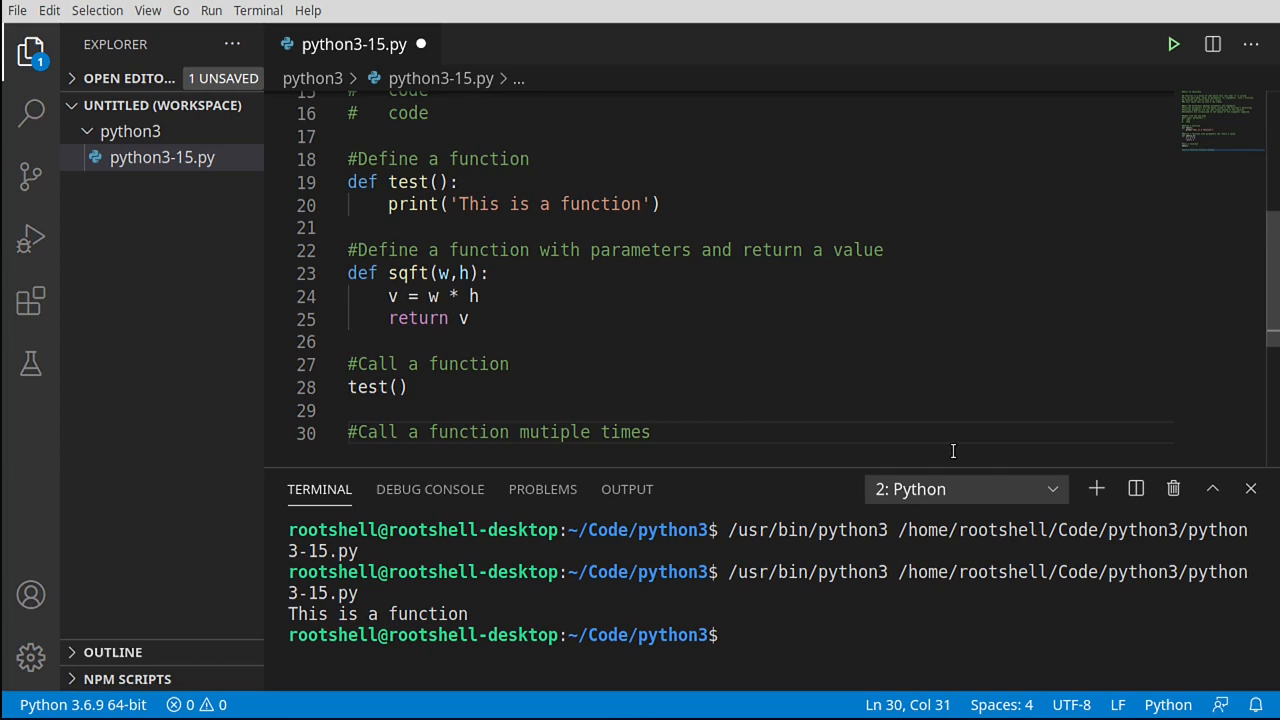
{"action": "type", "text": "for x"}
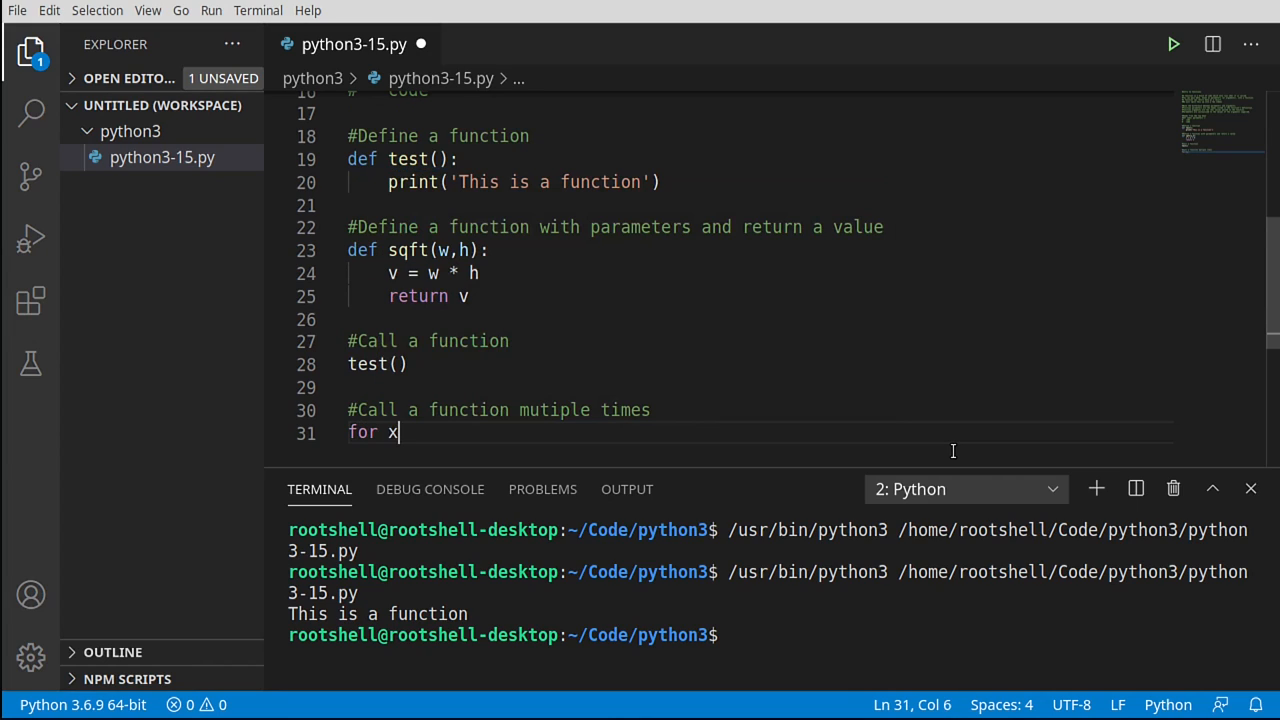
{"action": "type", "text": "in range(4"}
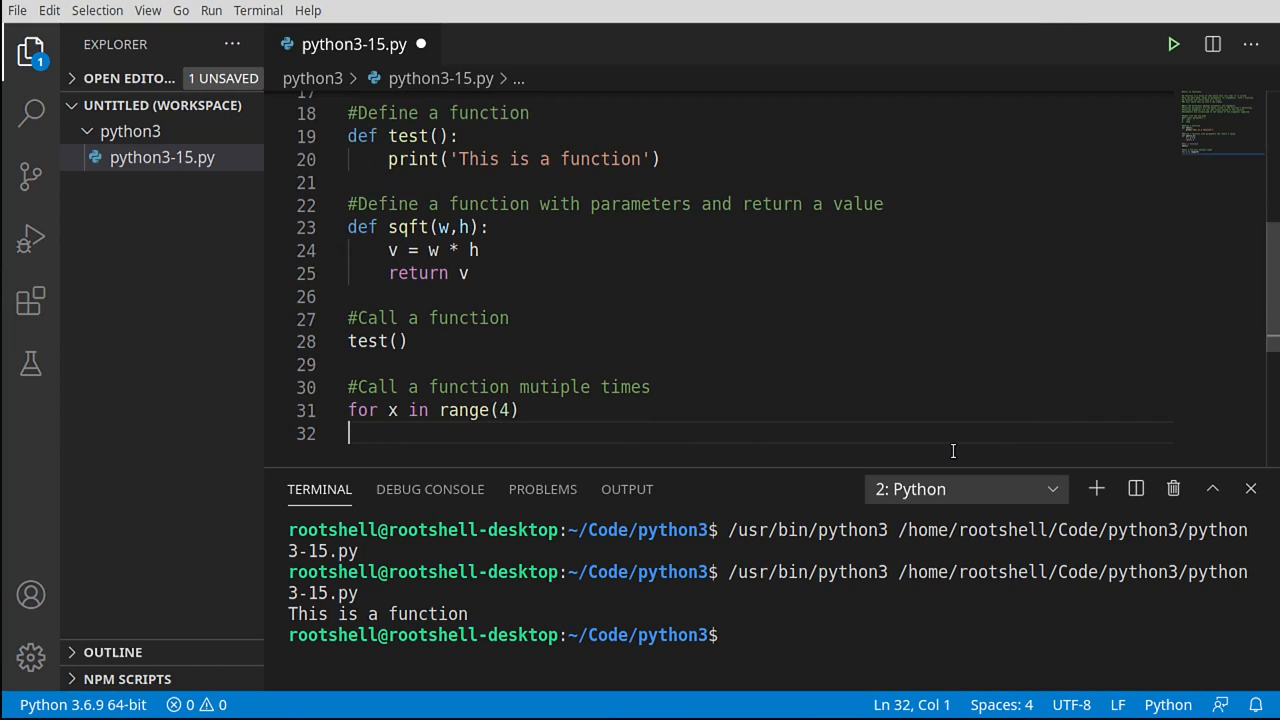
{"action": "key", "text": "Tab"}
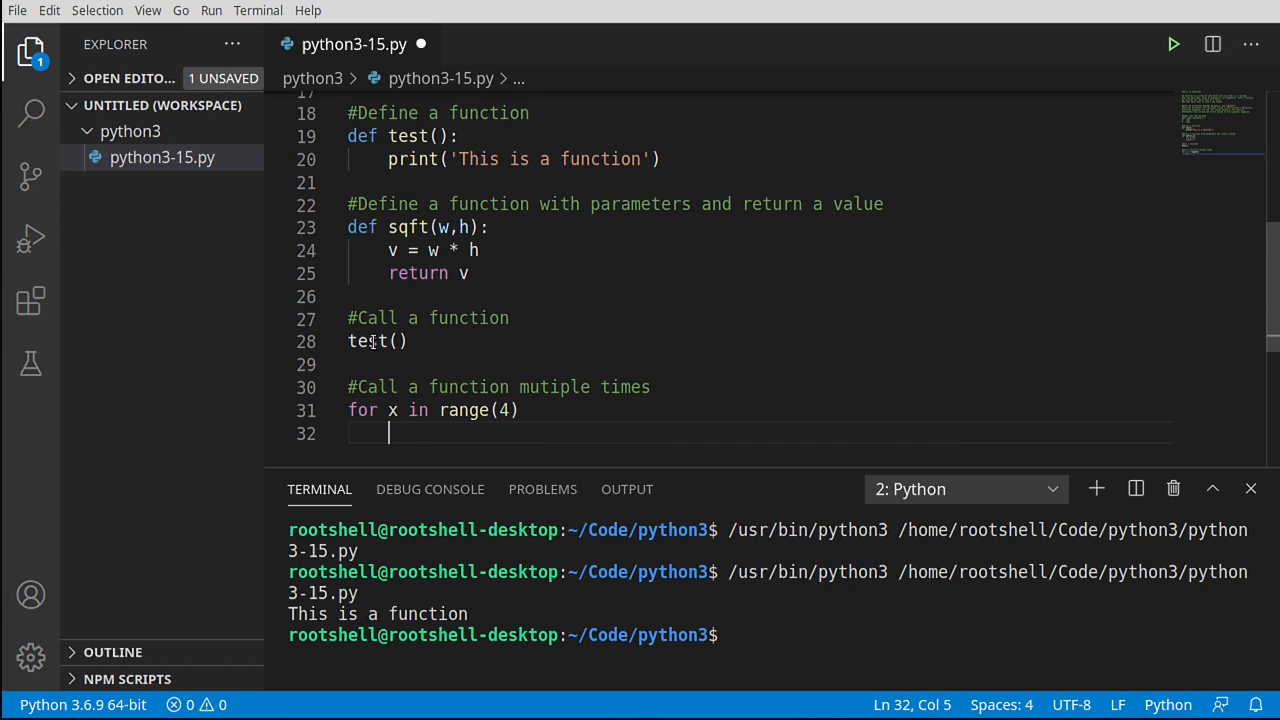
{"action": "double_click", "coordinate": [376, 340]}
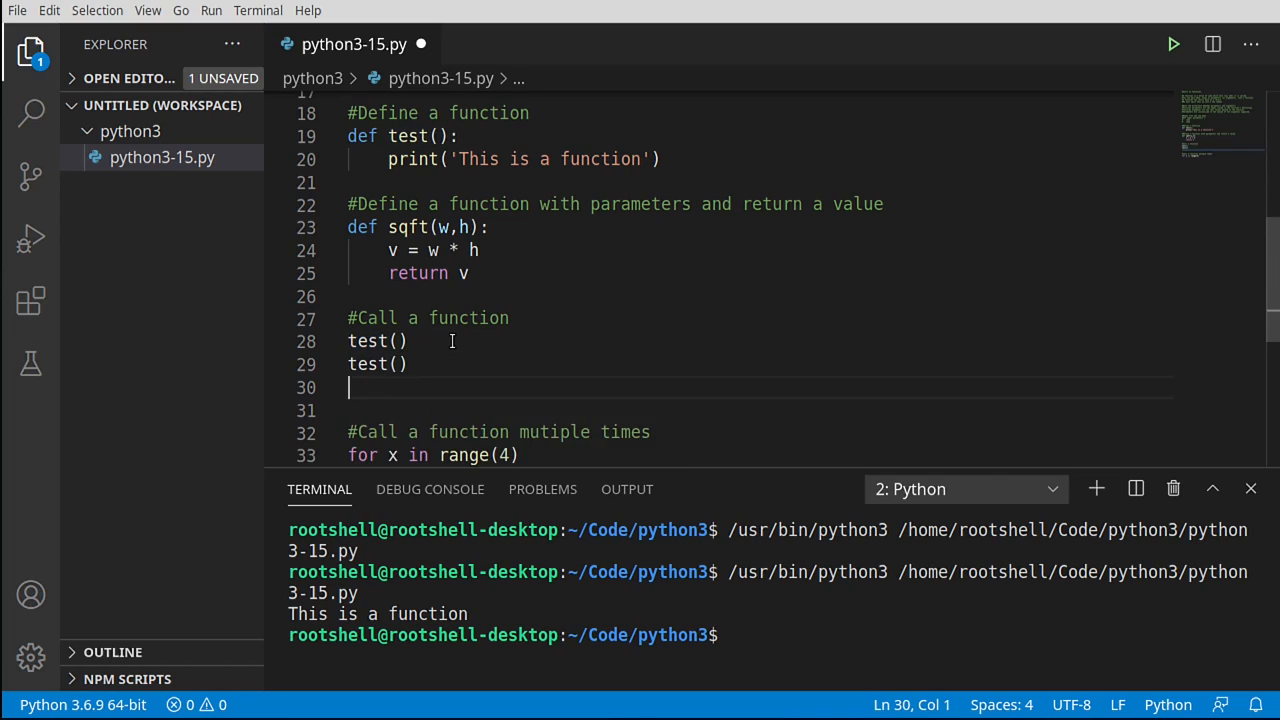
{"action": "type", "text": "test()"}
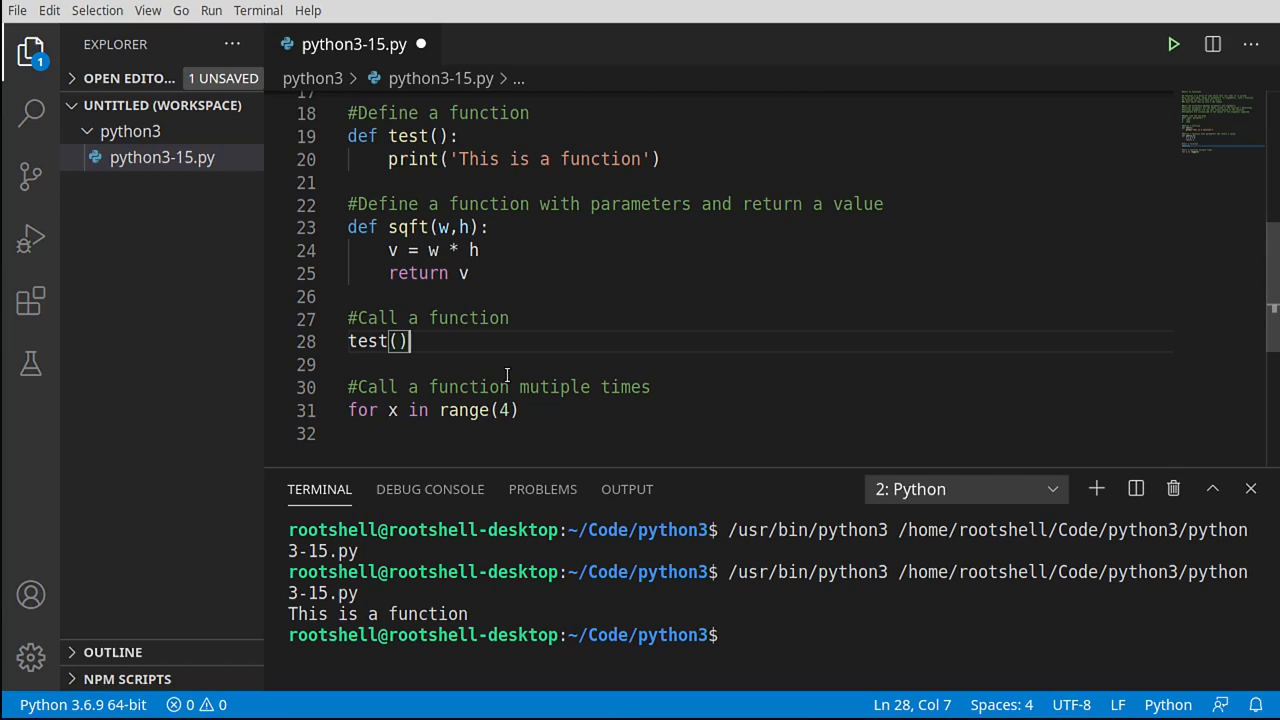
{"action": "mouse_move", "coordinate": [448, 424]}
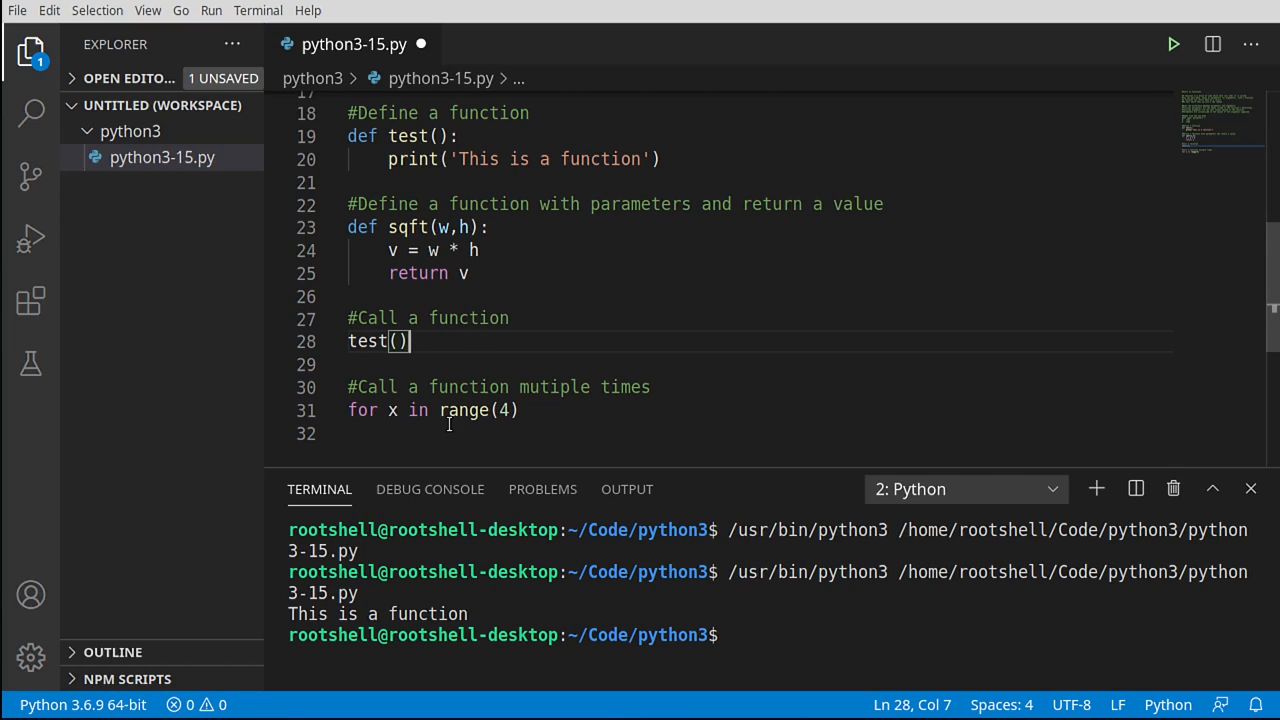
- Complete the loop header with its colon, save, and review the range(4) count and test call
{"action": "left_click", "coordinate": [520, 410]}
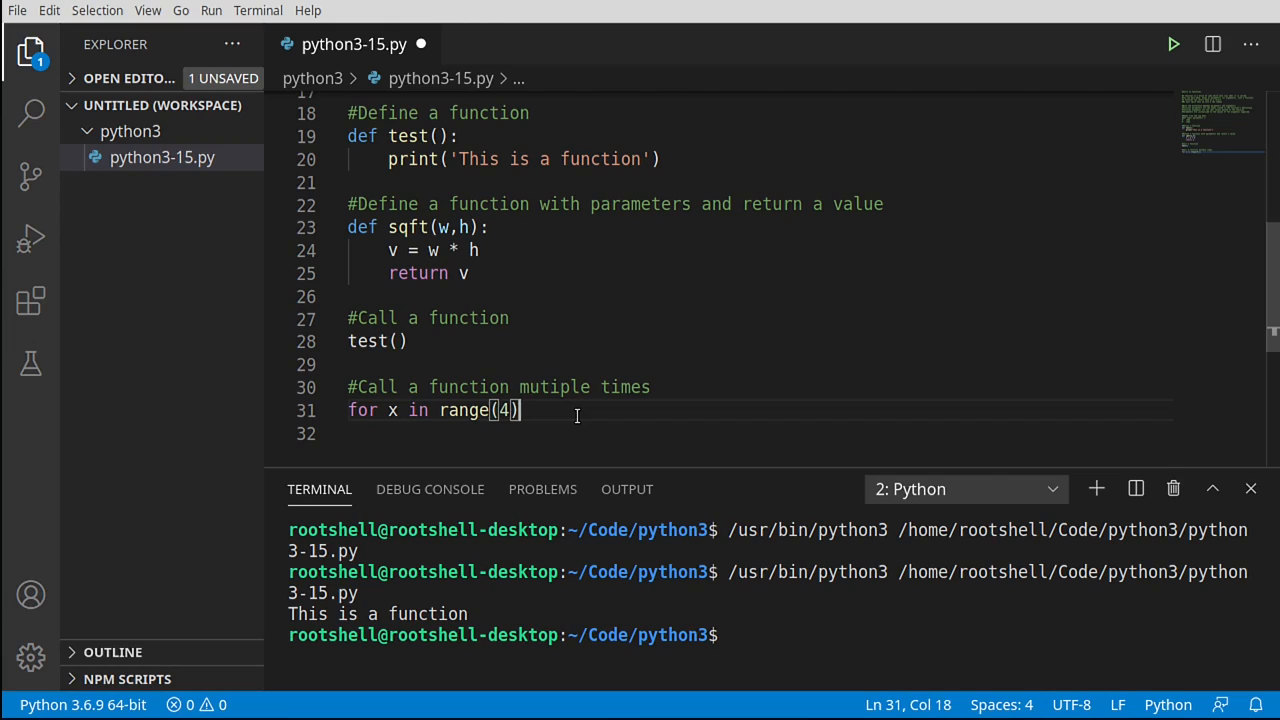
{"action": "type", "text": ":"}
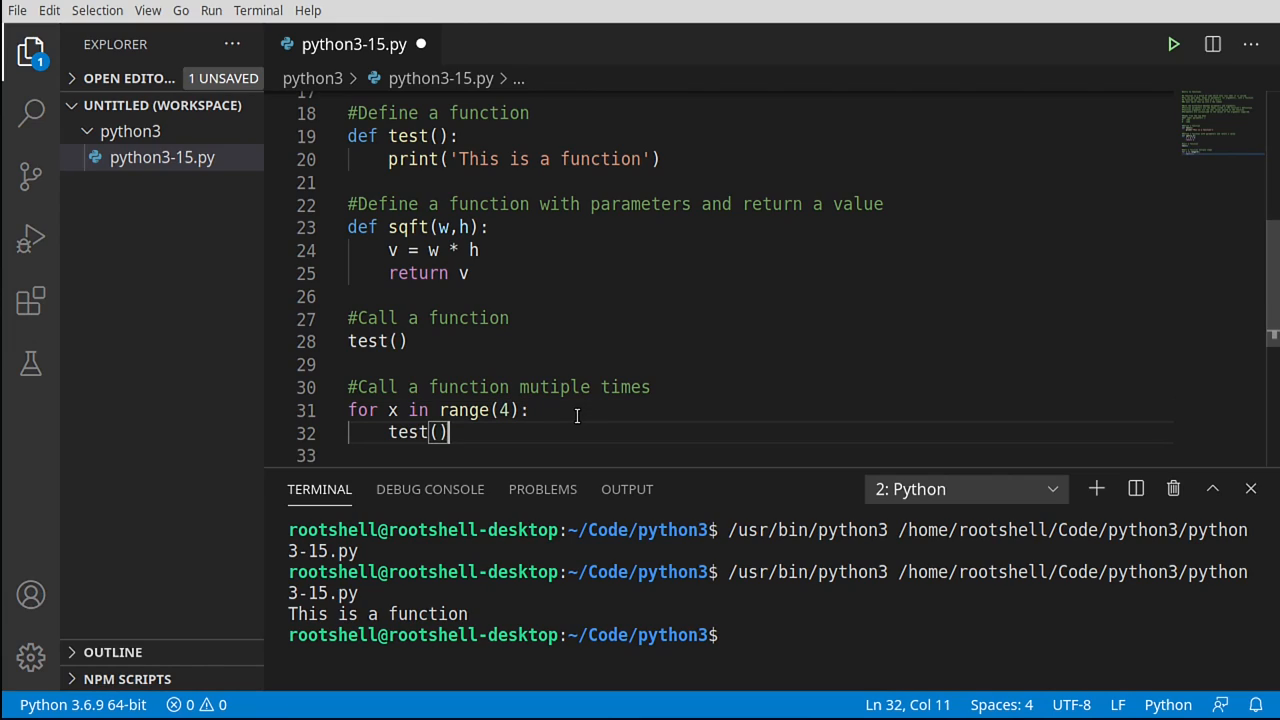
{"action": "key", "text": "ctrl+s"}
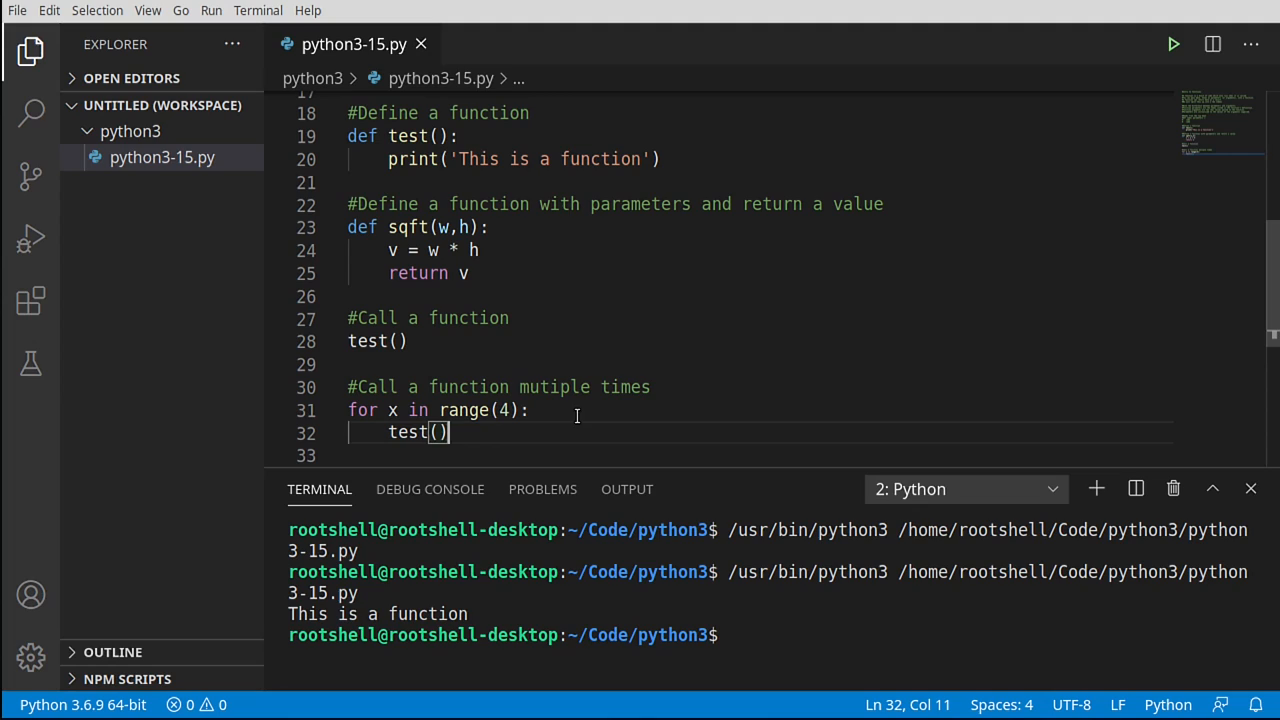
{"action": "mouse_move", "coordinate": [452, 410]}
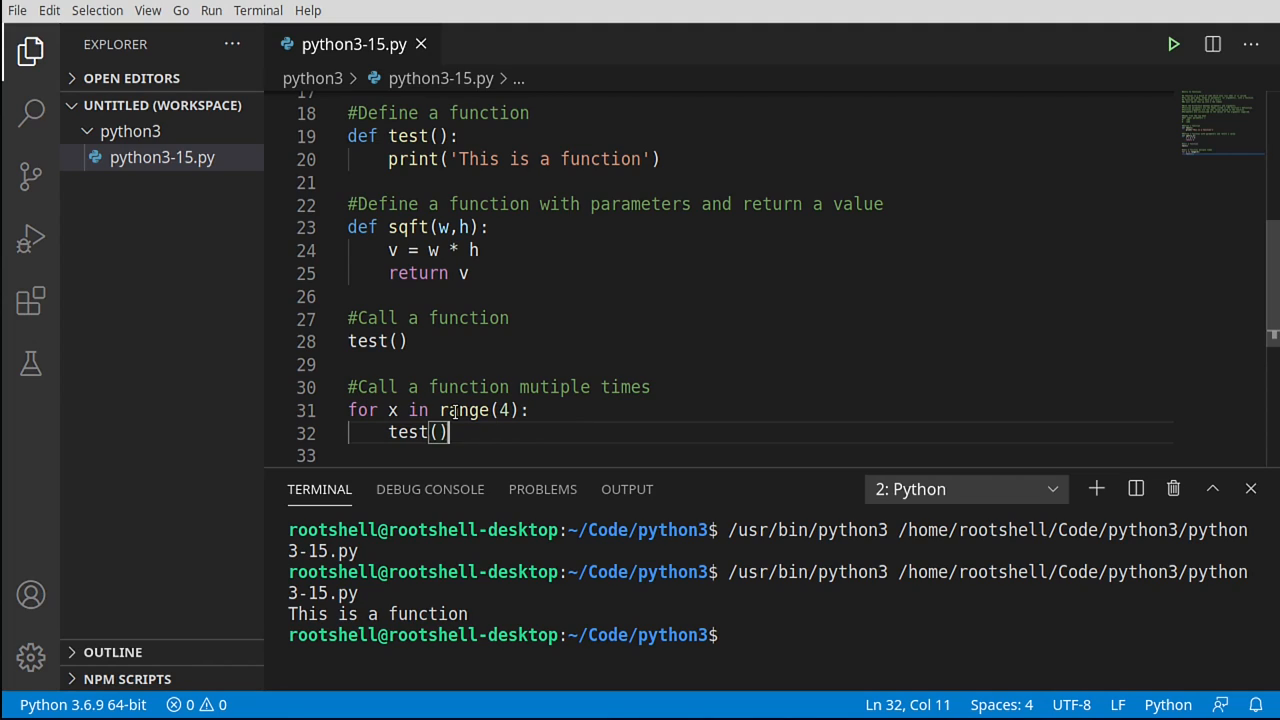
{"action": "left_click", "coordinate": [496, 410]}
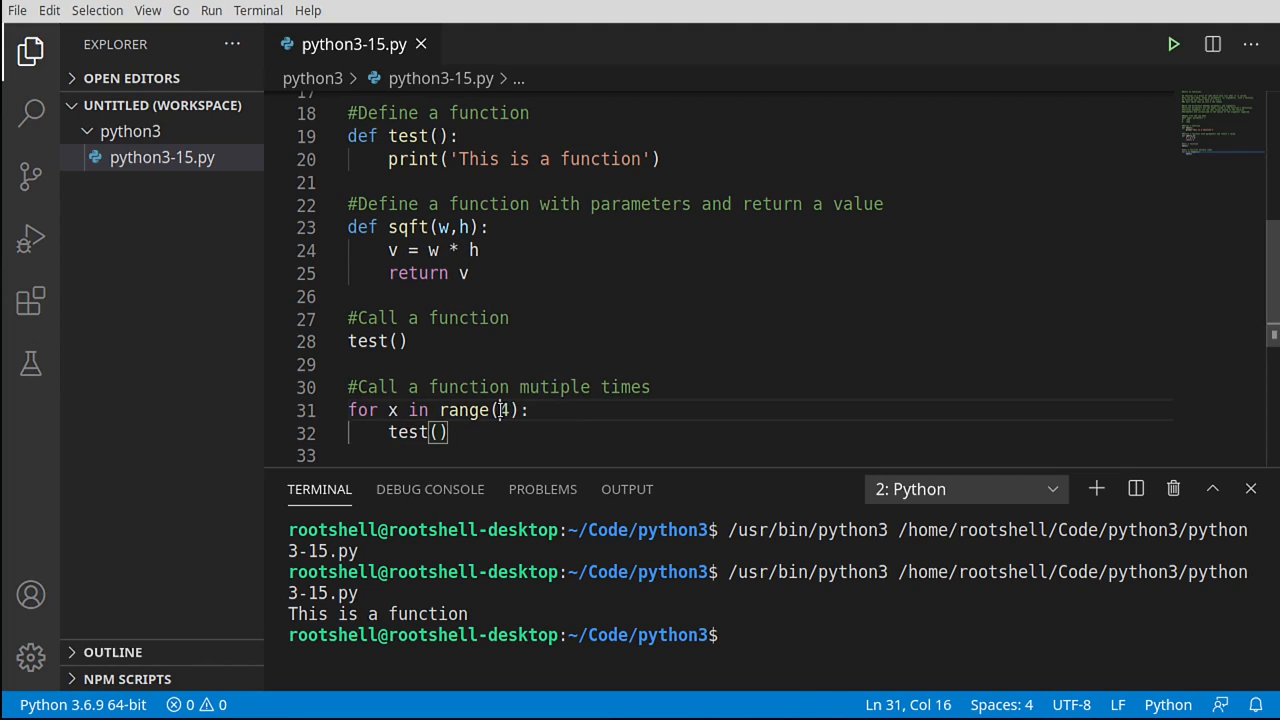
{"action": "double_click", "coordinate": [502, 410]}
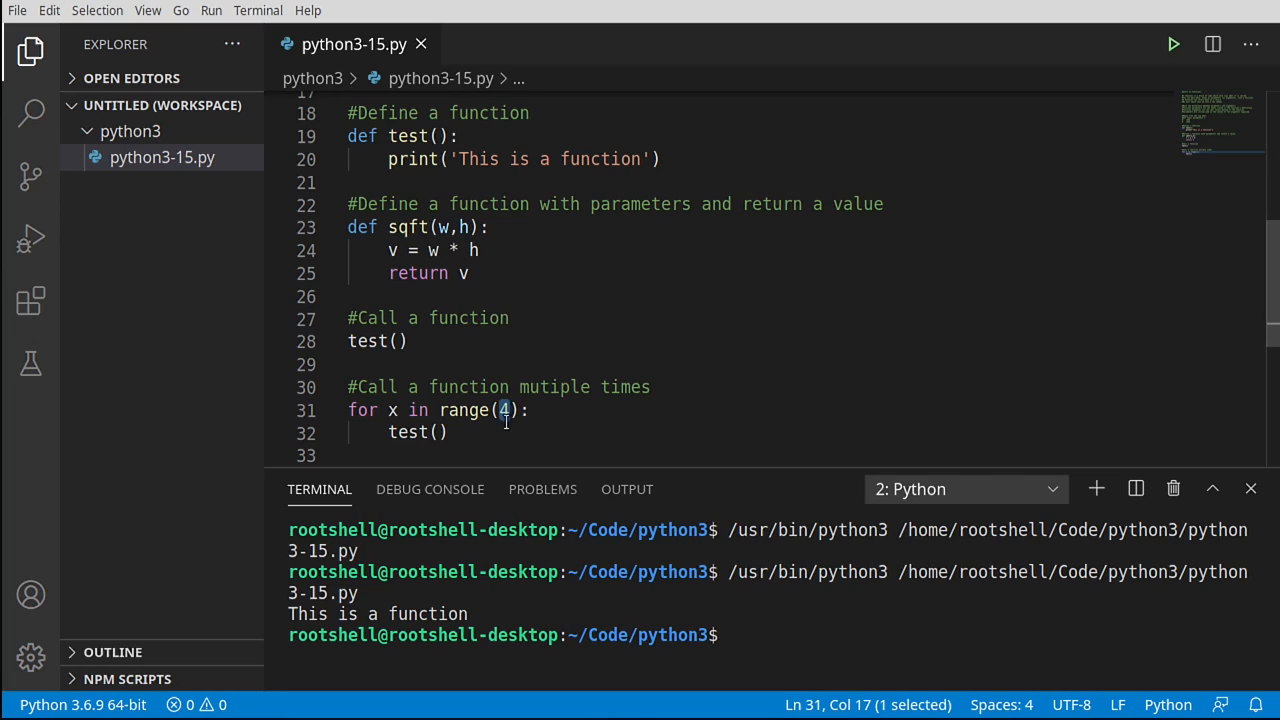
{"action": "double_click", "coordinate": [408, 432]}
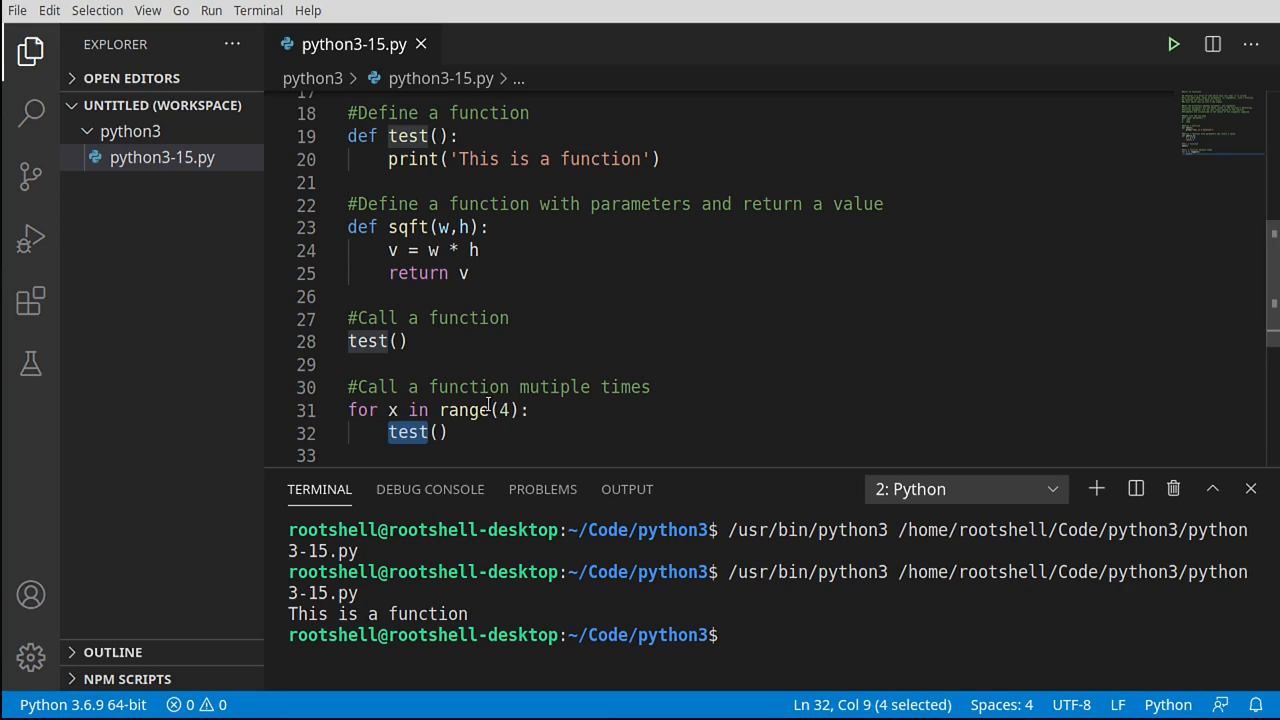
- Run the script so 'This is a function' prints five times in the terminal
{"action": "left_click", "coordinate": [1172, 44]}
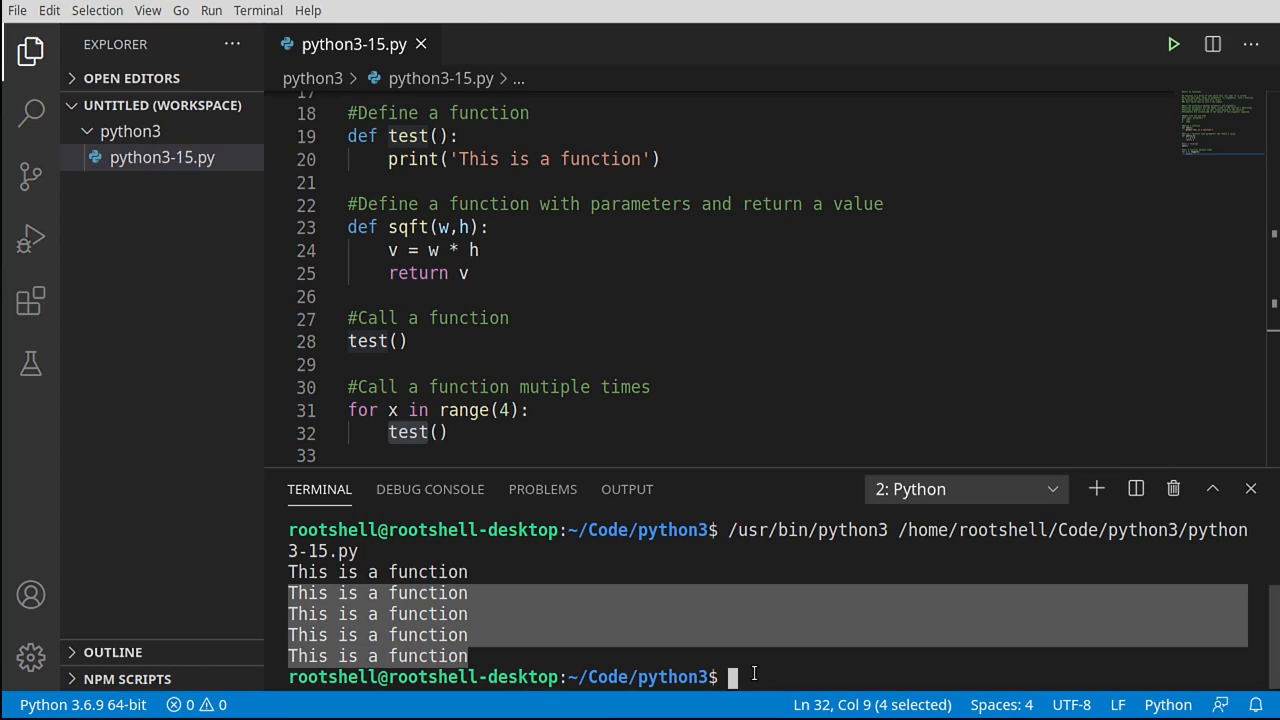
{"action": "mouse_move", "coordinate": [732, 660]}
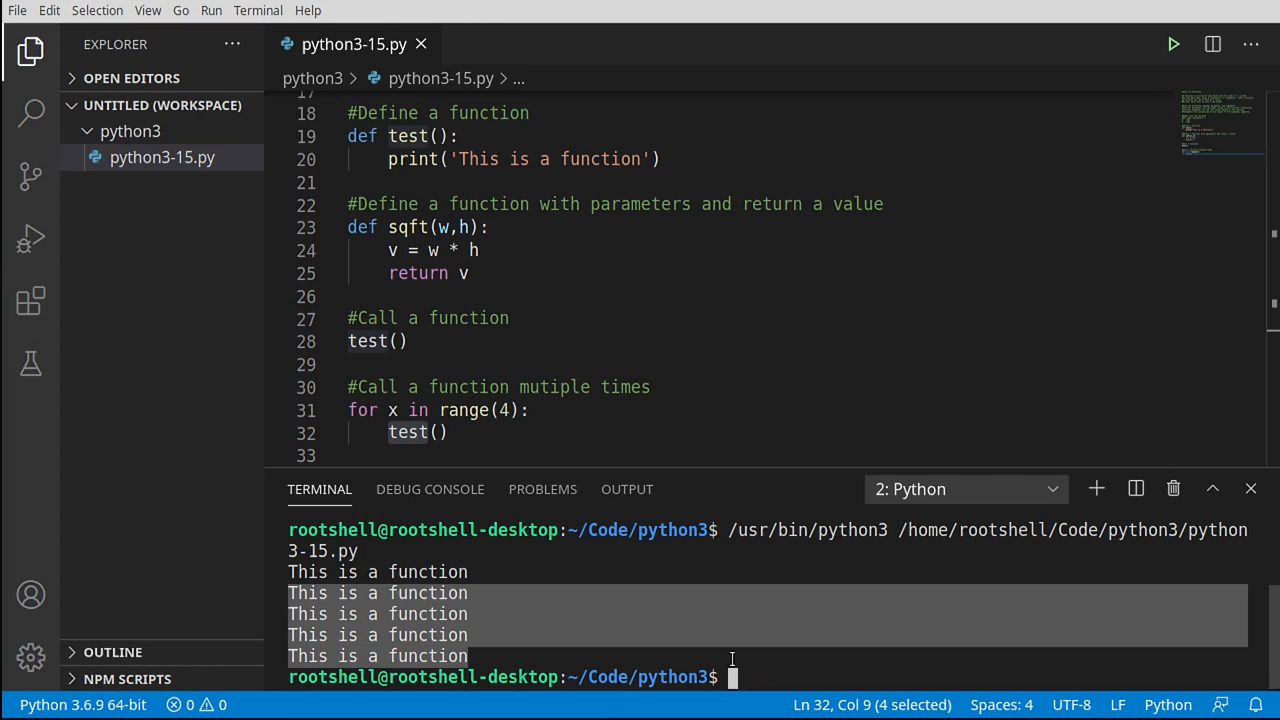
{"action": "mouse_move", "coordinate": [518, 272]}
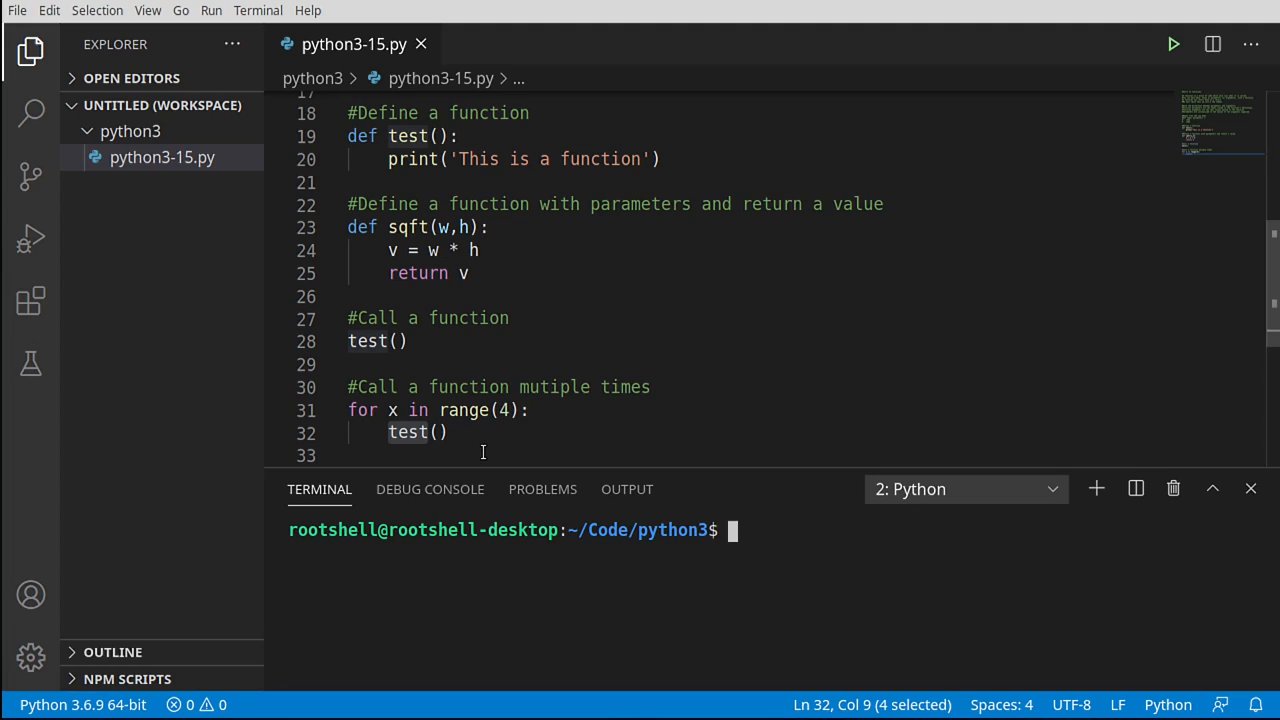
- Add a '#Call a function with parameters' comment and the call x = sqft(12,8)
{"action": "key", "text": "enter"}
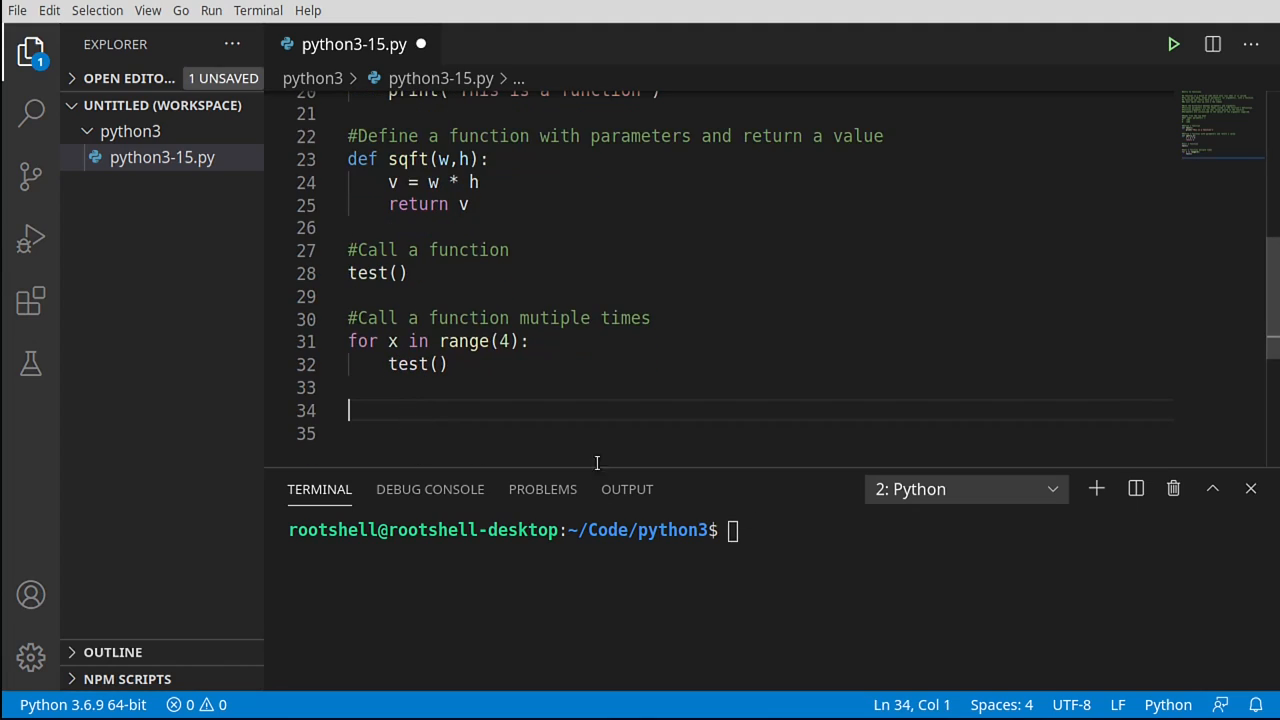
{"action": "type", "text": "#Call a function with parameters"}
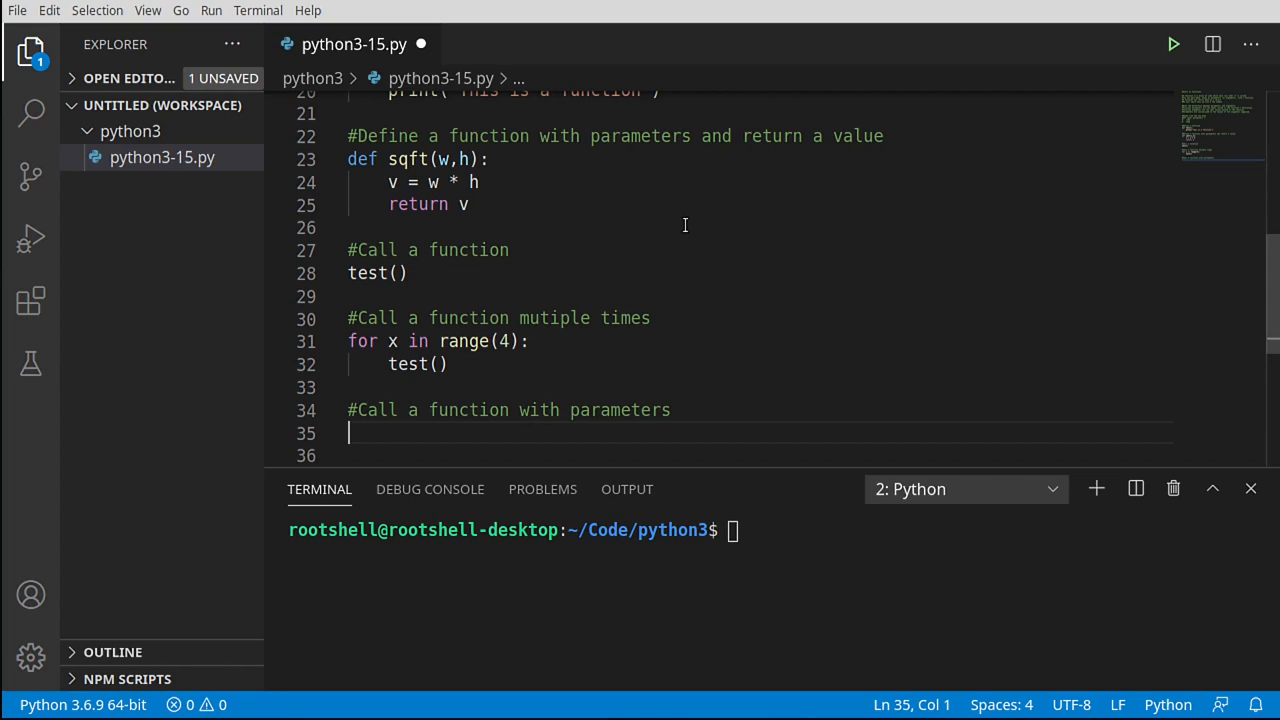
{"action": "double_click", "coordinate": [408, 160]}
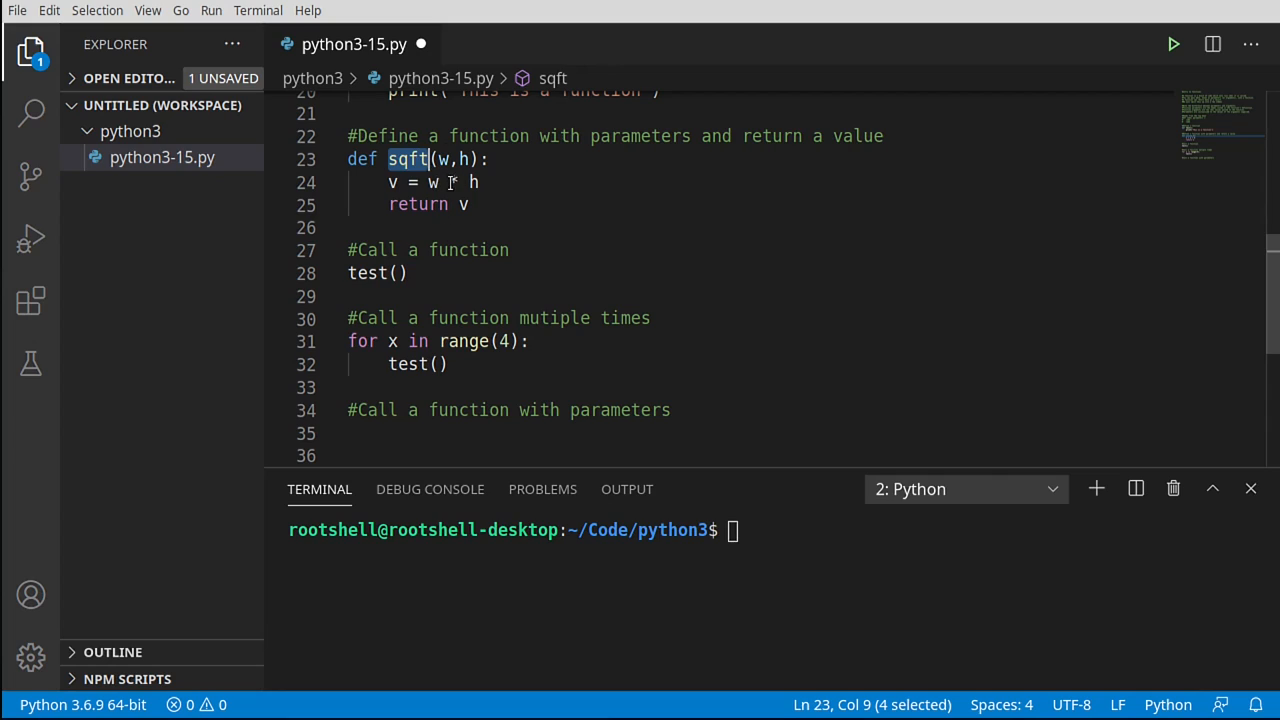
{"action": "left_click", "coordinate": [412, 432]}
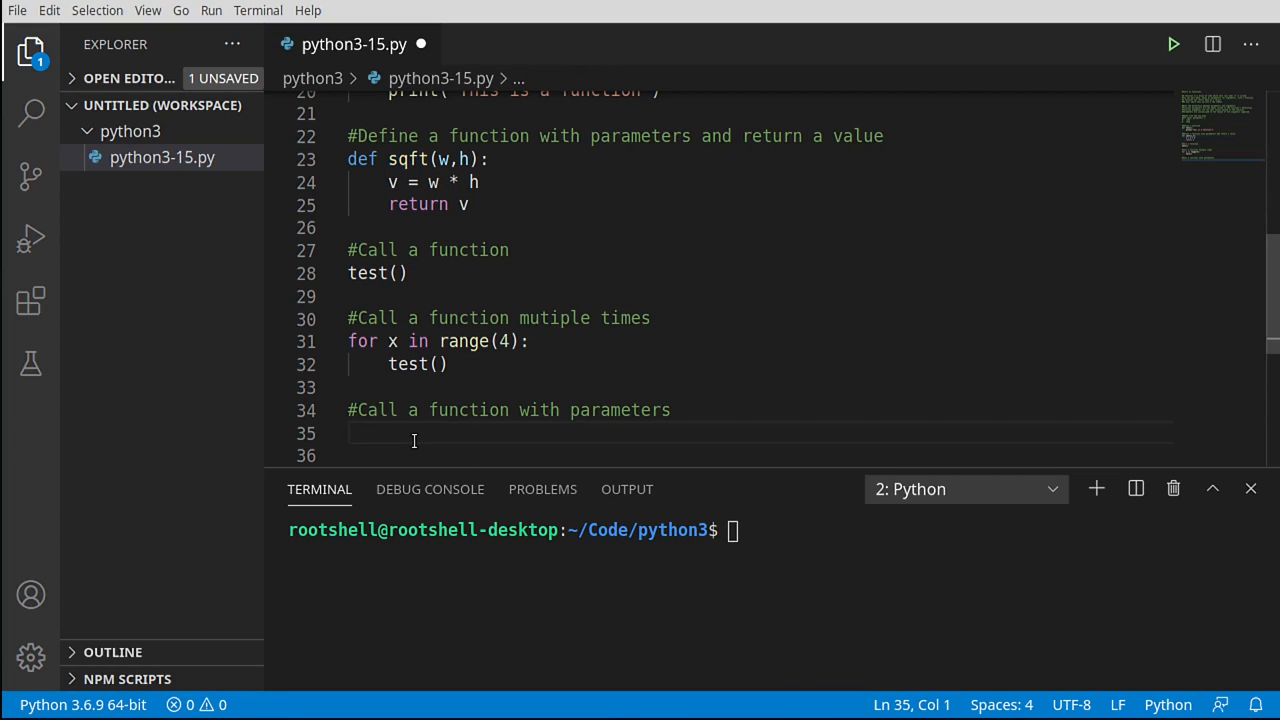
{"action": "type", "text": "x ="}
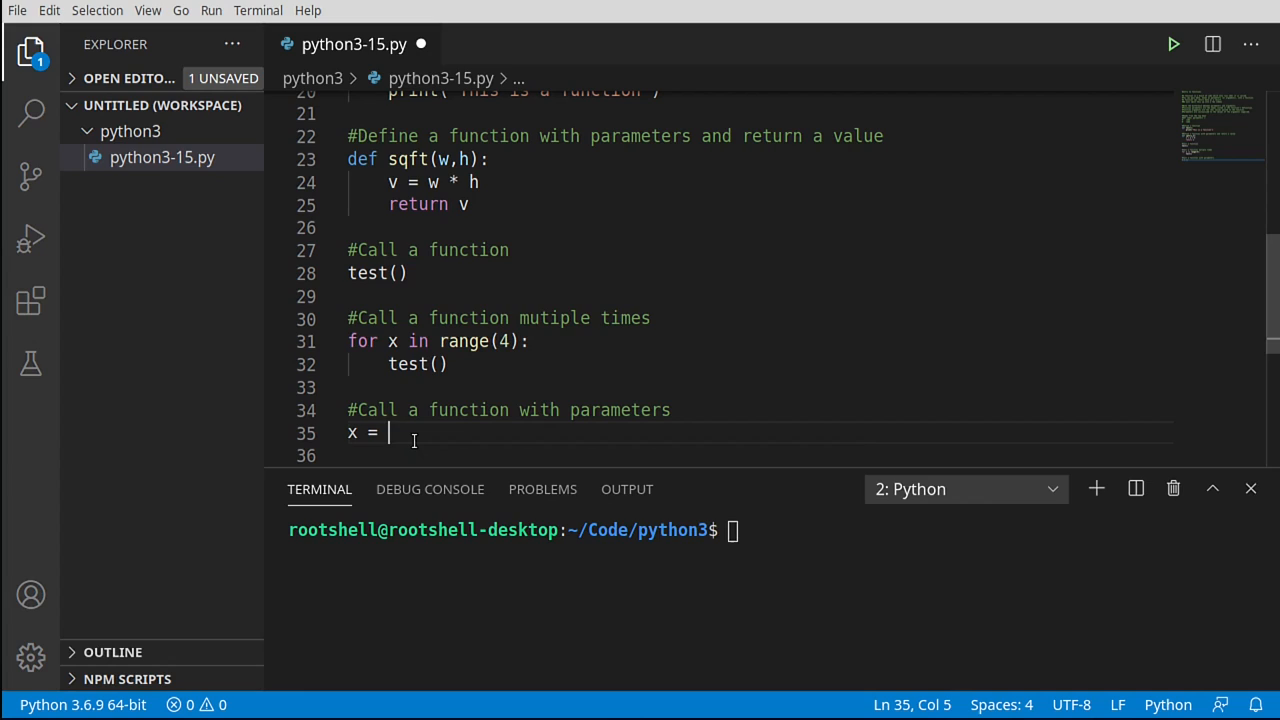
{"action": "type", "text": "sqft"}
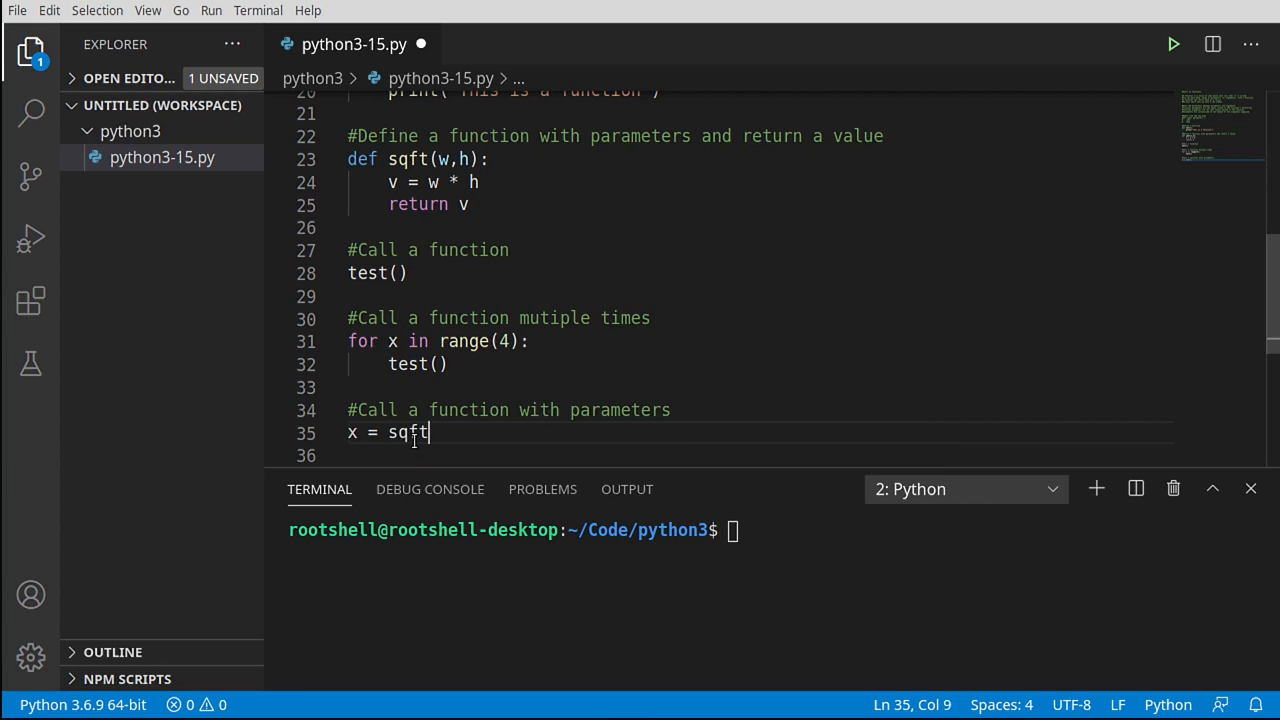
{"action": "type", "text": "("}
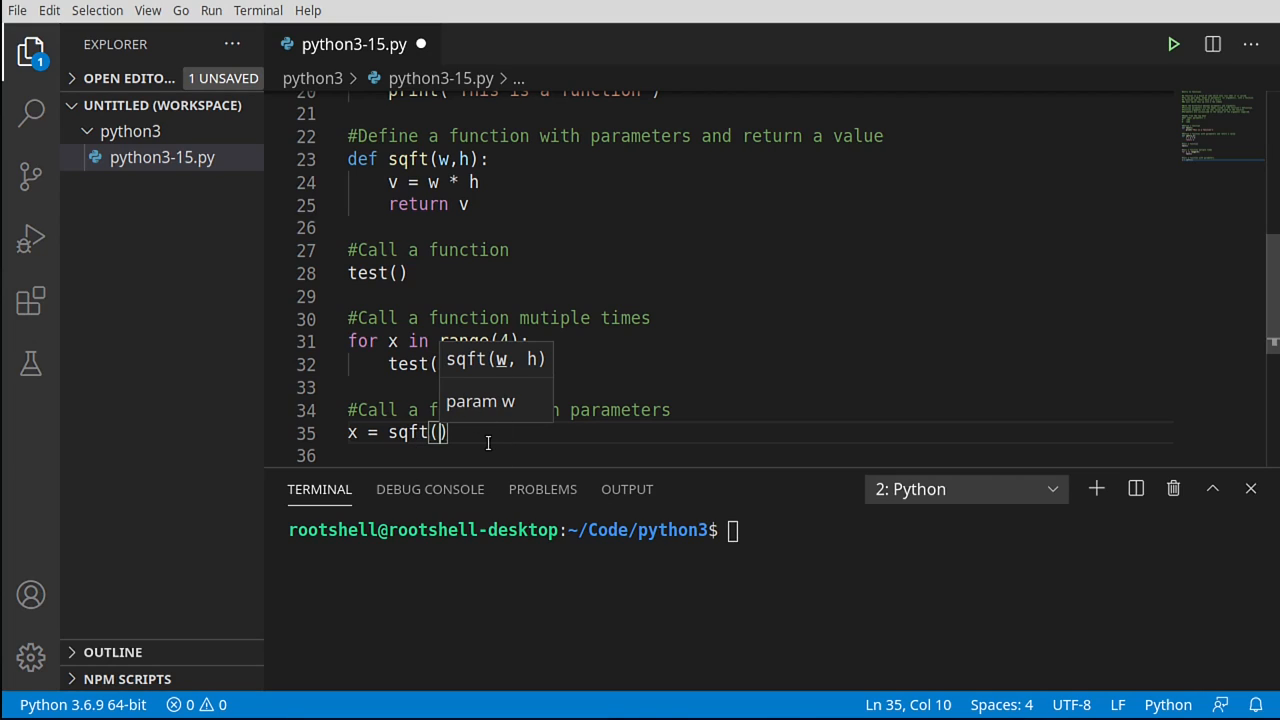
{"action": "mouse_move", "coordinate": [830, 520]}
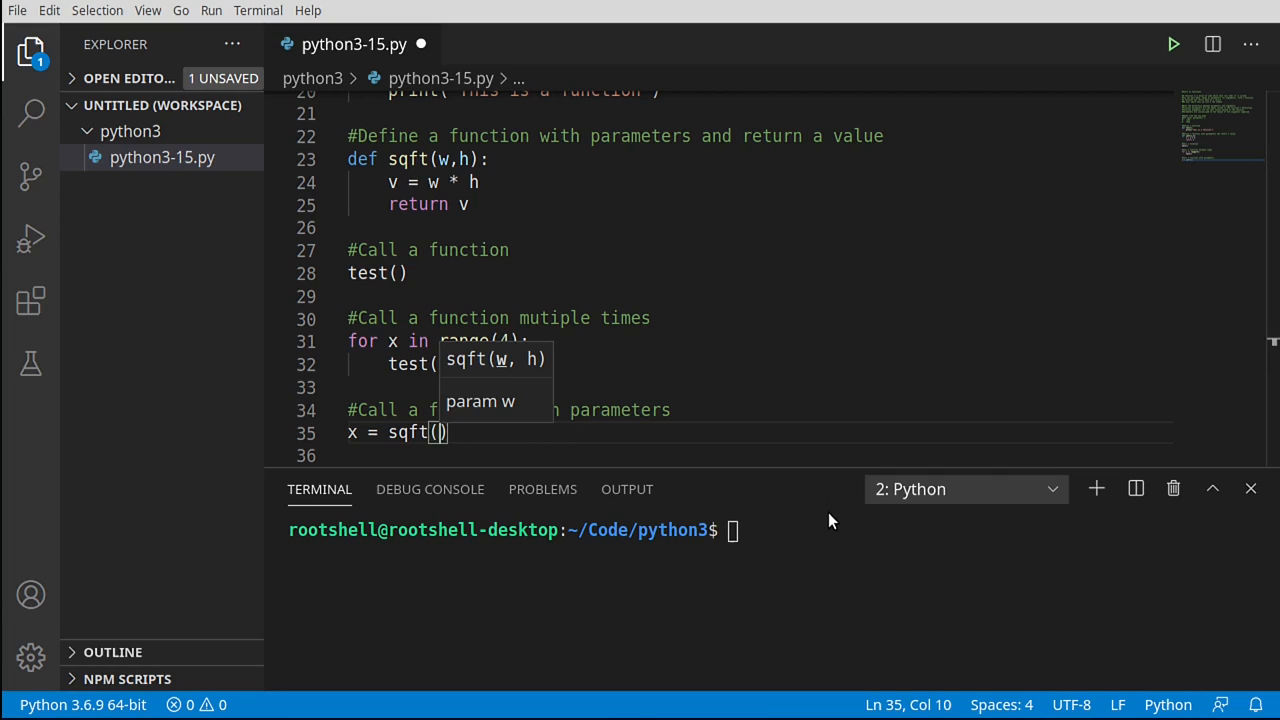
{"action": "type", "text": "12,8"}
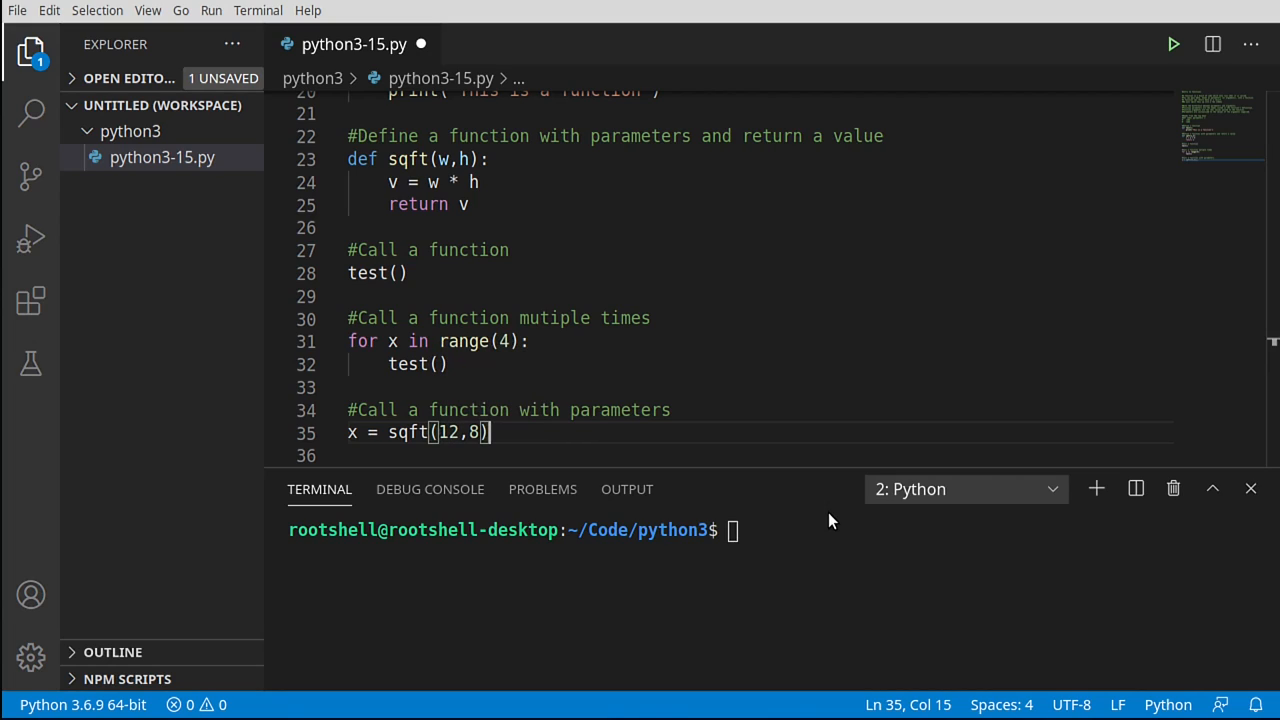
{"action": "mouse_move", "coordinate": [444, 432]}
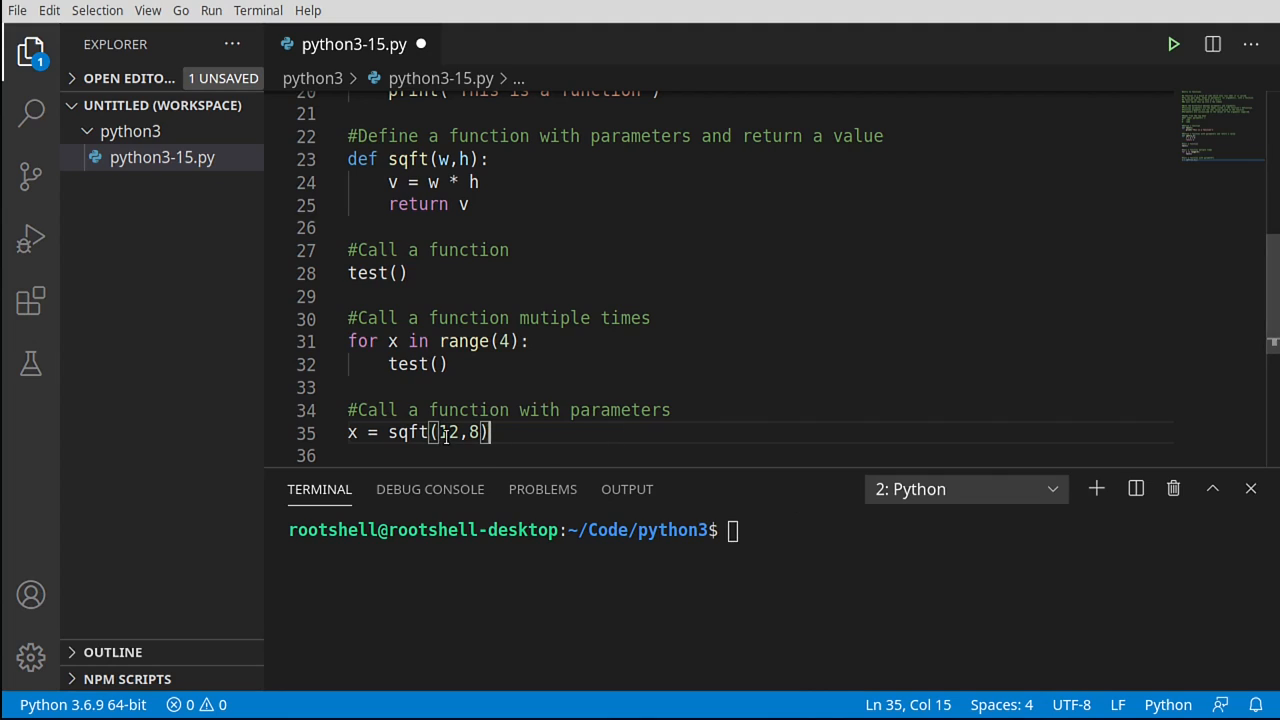
- Check the 8 argument against sqft's w and h parameters, retype it, and start a new line
{"action": "double_click", "coordinate": [444, 432]}
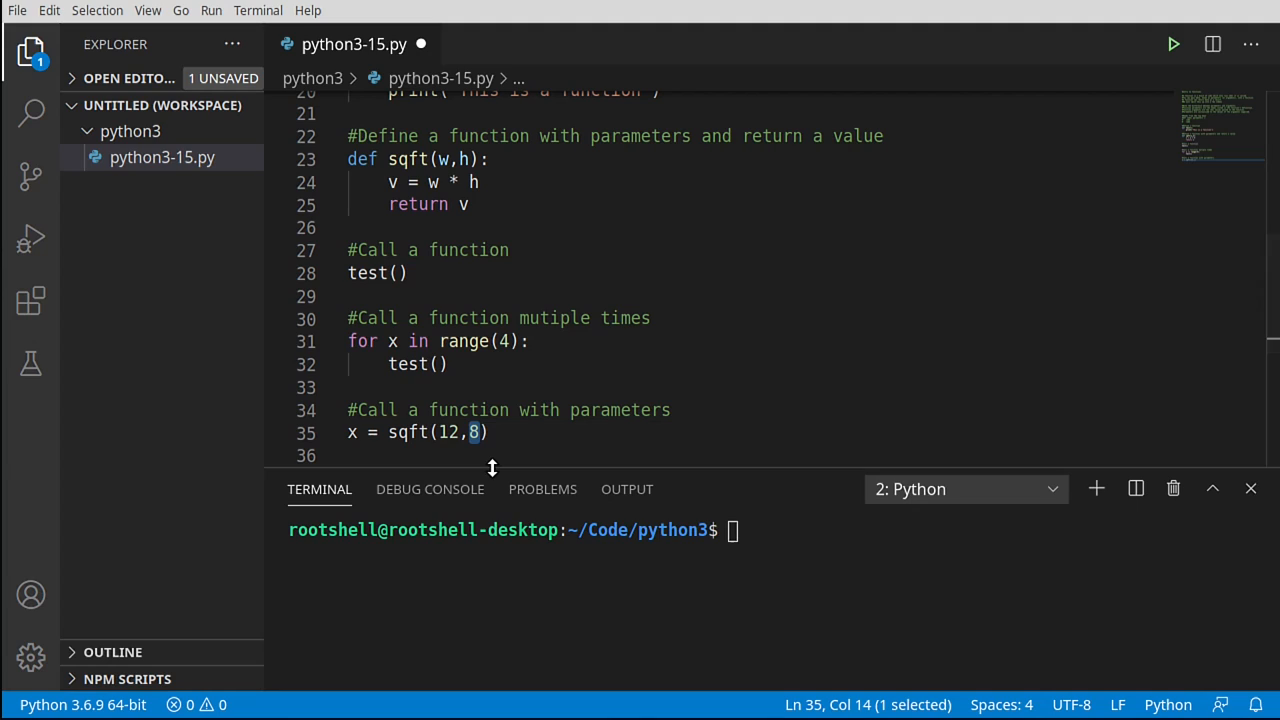
{"action": "double_click", "coordinate": [444, 432]}
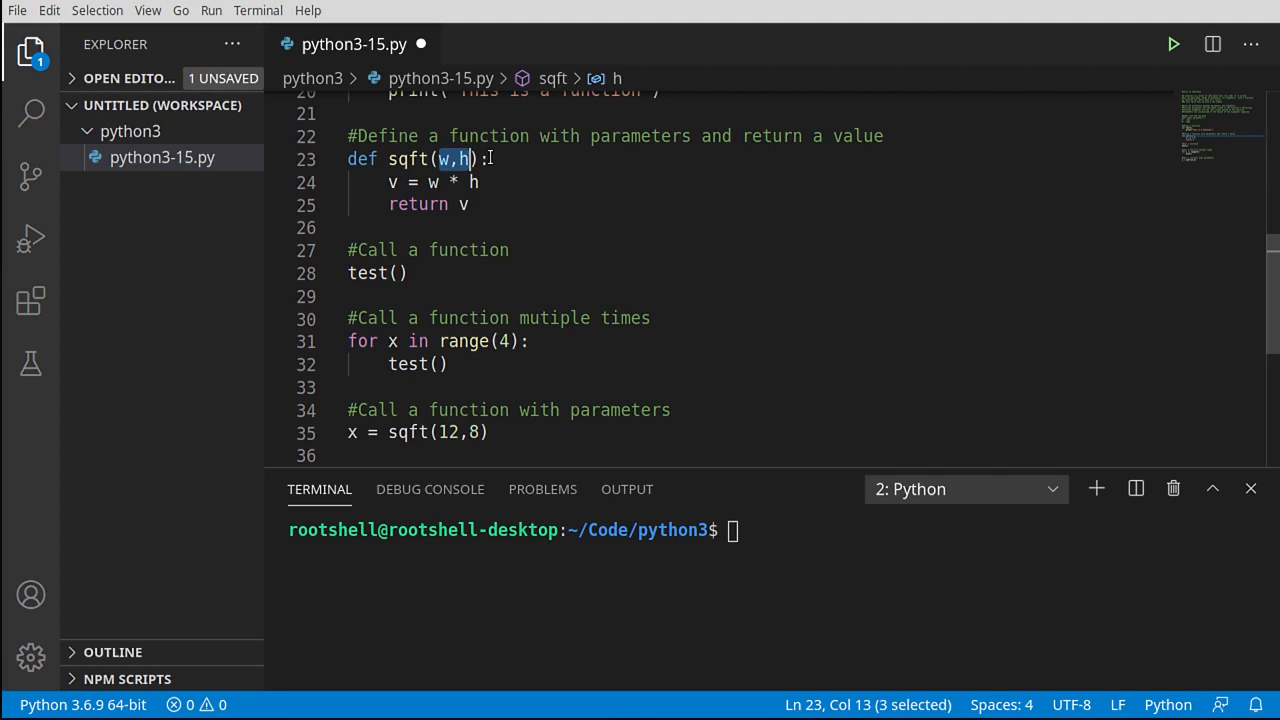
{"action": "left_click", "coordinate": [472, 432]}
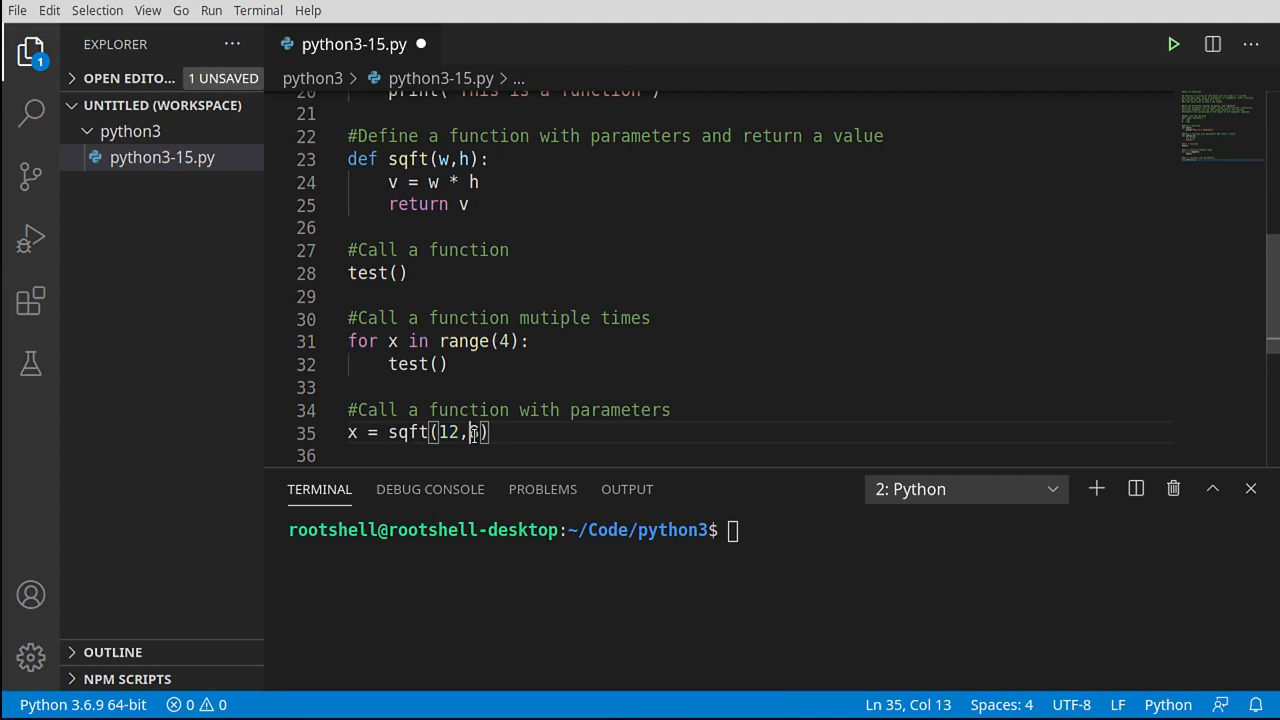
{"action": "type", "text": "8"}
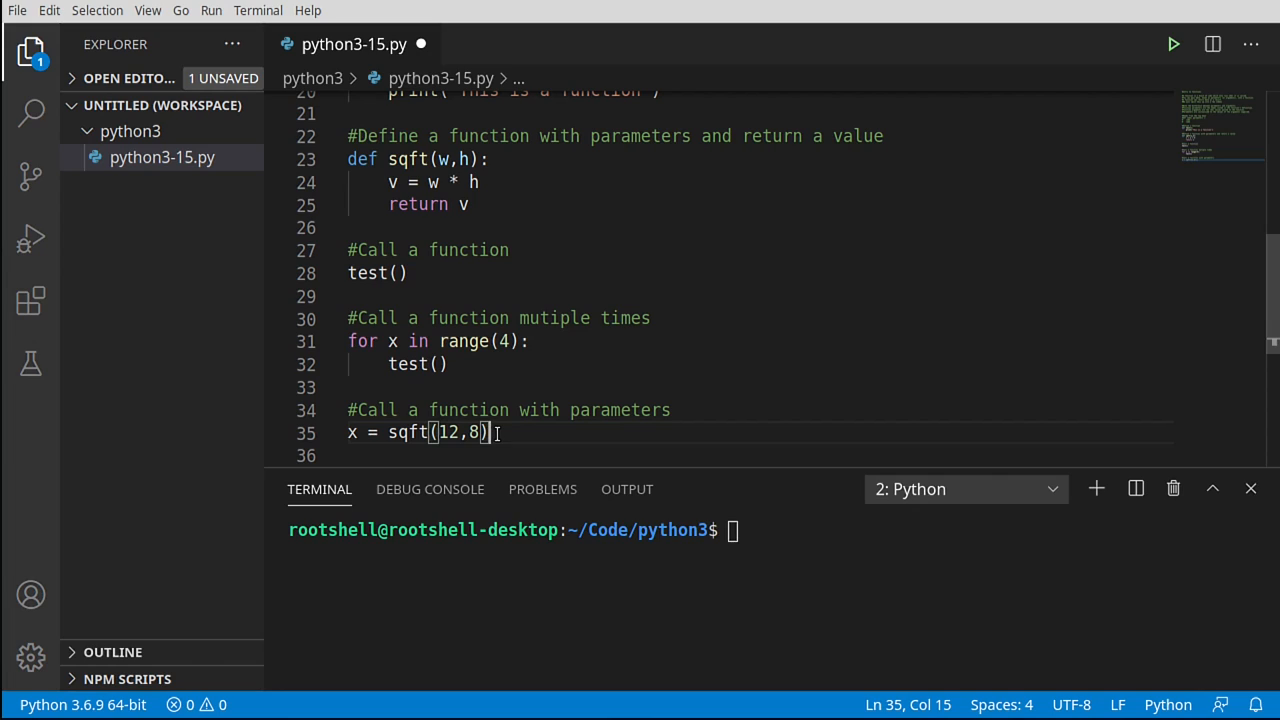
{"action": "key", "text": "Return"}
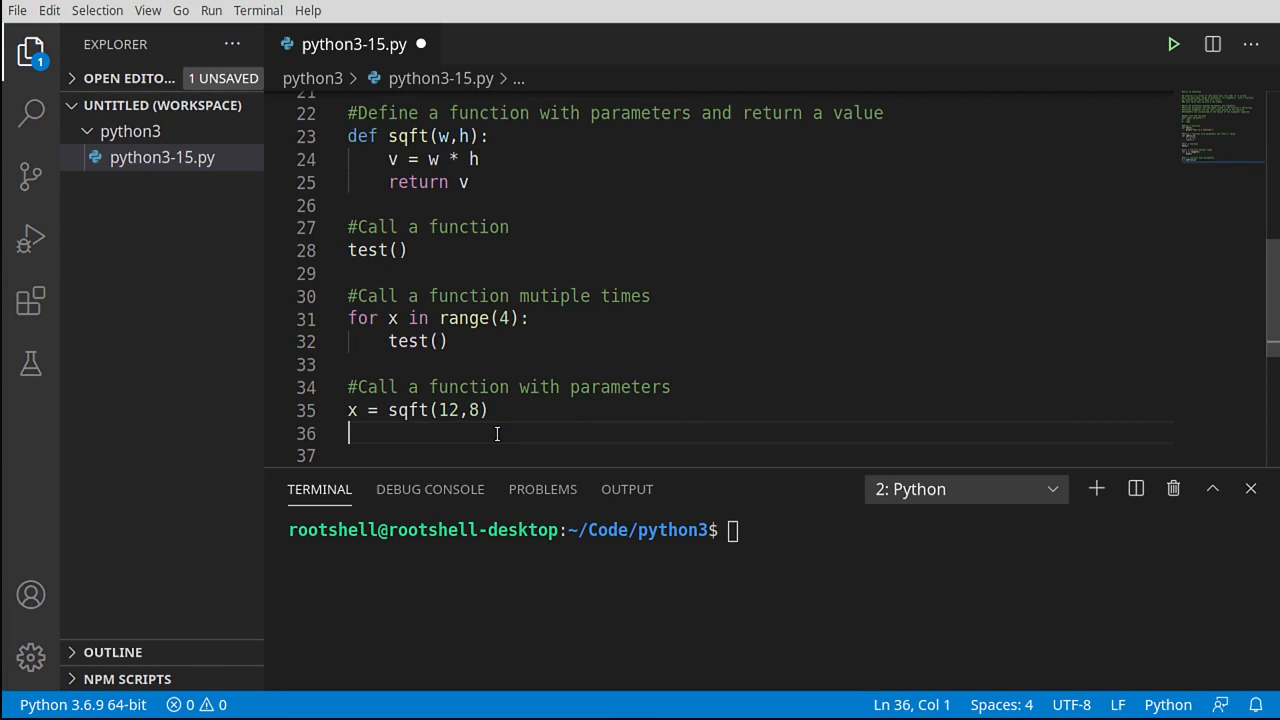
- Write print(f'The square footage is {x}') on the new line
{"action": "type", "text": "print"}
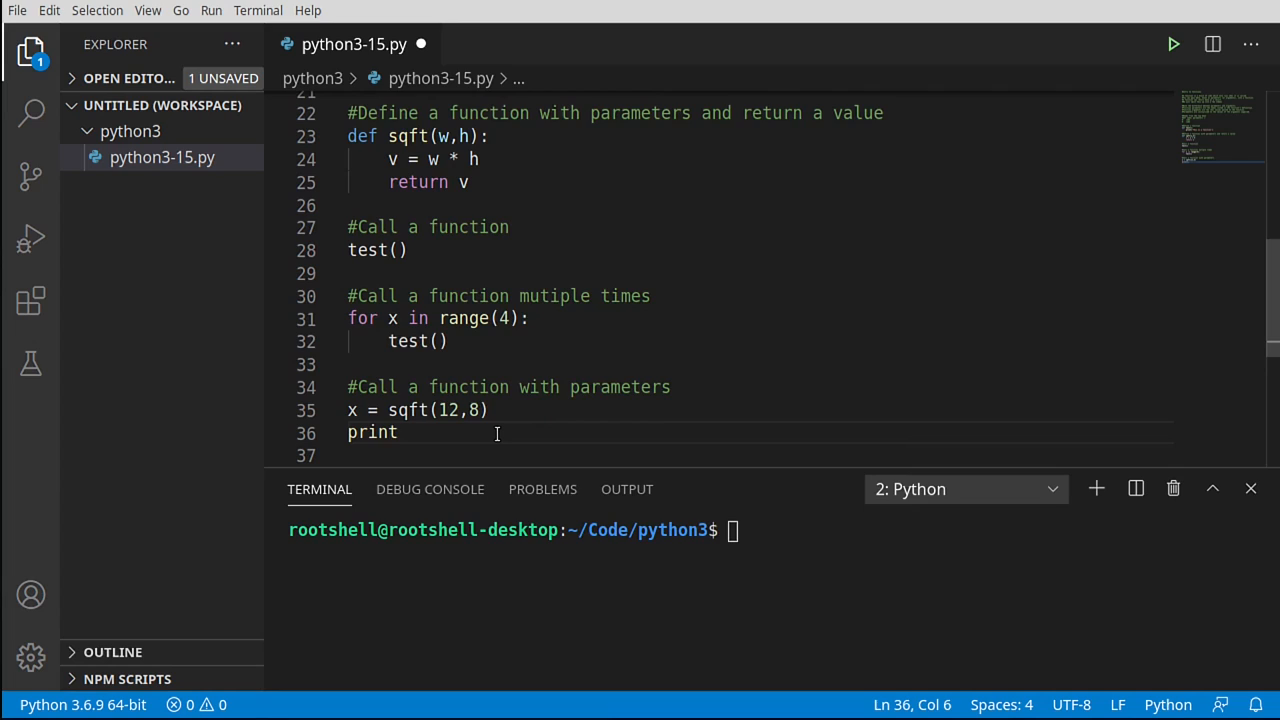
{"action": "type", "text": "(f"}
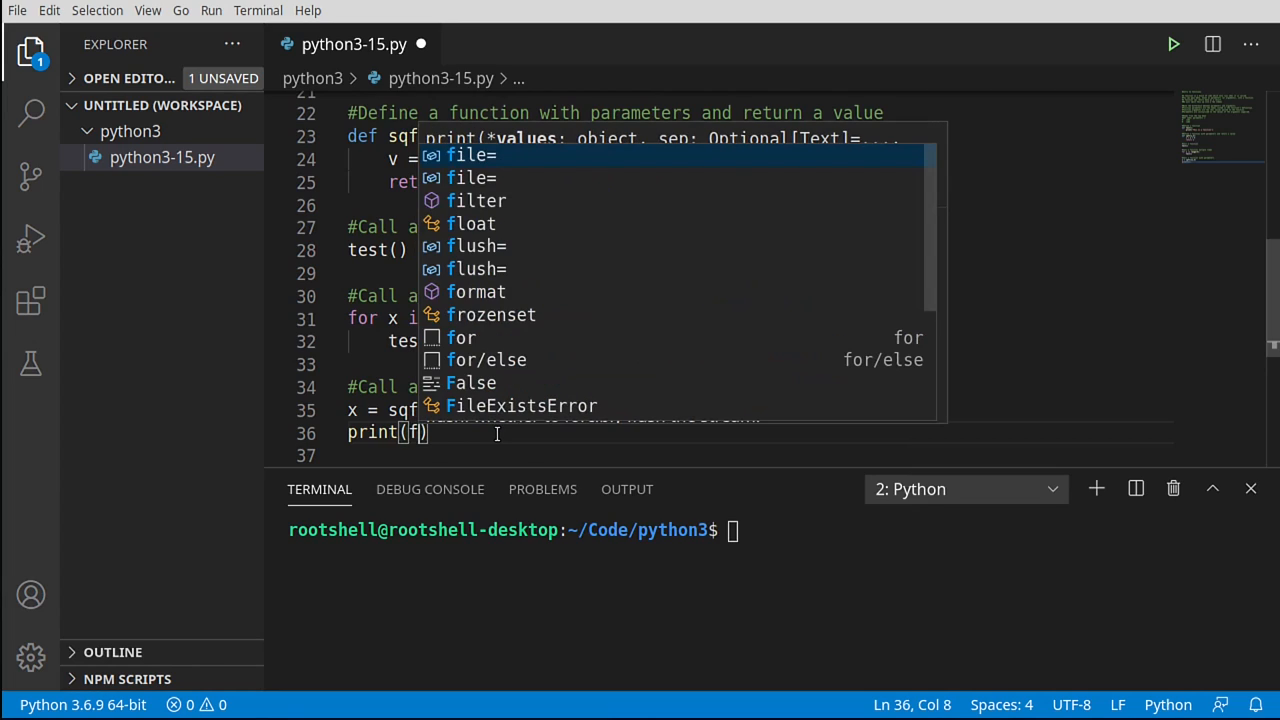
{"action": "type", "text": "'The"}
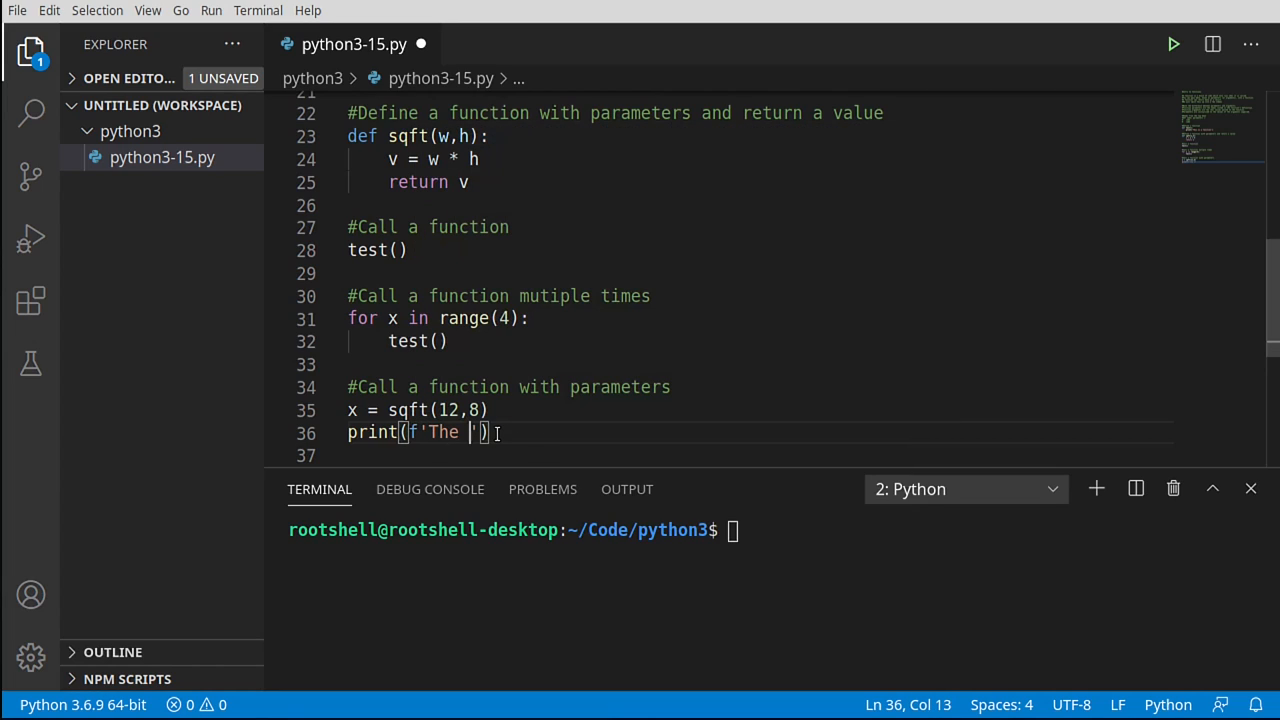
{"action": "type", "text": "square foot"}
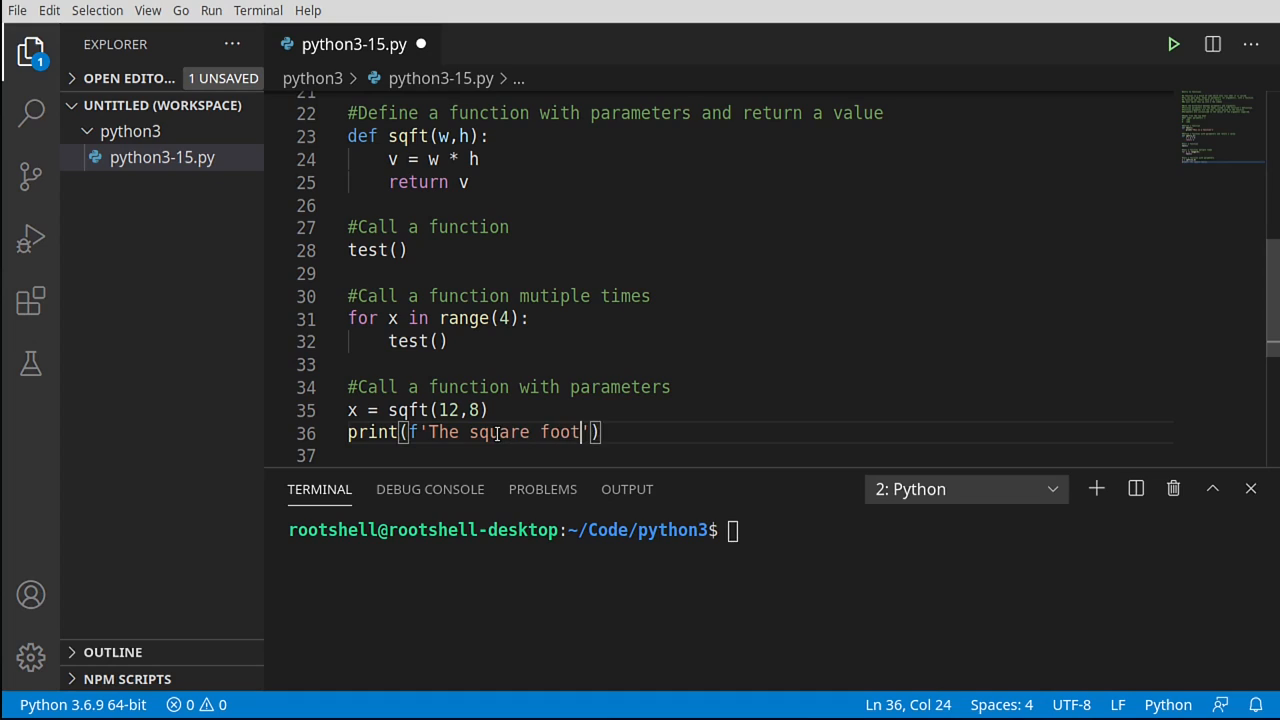
{"action": "type", "text": "age is {}"}
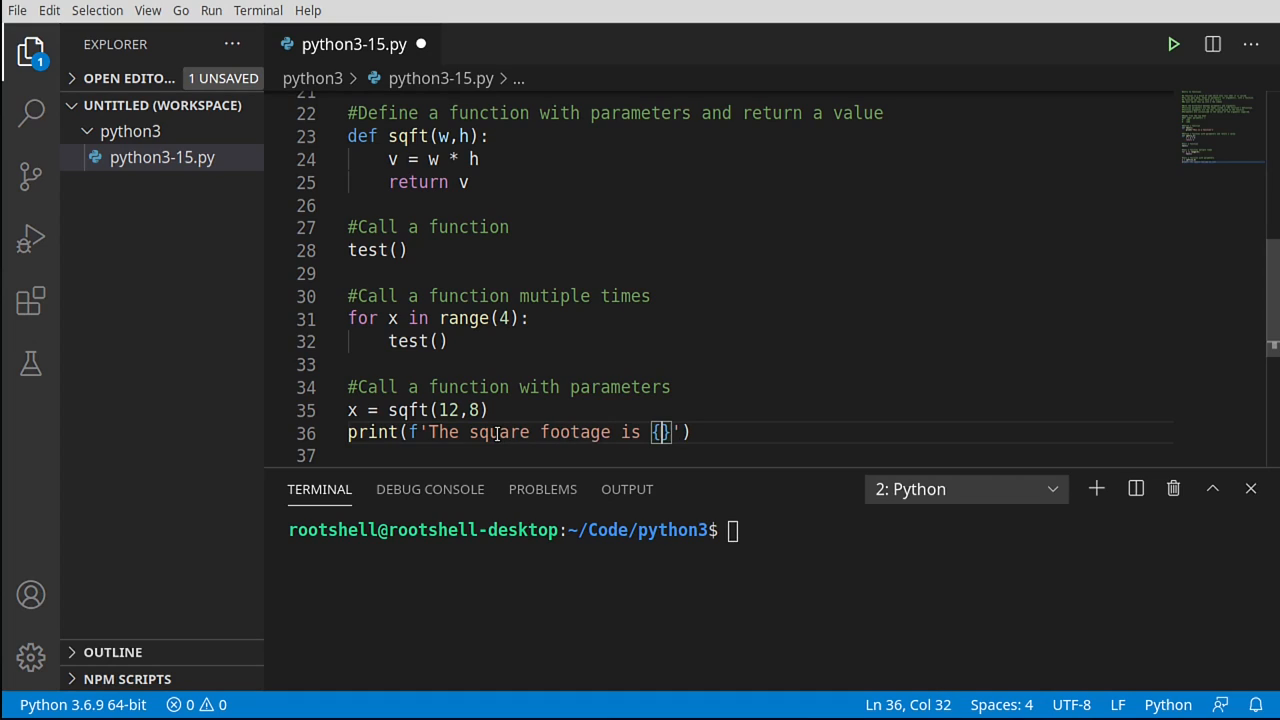
{"action": "type", "text": "x"}
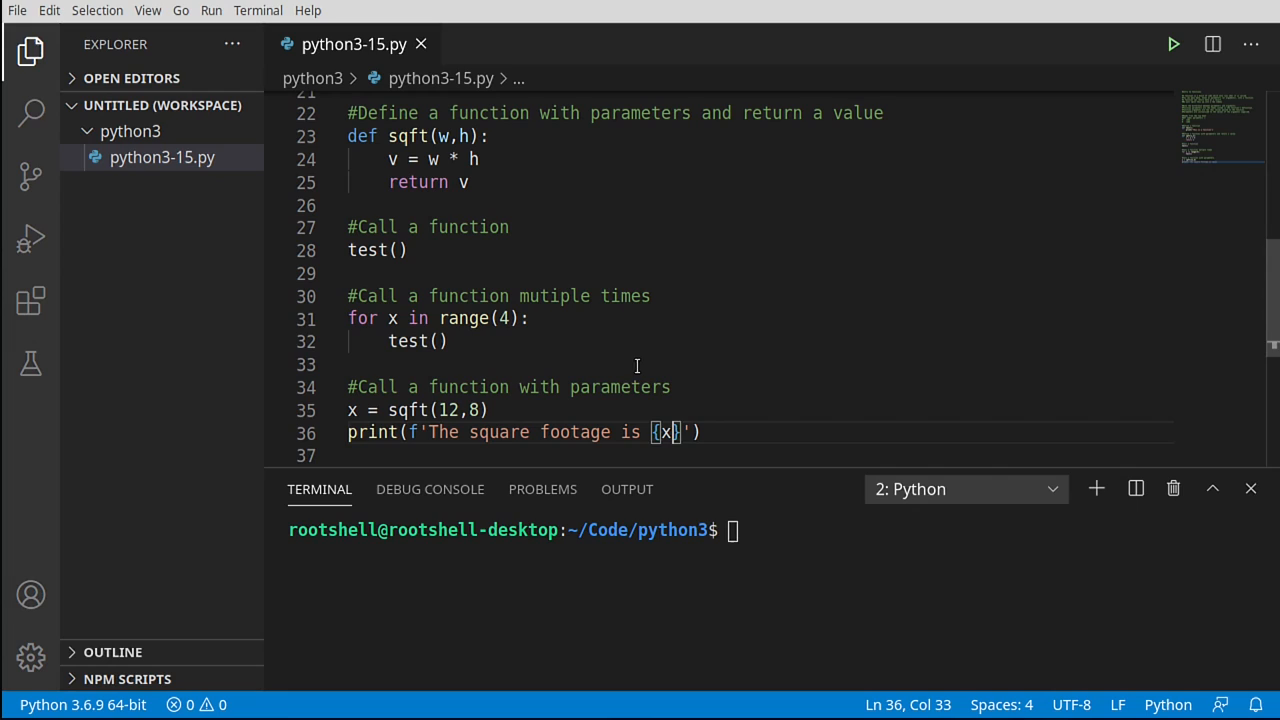
- Run the script so the terminal shows 'The square footage is 96', then review the sqft call and x
{"action": "left_click", "coordinate": [1174, 44]}
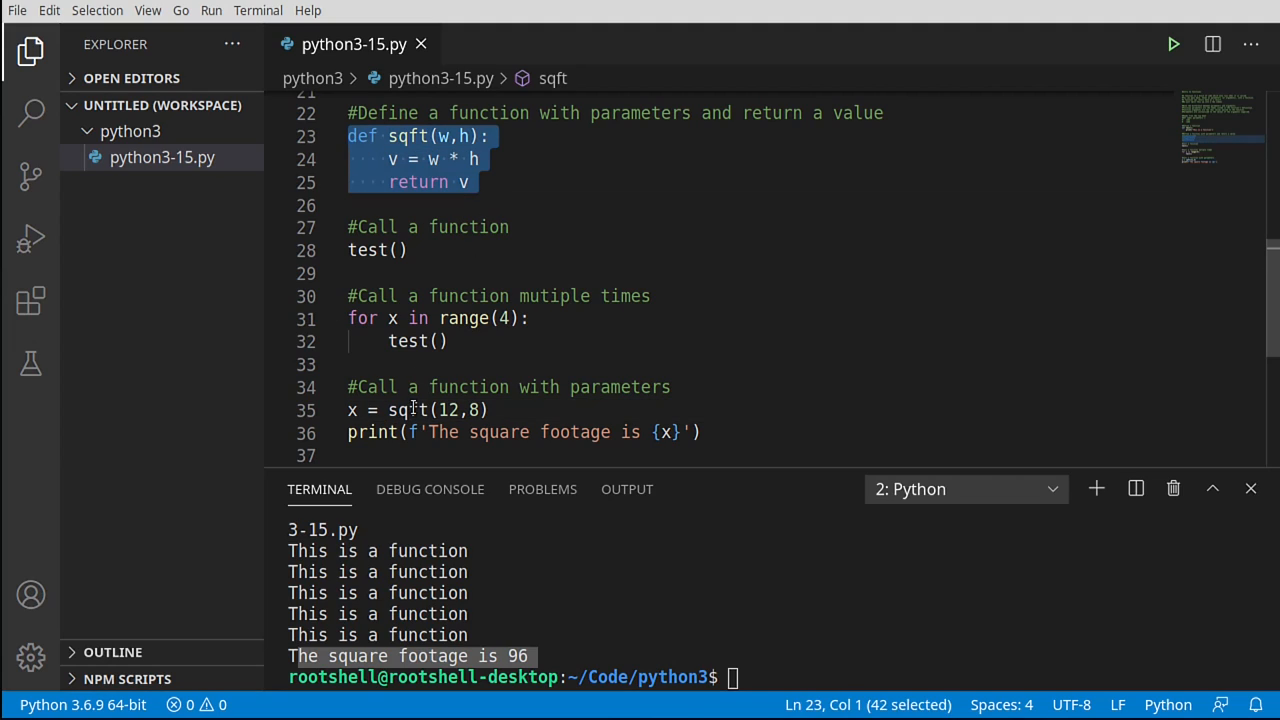
{"action": "double_click", "coordinate": [408, 410]}
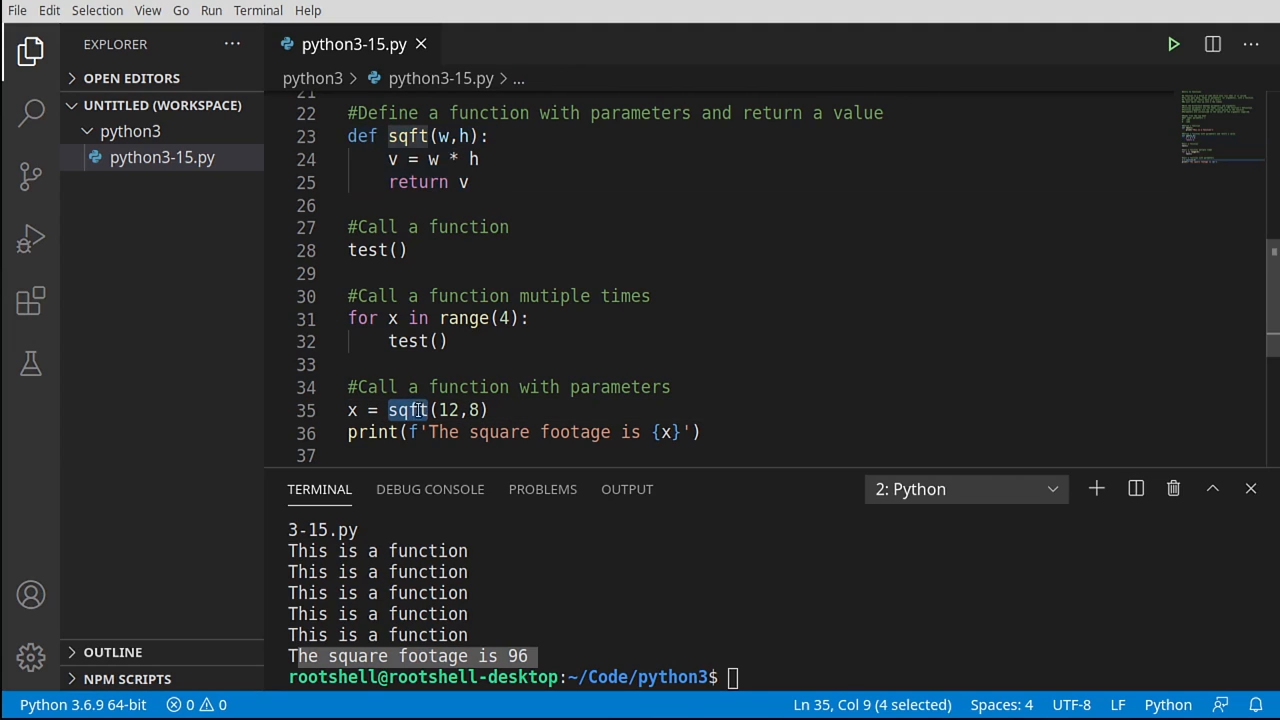
{"action": "left_click", "coordinate": [348, 410]}
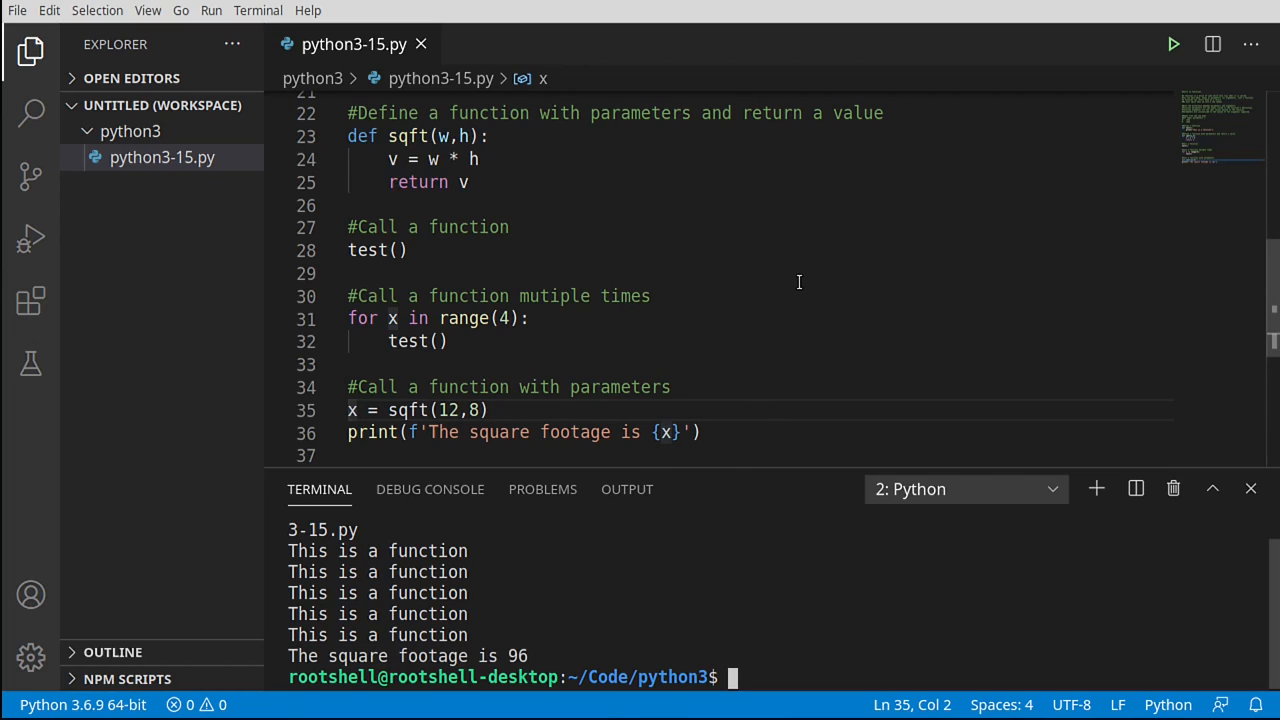
{"action": "scroll", "scroll_direction": "up", "scroll_amount": 3}
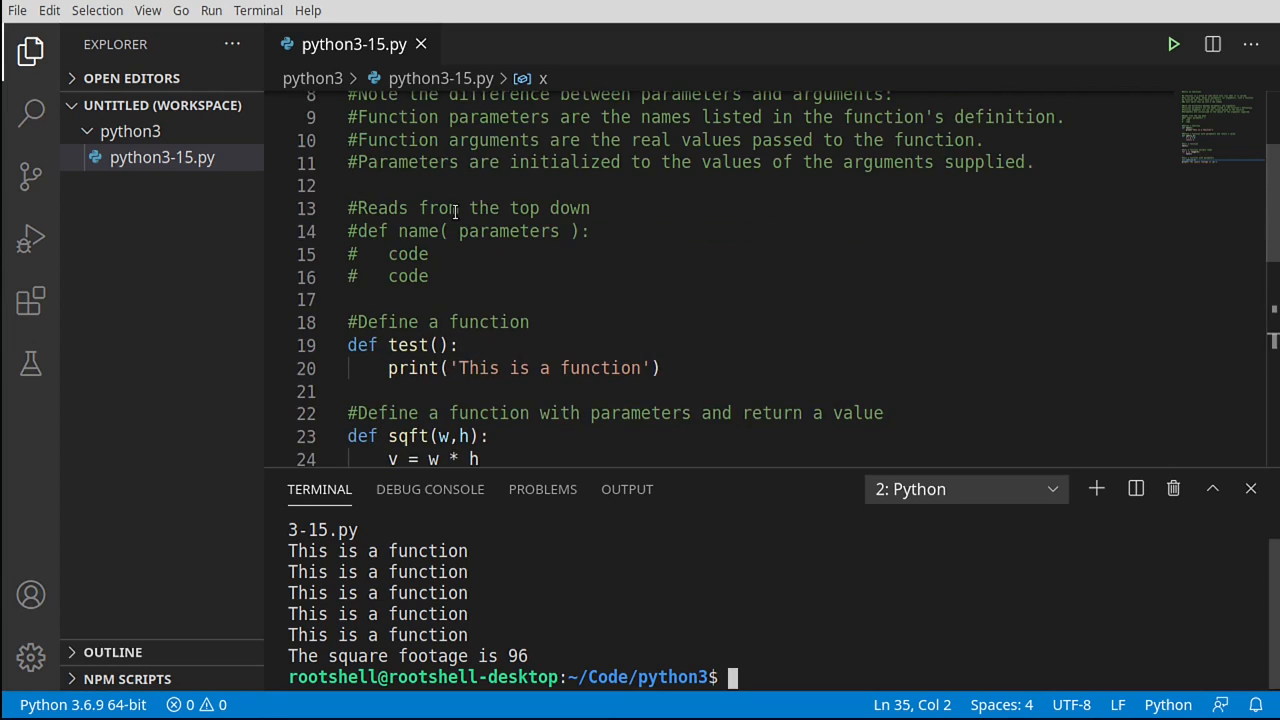
{"action": "mouse_move", "coordinate": [484, 222]}
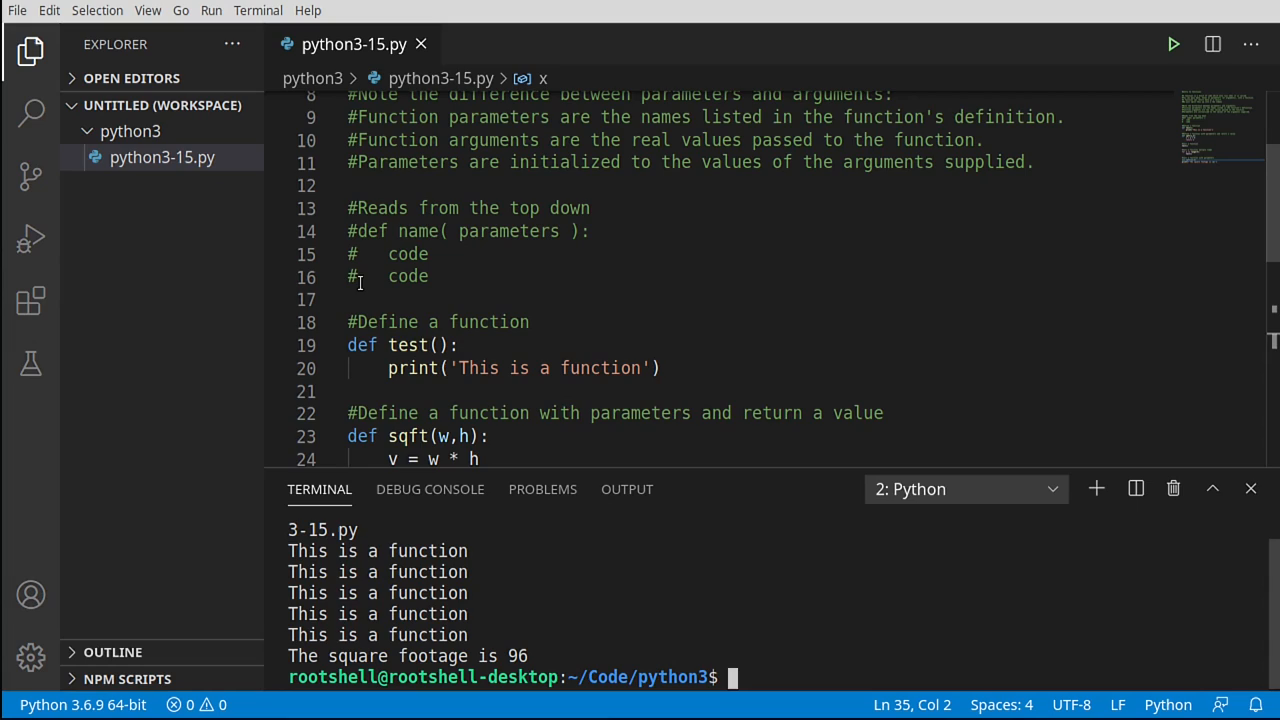
{"action": "double_click", "coordinate": [362, 224]}
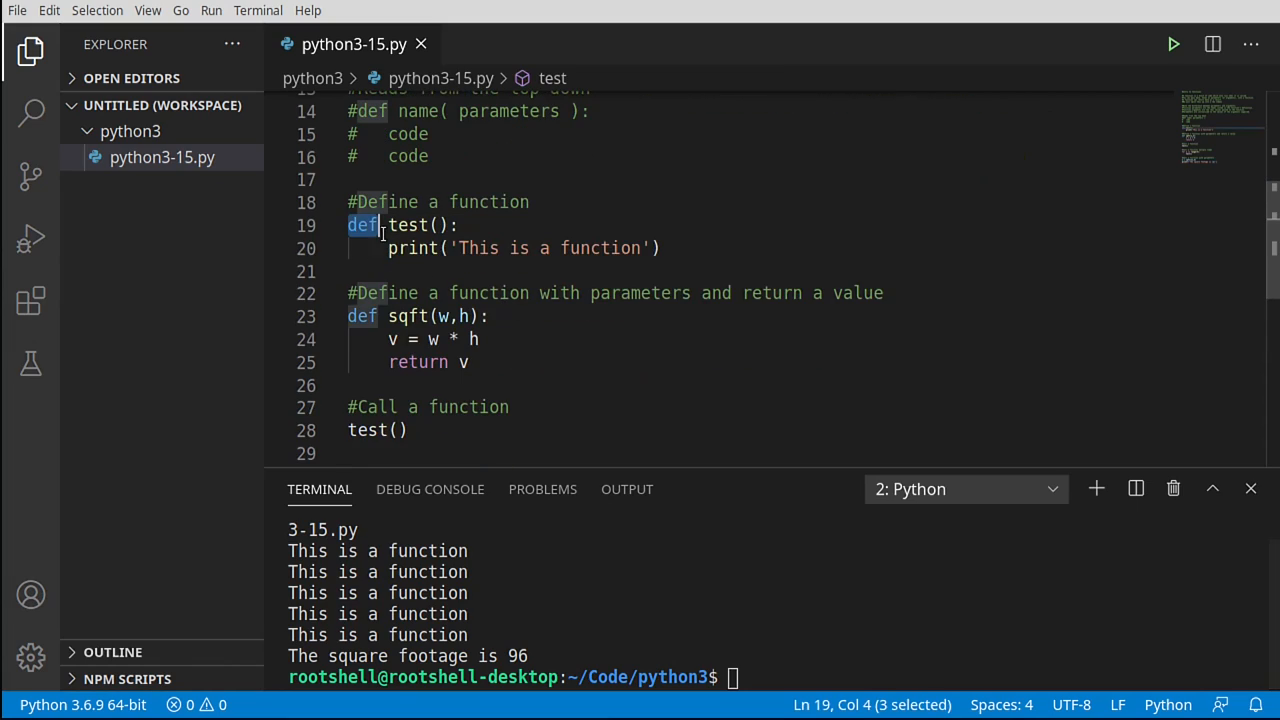
{"action": "left_click", "coordinate": [416, 224]}
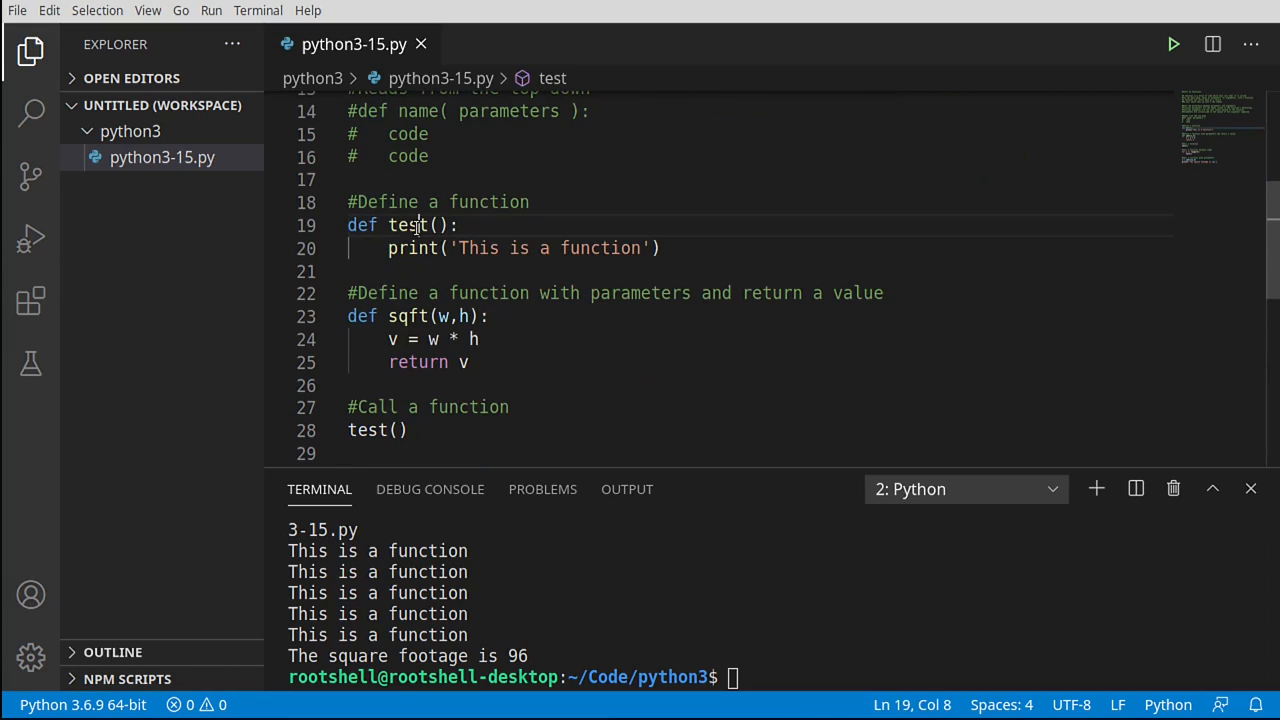
{"action": "double_click", "coordinate": [408, 316]}
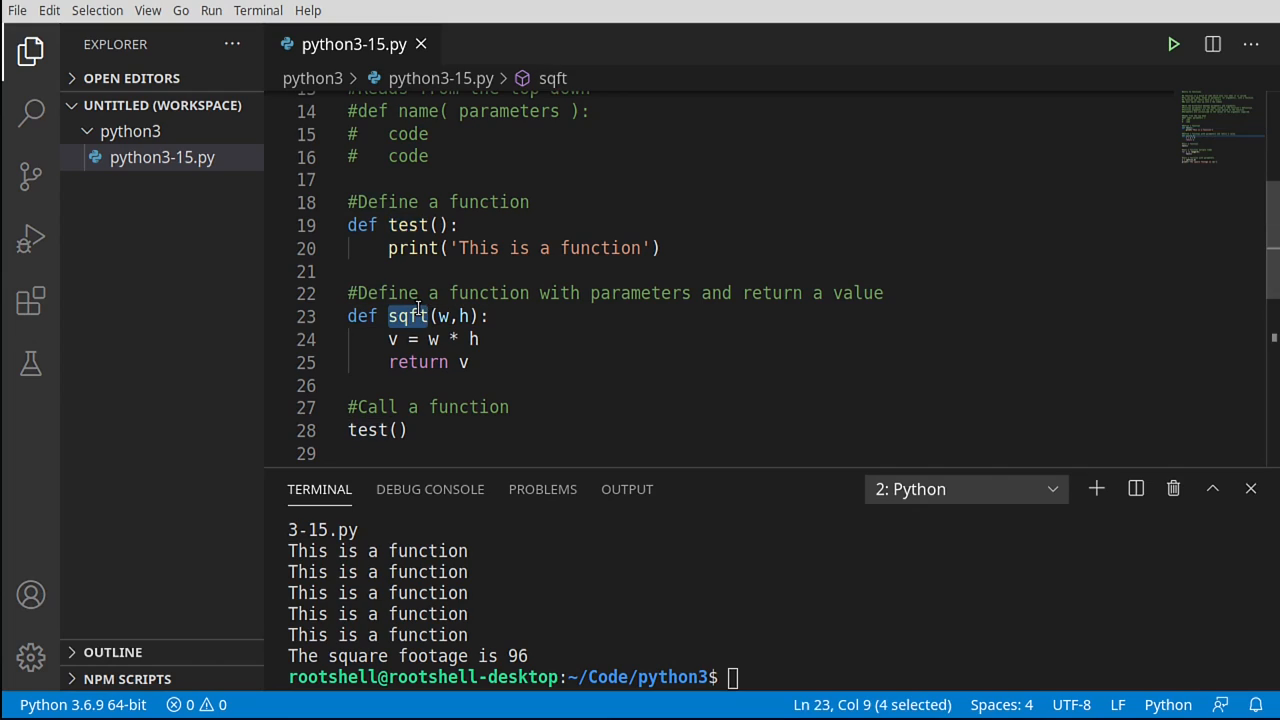
{"action": "mouse_move", "coordinate": [452, 268]}
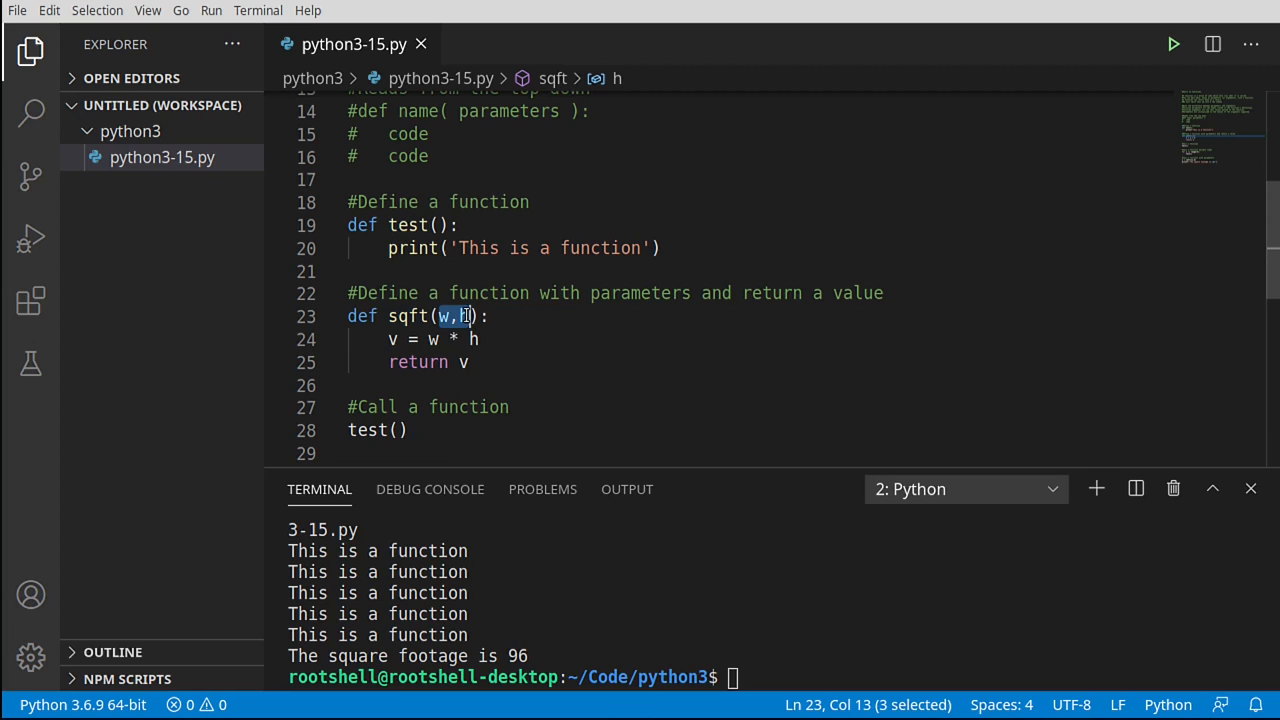
{"action": "scroll", "scroll_direction": "down", "scroll_amount": 3}
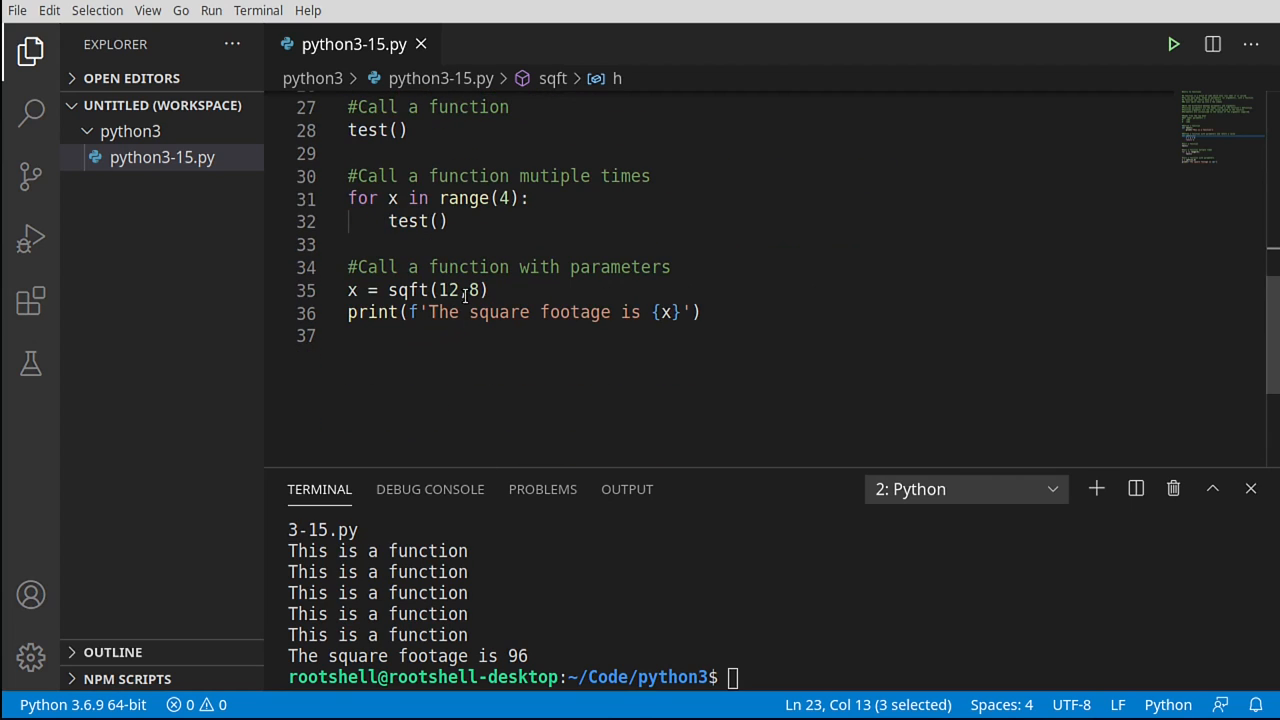
{"action": "left_click", "coordinate": [350, 336]}
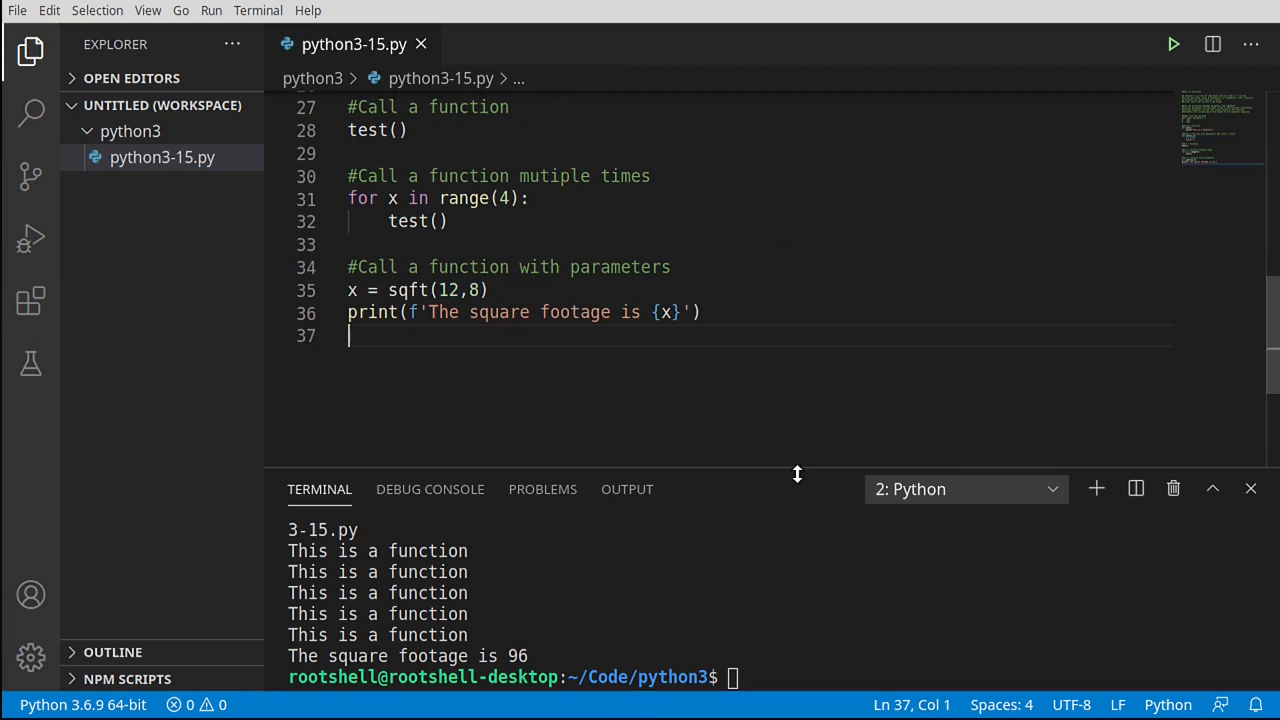